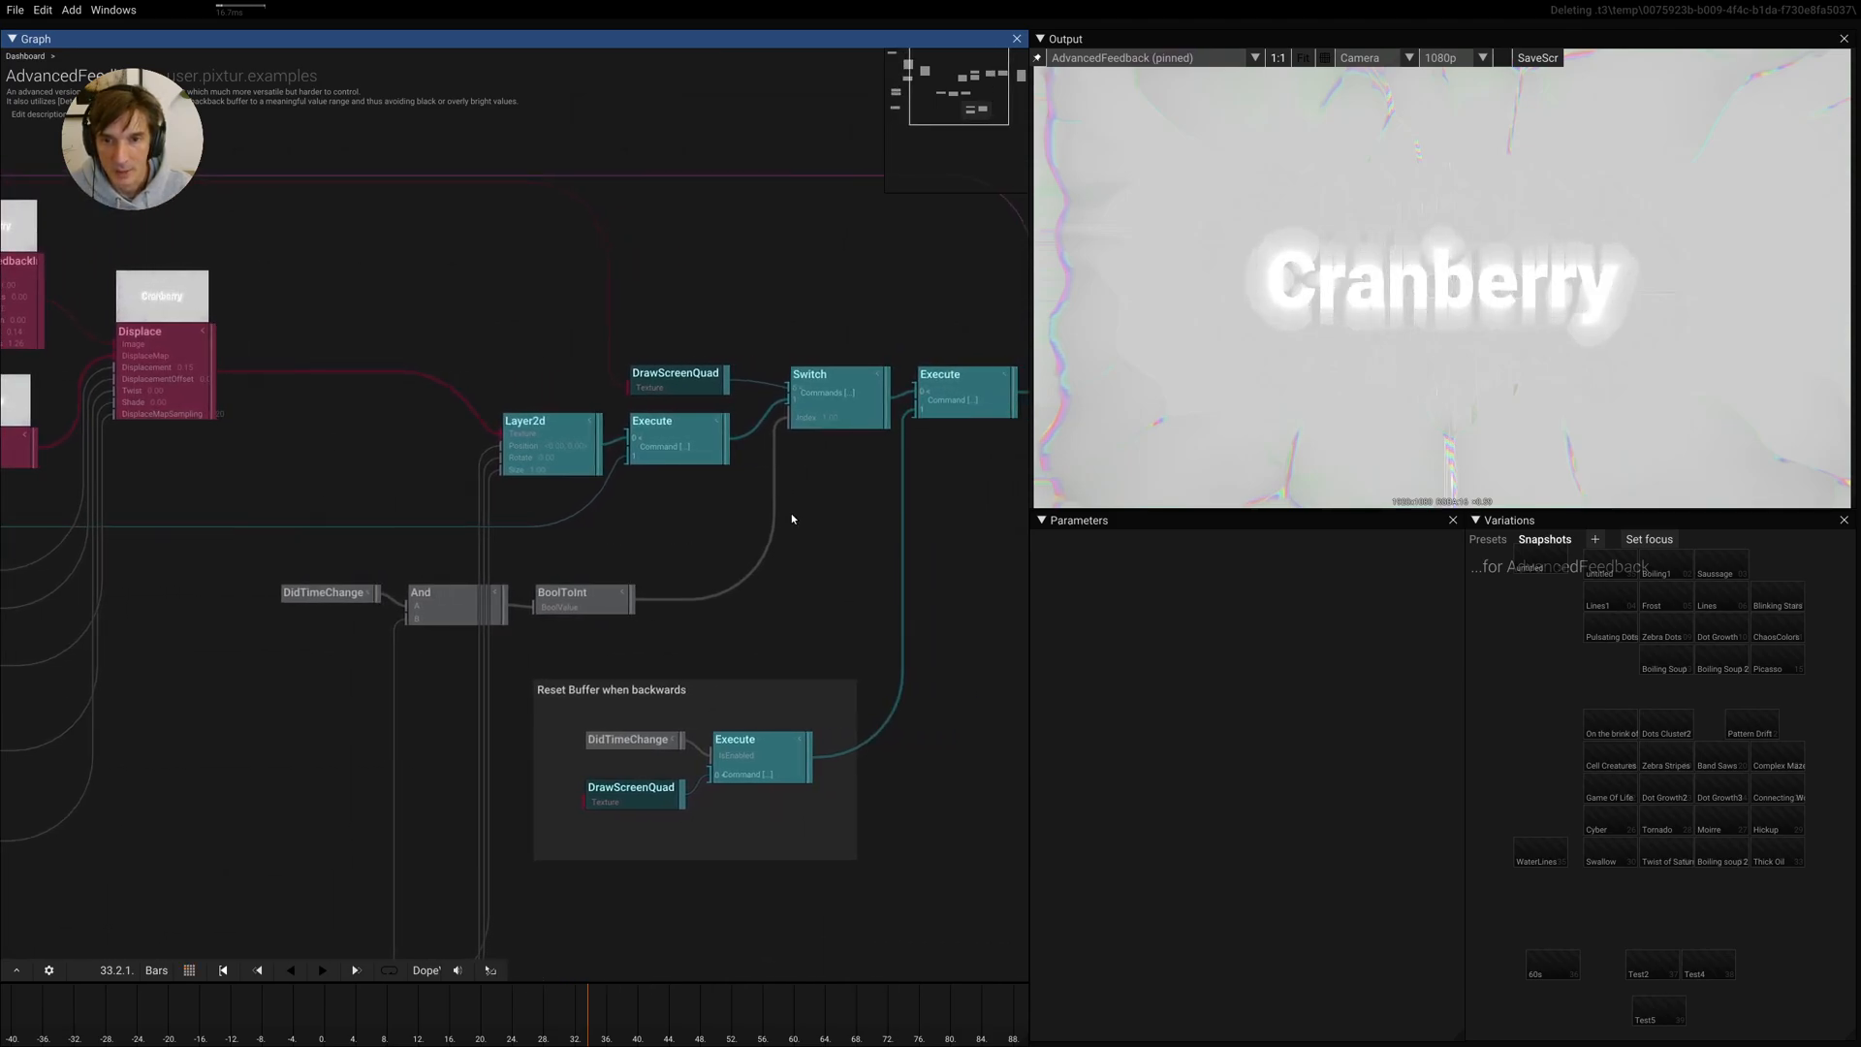
# Rewind the timeline to reset the feedback buffer and go back up to the Dashboard graph
pyautogui.click(188, 969)
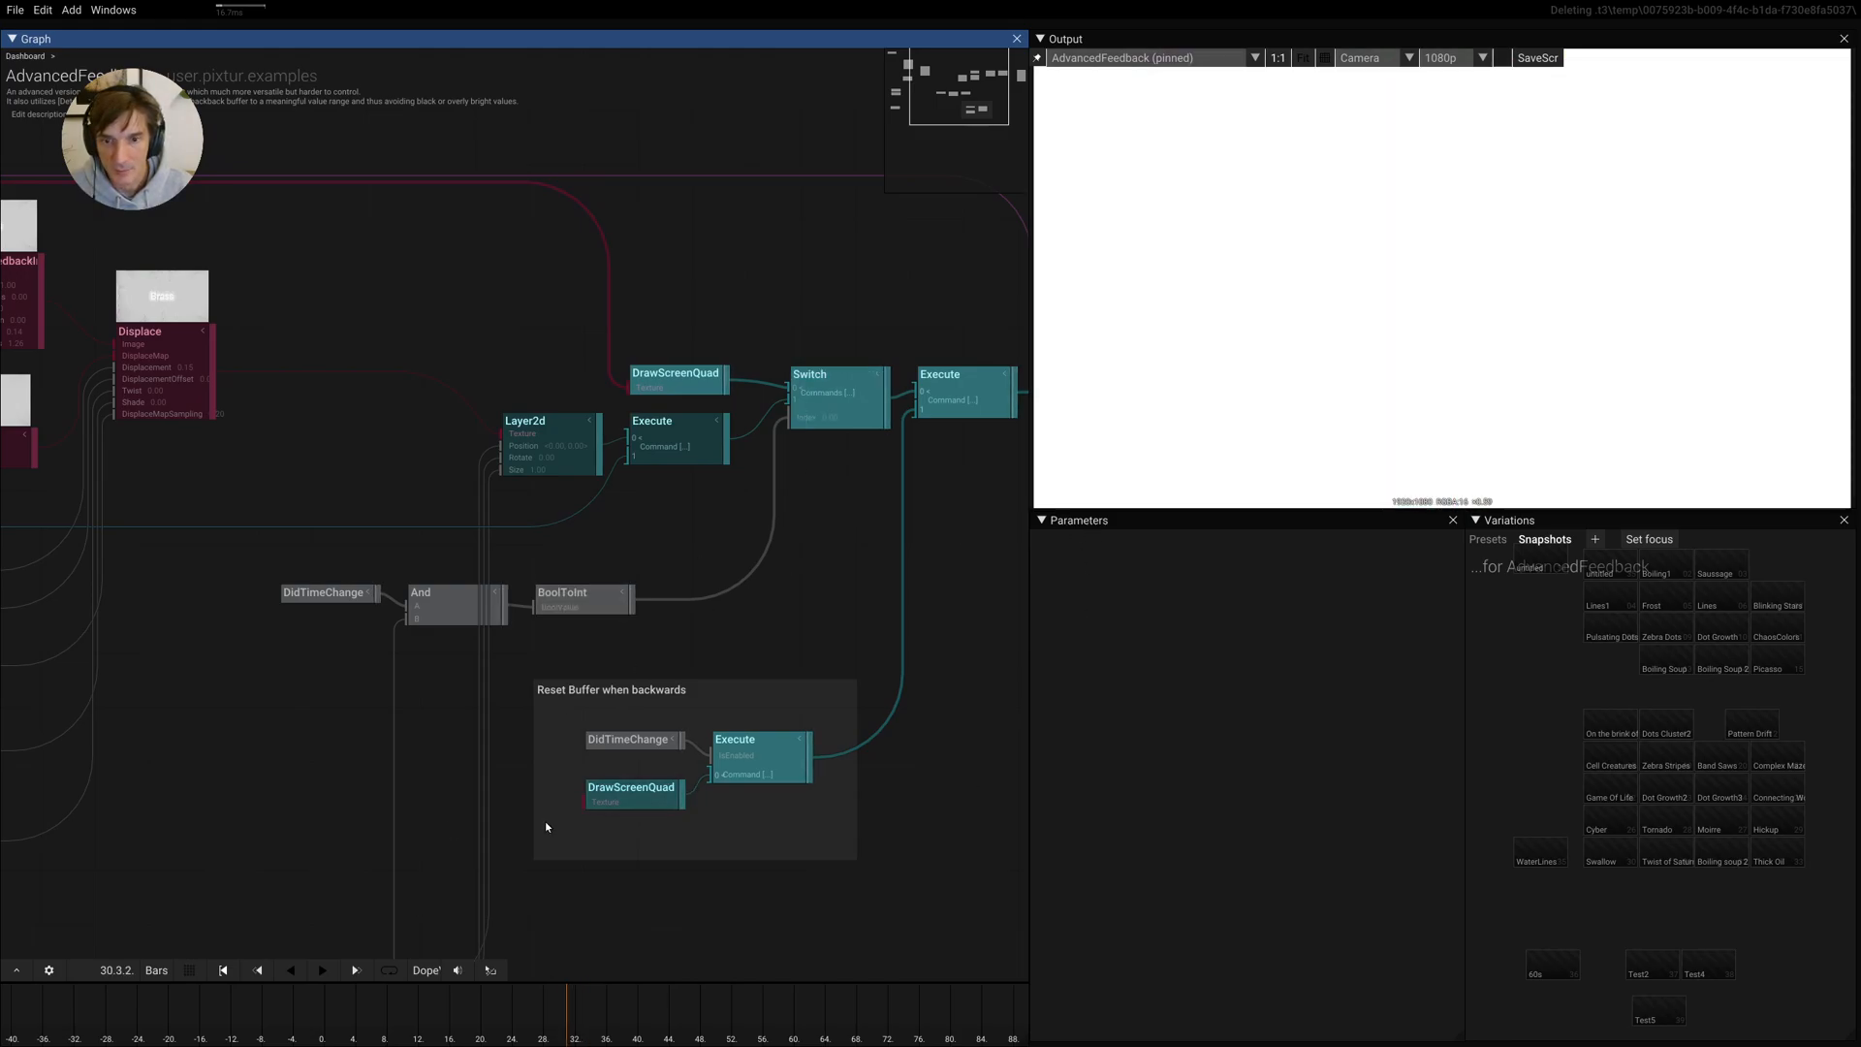
pyautogui.click(258, 970)
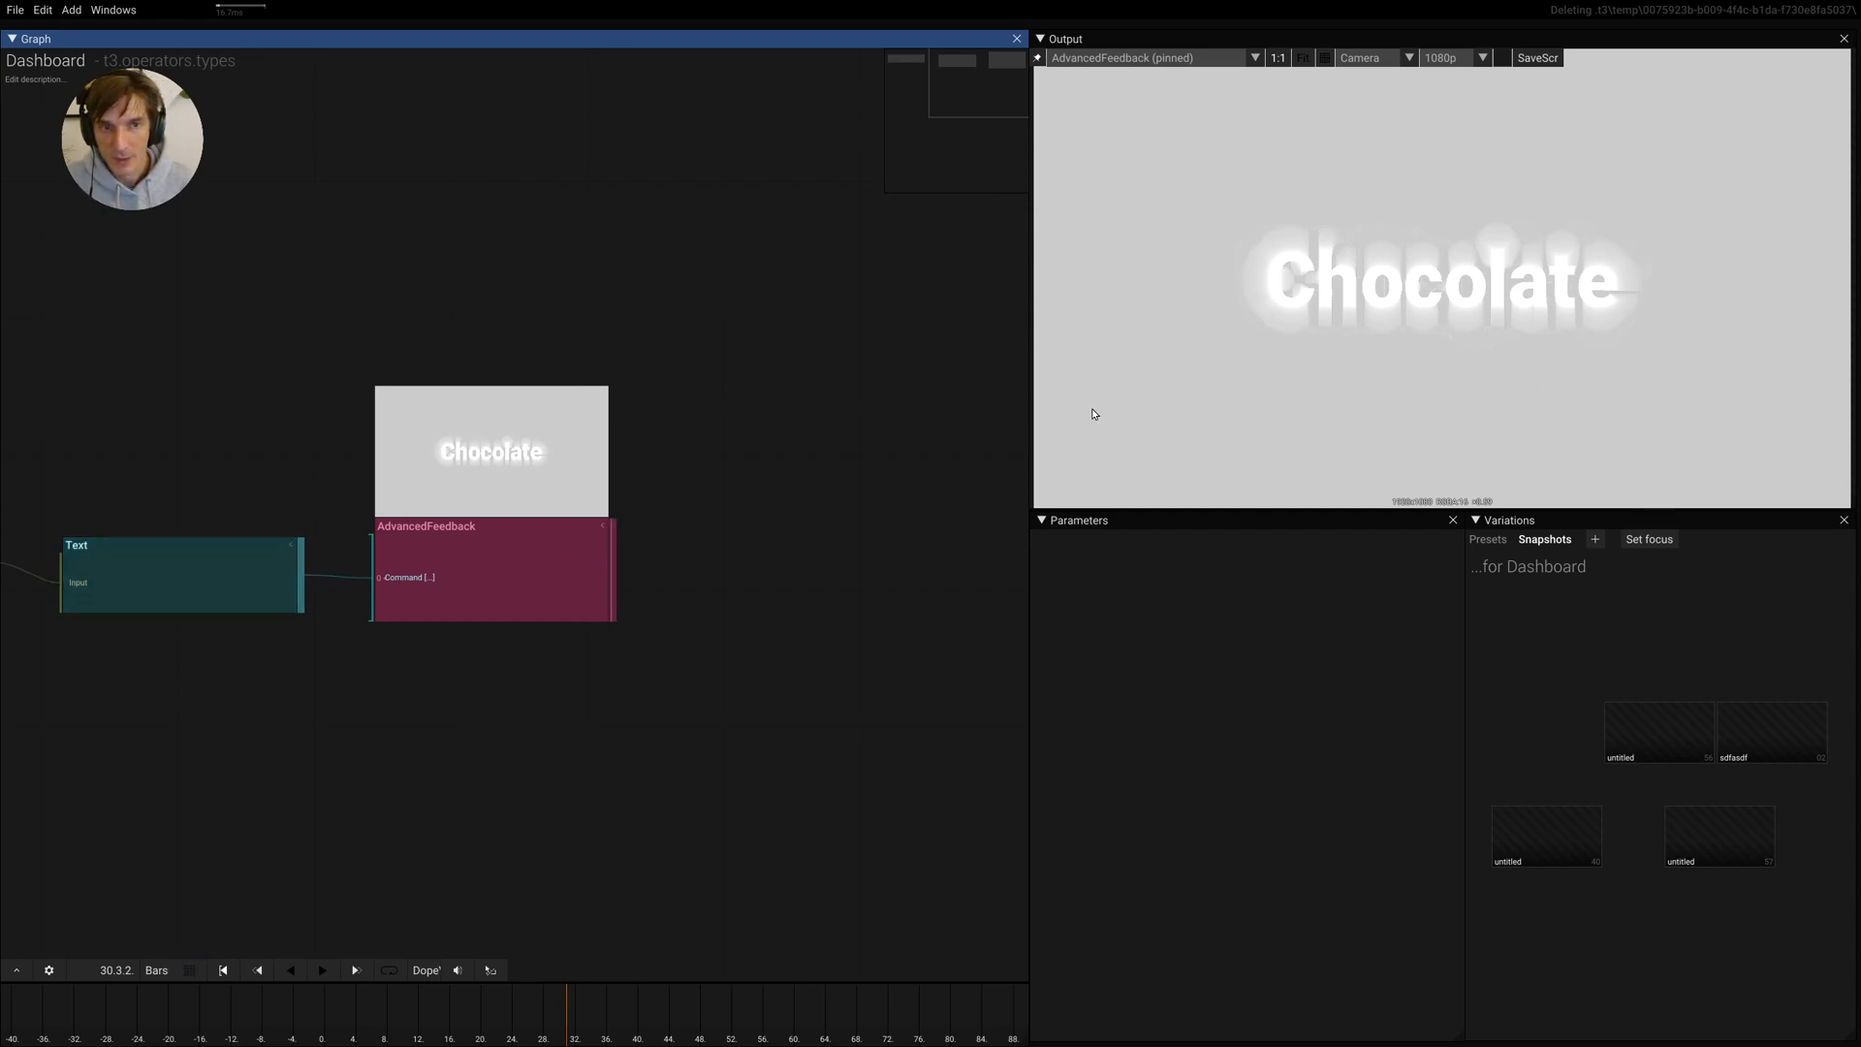
# Add an ImageLevels operator fed by AdvancedFeedback's output via the 'imag' search
pyautogui.moveTo(604, 570); pyautogui.dragTo(733, 547)
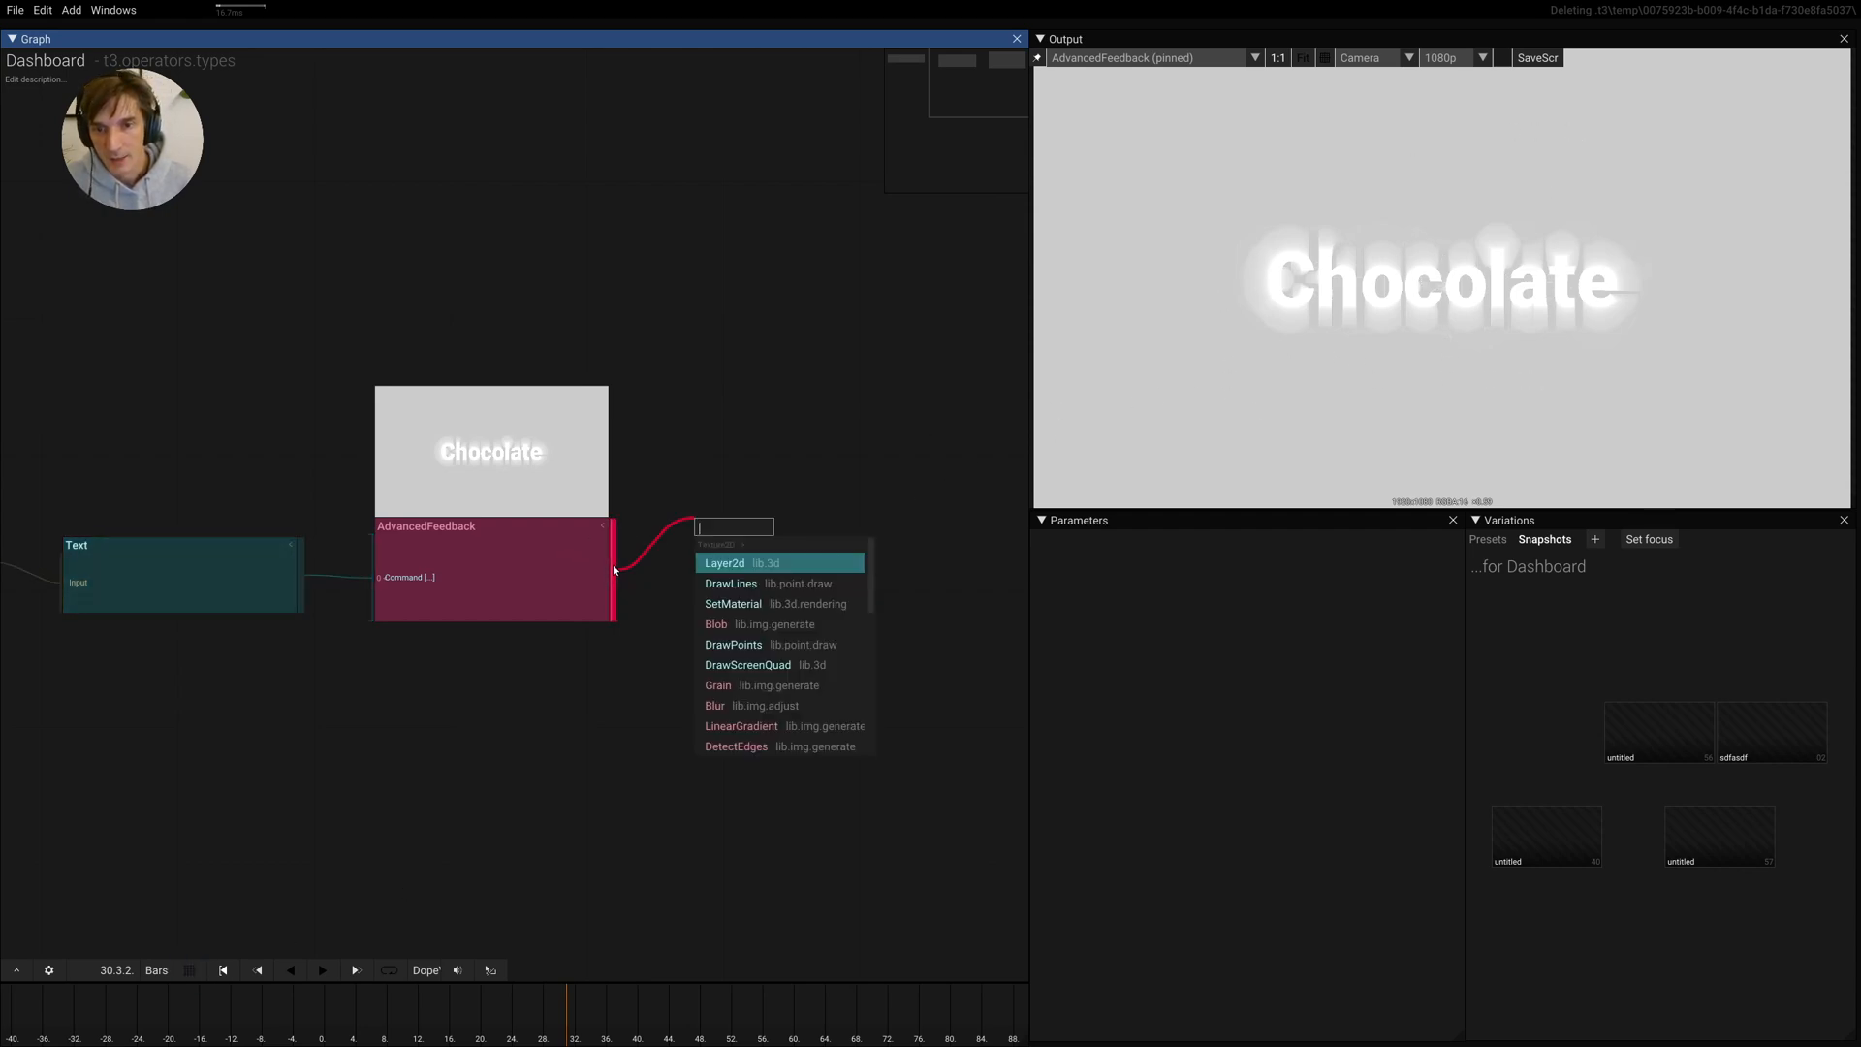
pyautogui.write('imag')
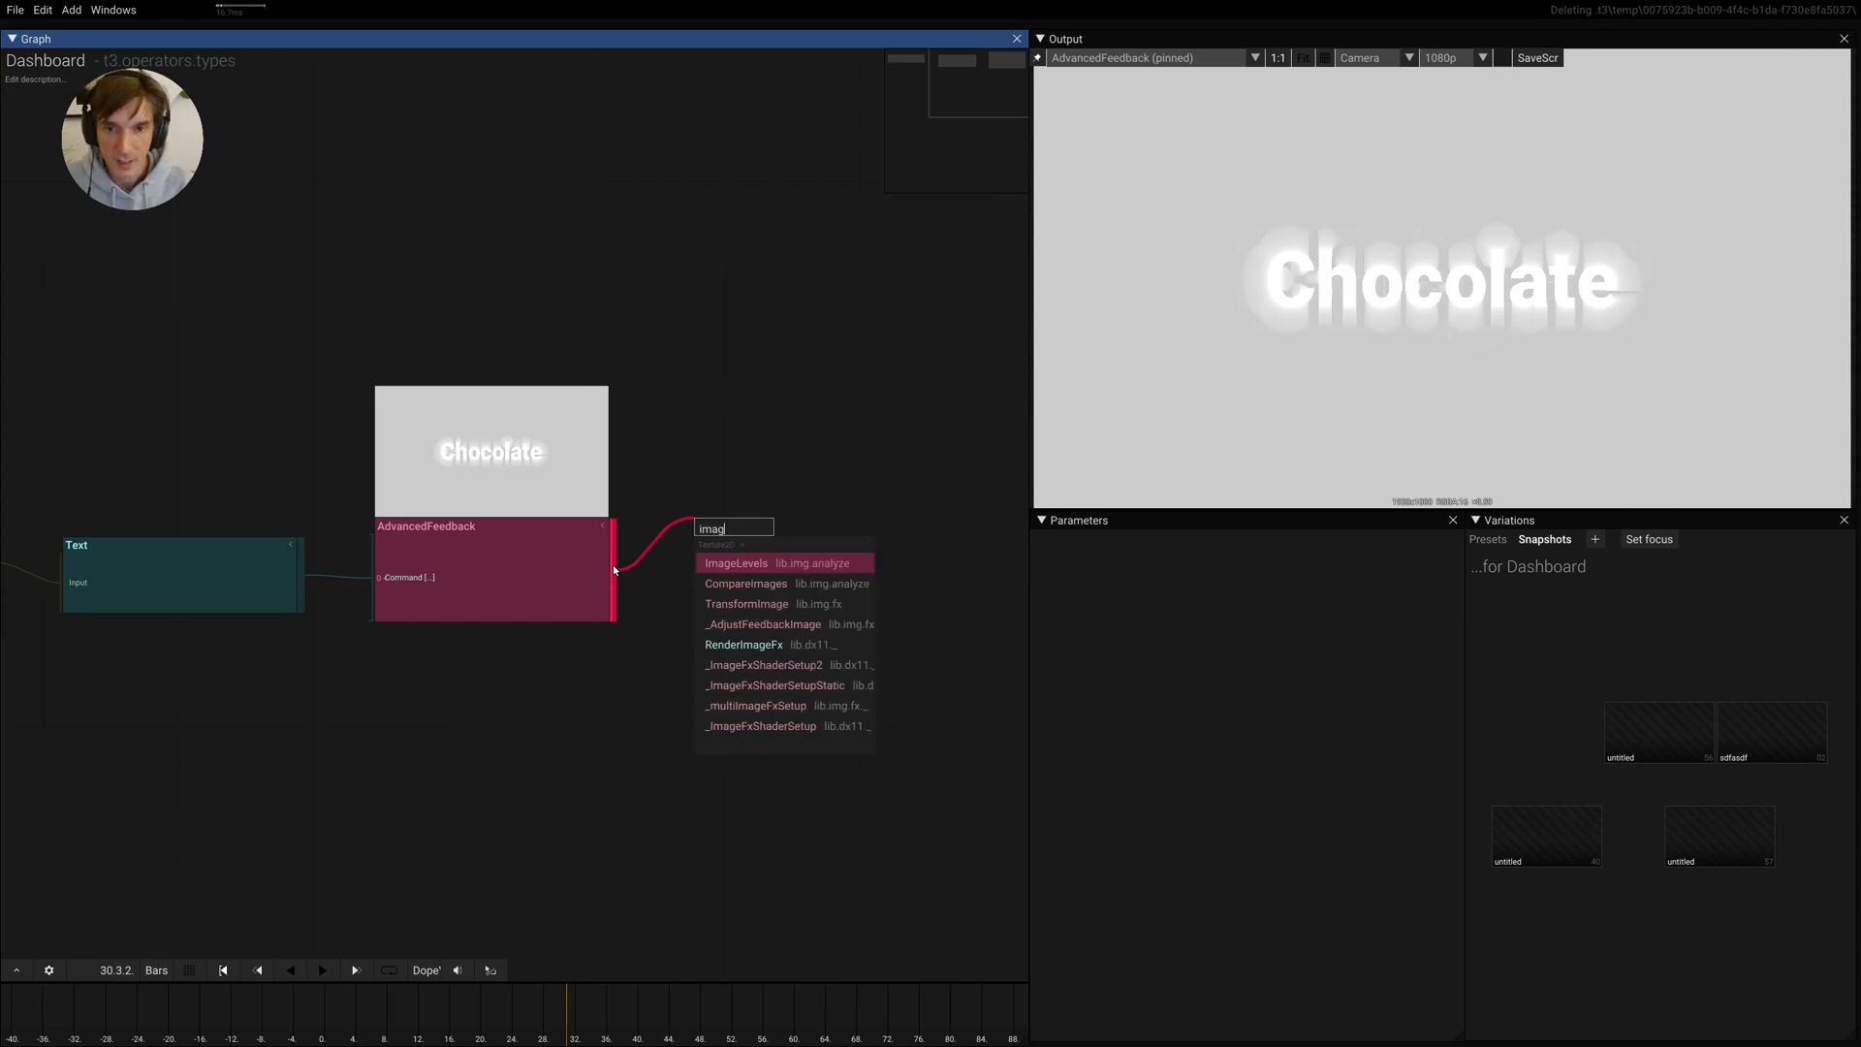
pyautogui.click(737, 562)
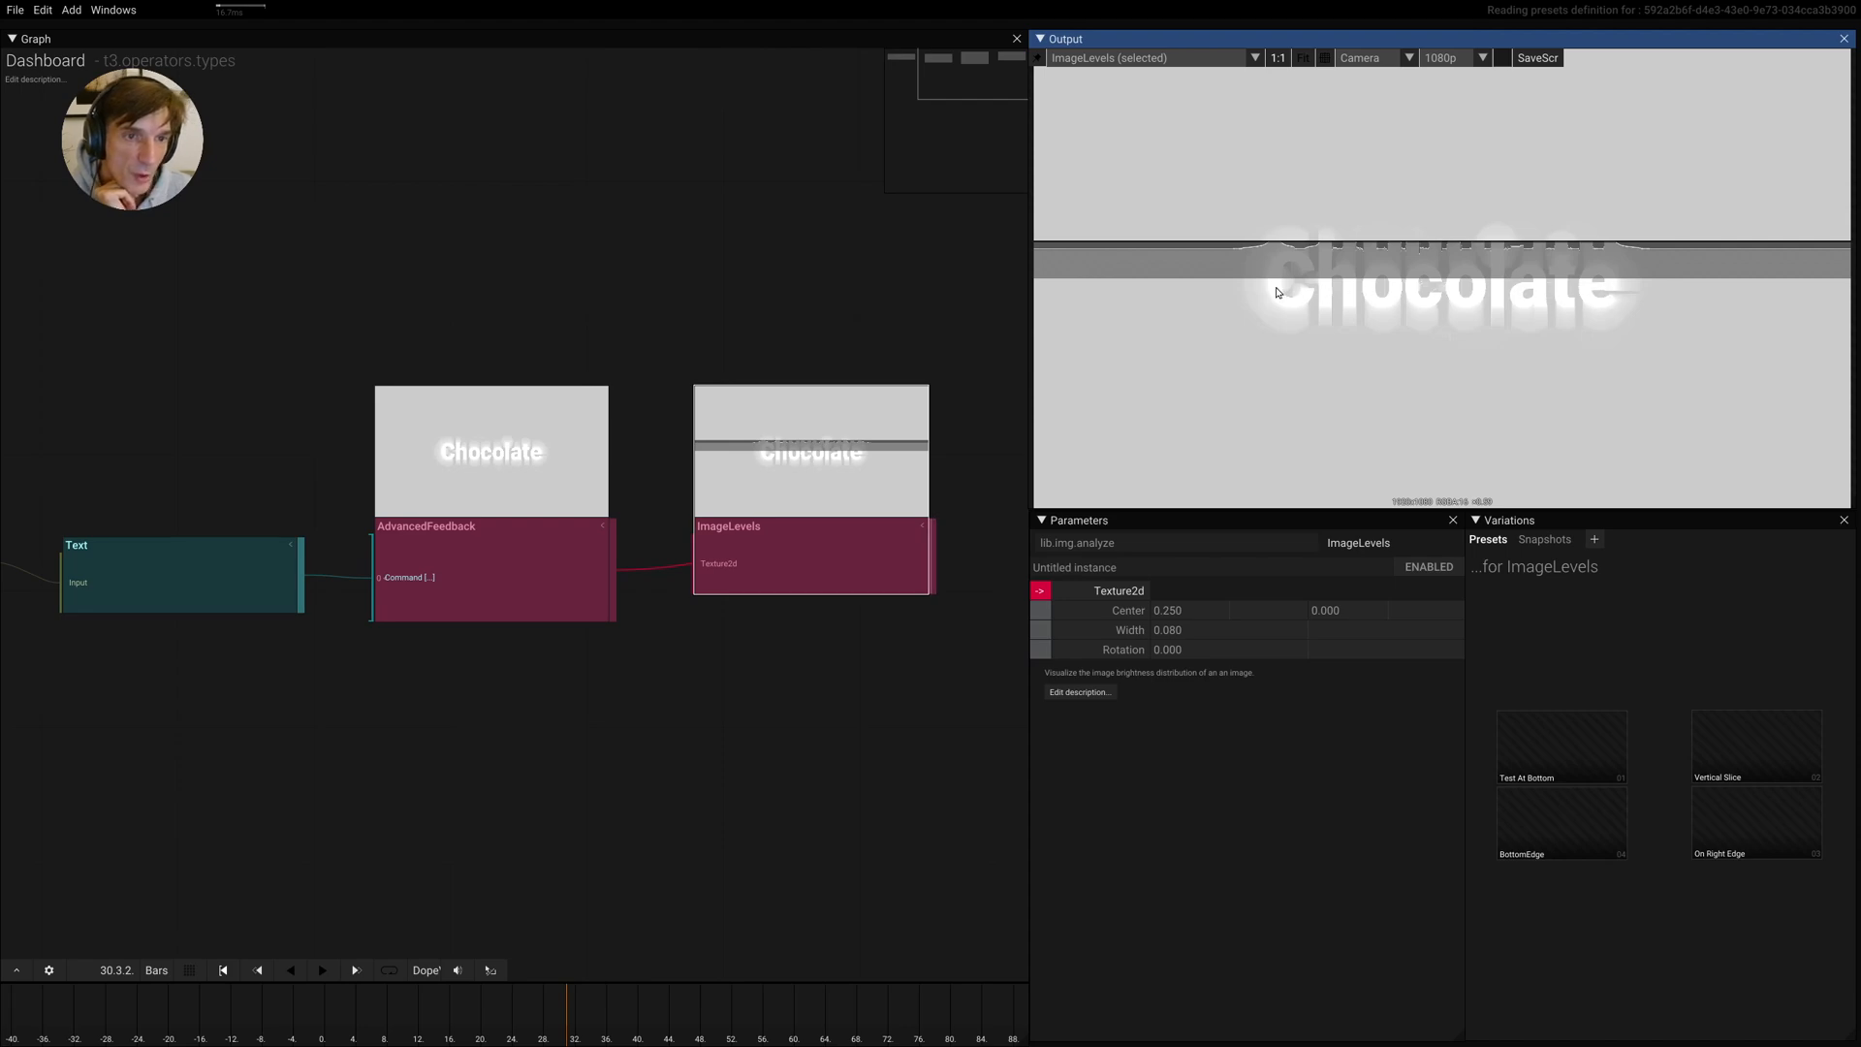
# Set the ImageLevels band's vertical center to 0.053 and its width to 0.270
pyautogui.click(1326, 611)
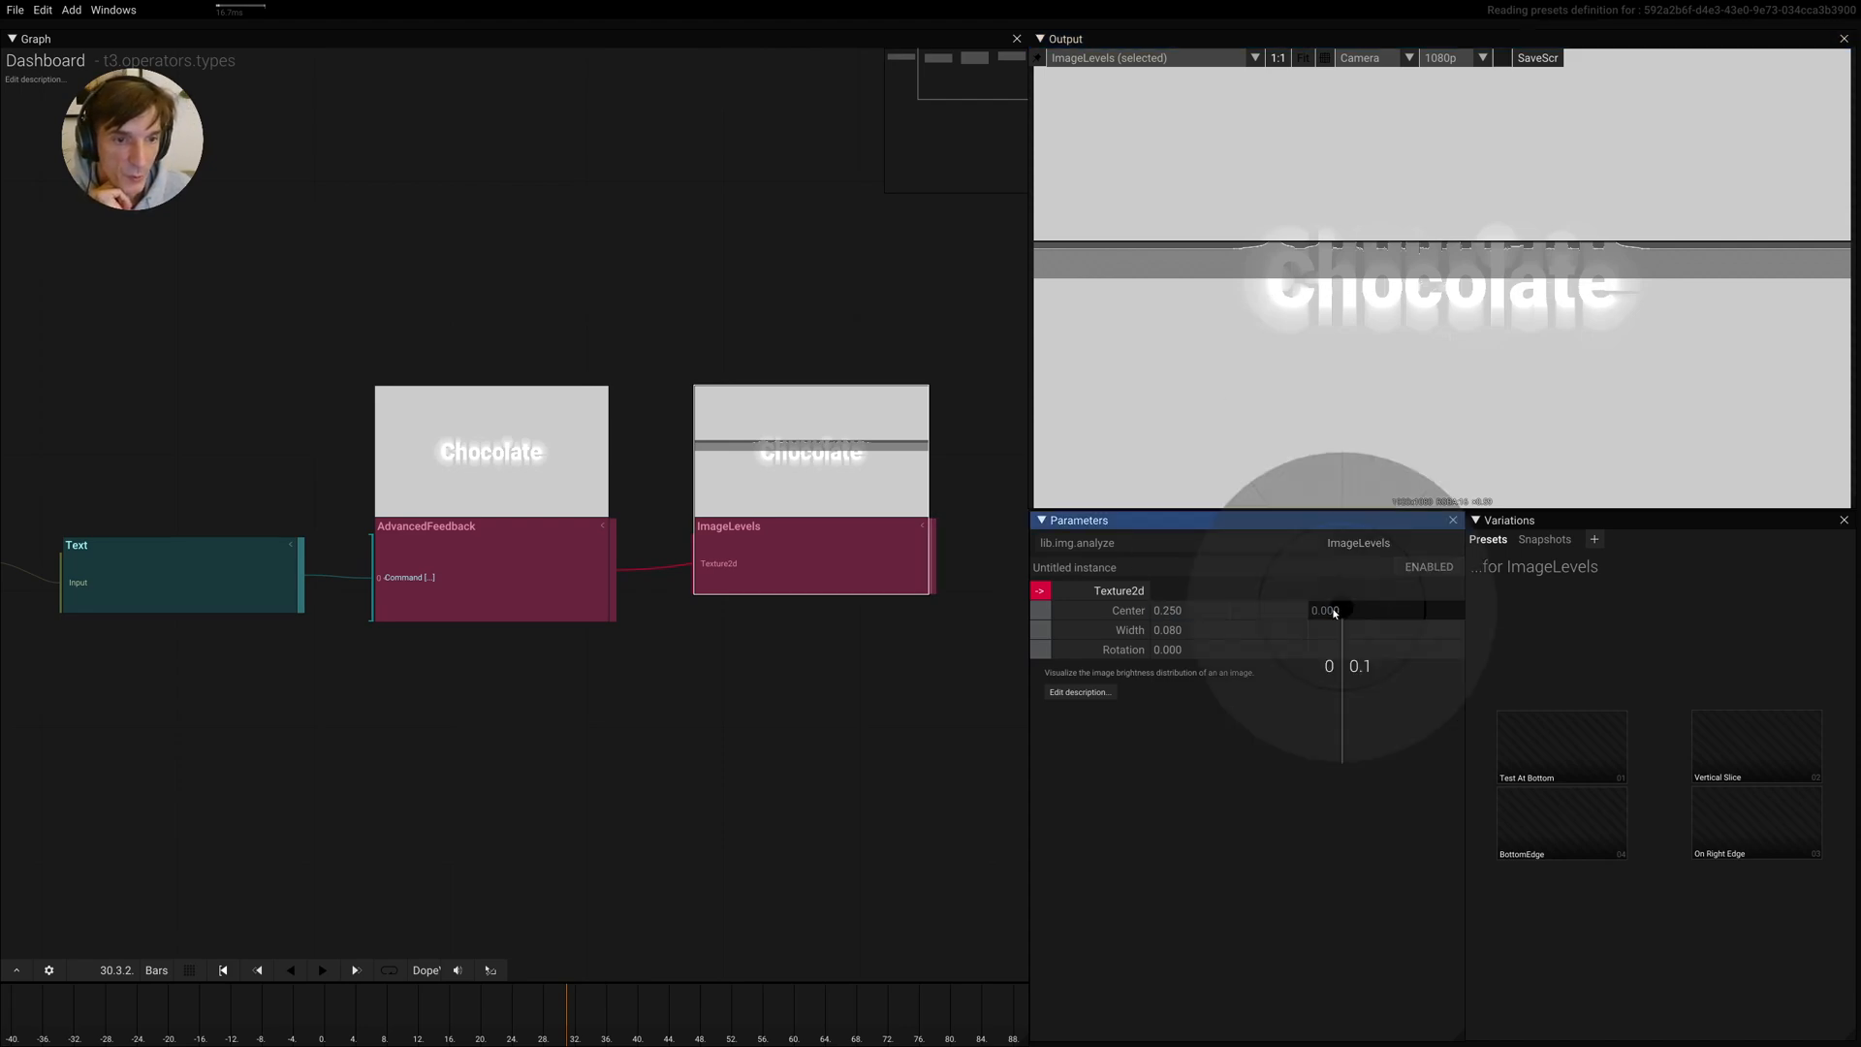
pyautogui.moveTo(1330, 609); pyautogui.dragTo(1348, 641)
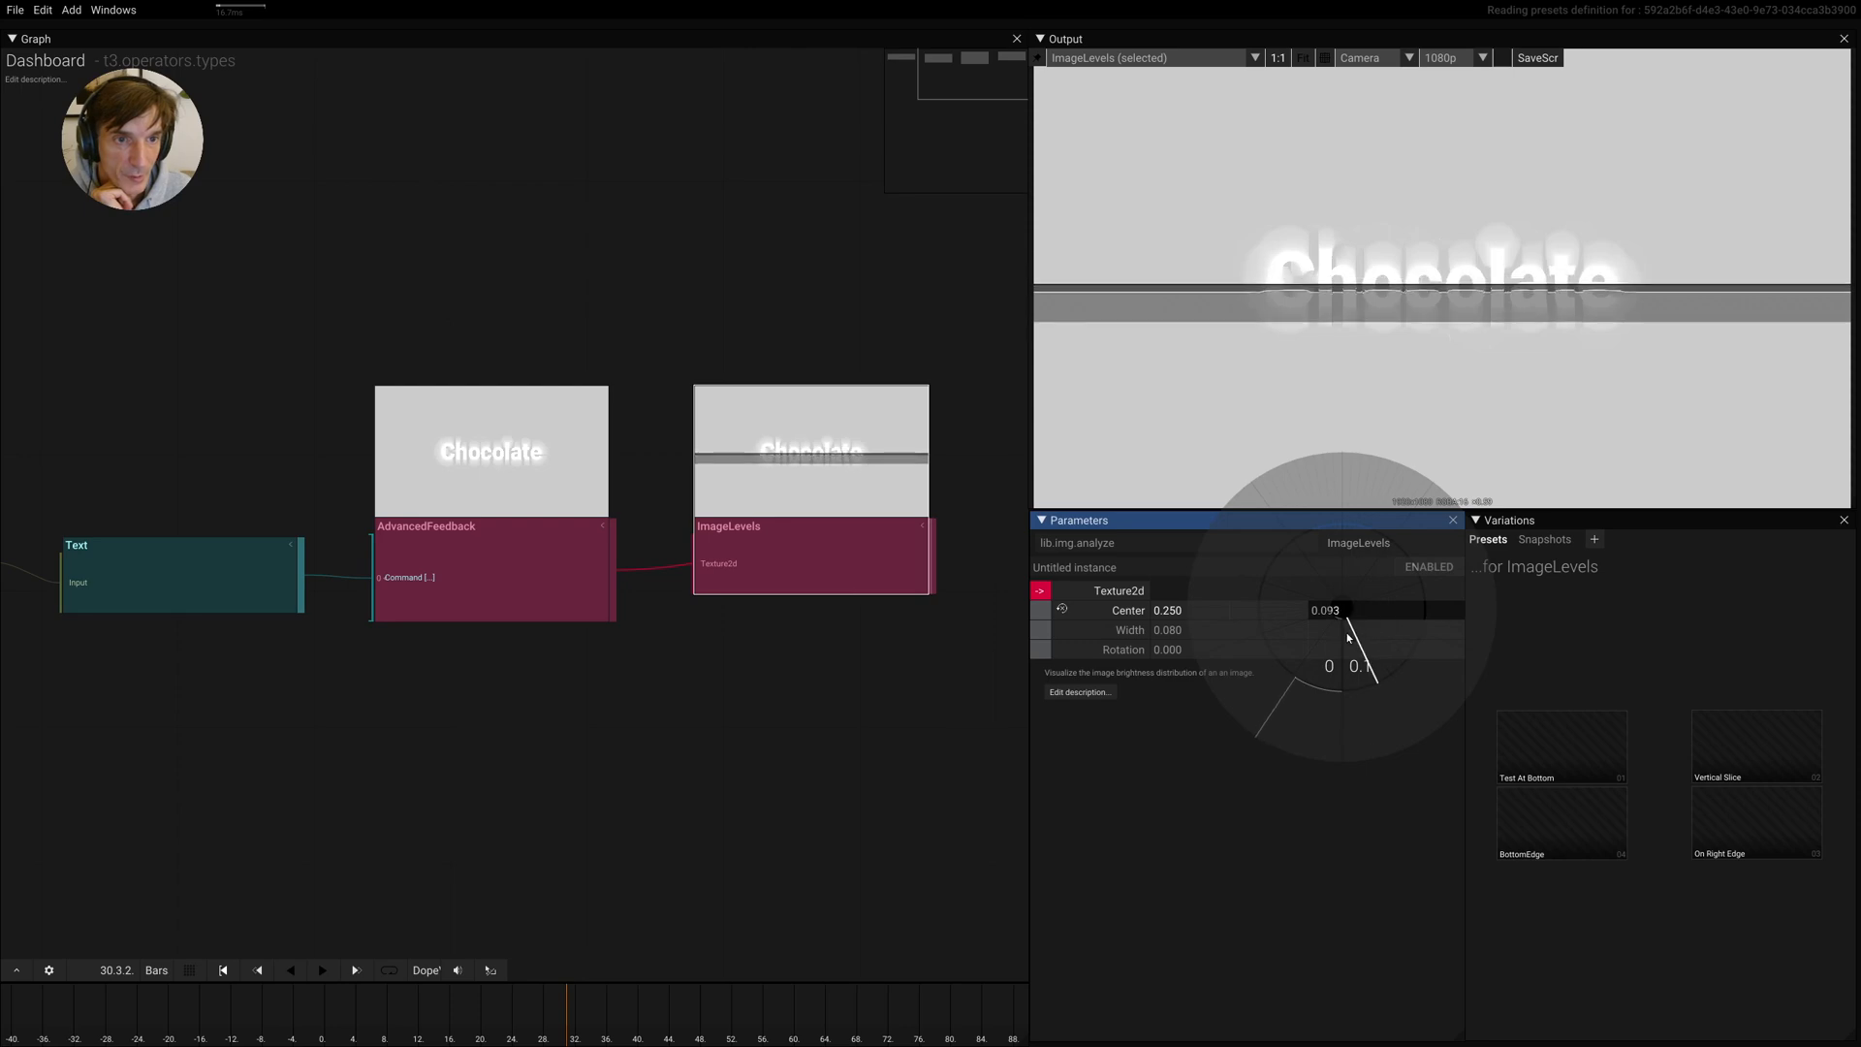
pyautogui.moveTo(1359, 642); pyautogui.dragTo(1348, 617)
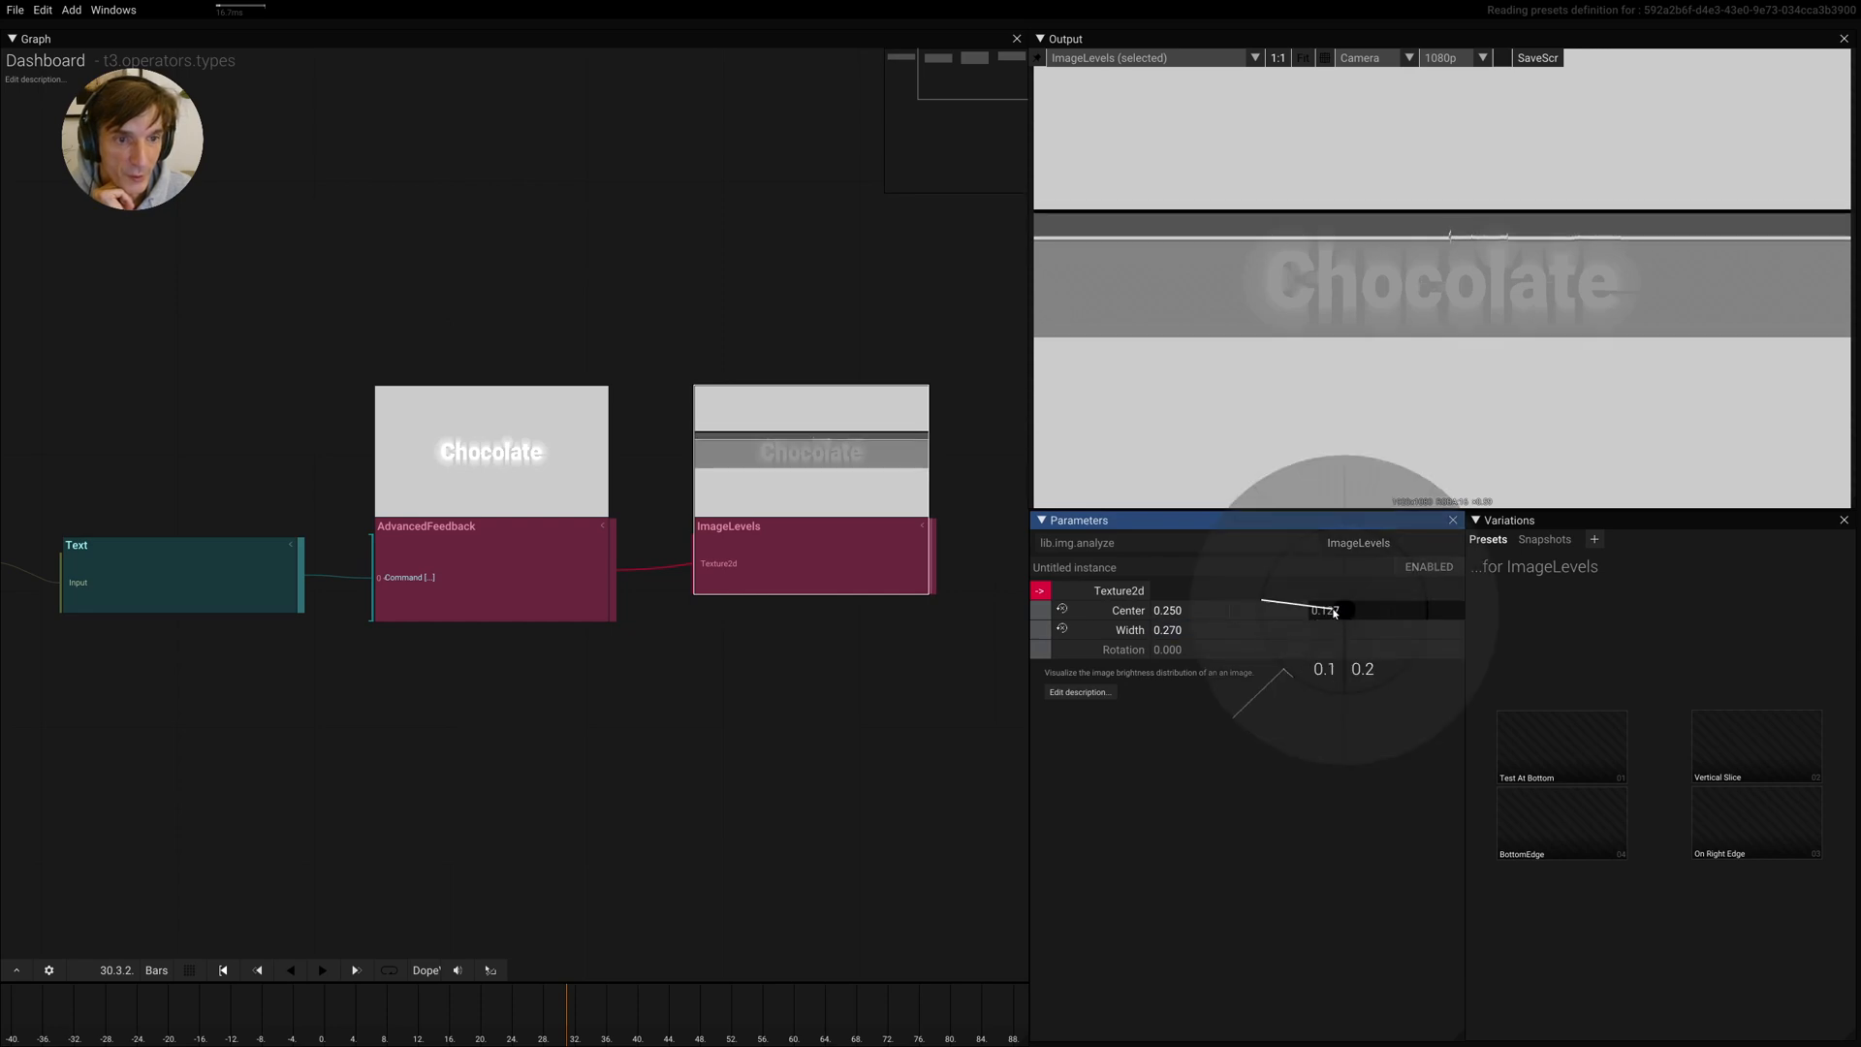
pyautogui.moveTo(1330, 611); pyautogui.dragTo(1350, 586)
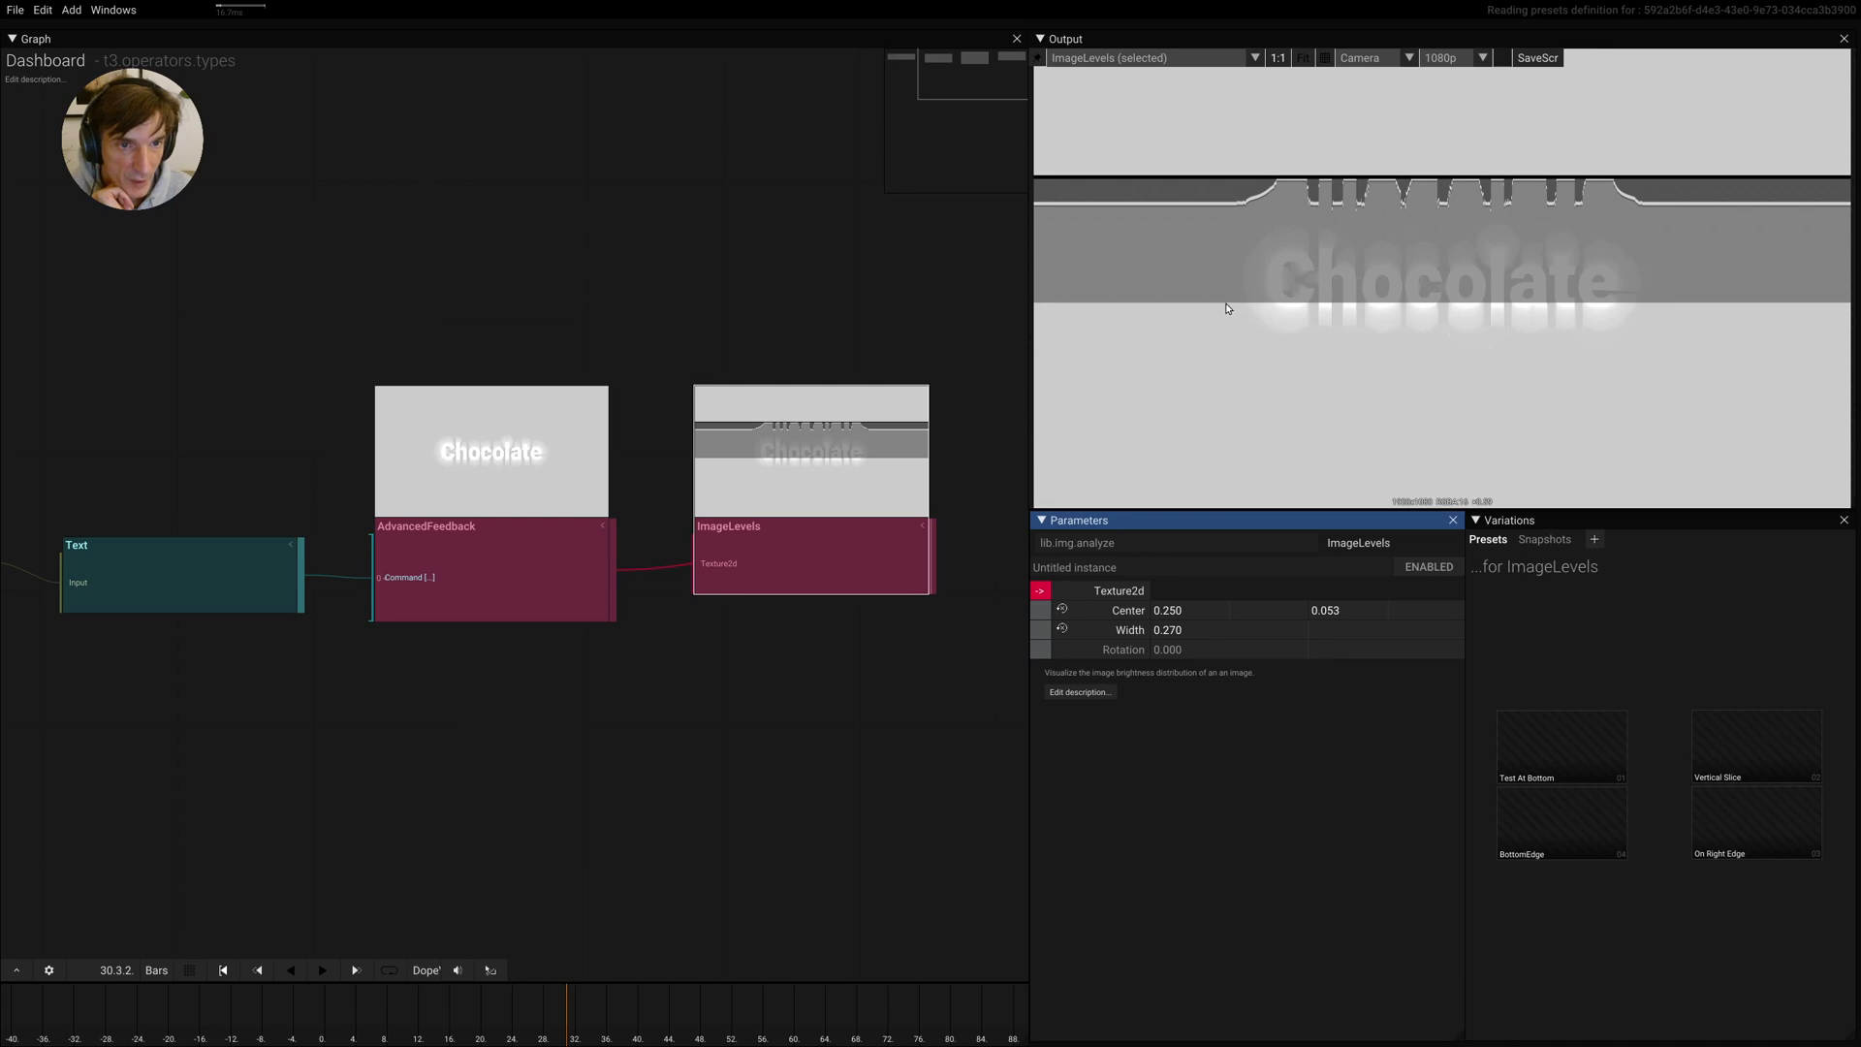
pyautogui.moveTo(1429, 275)
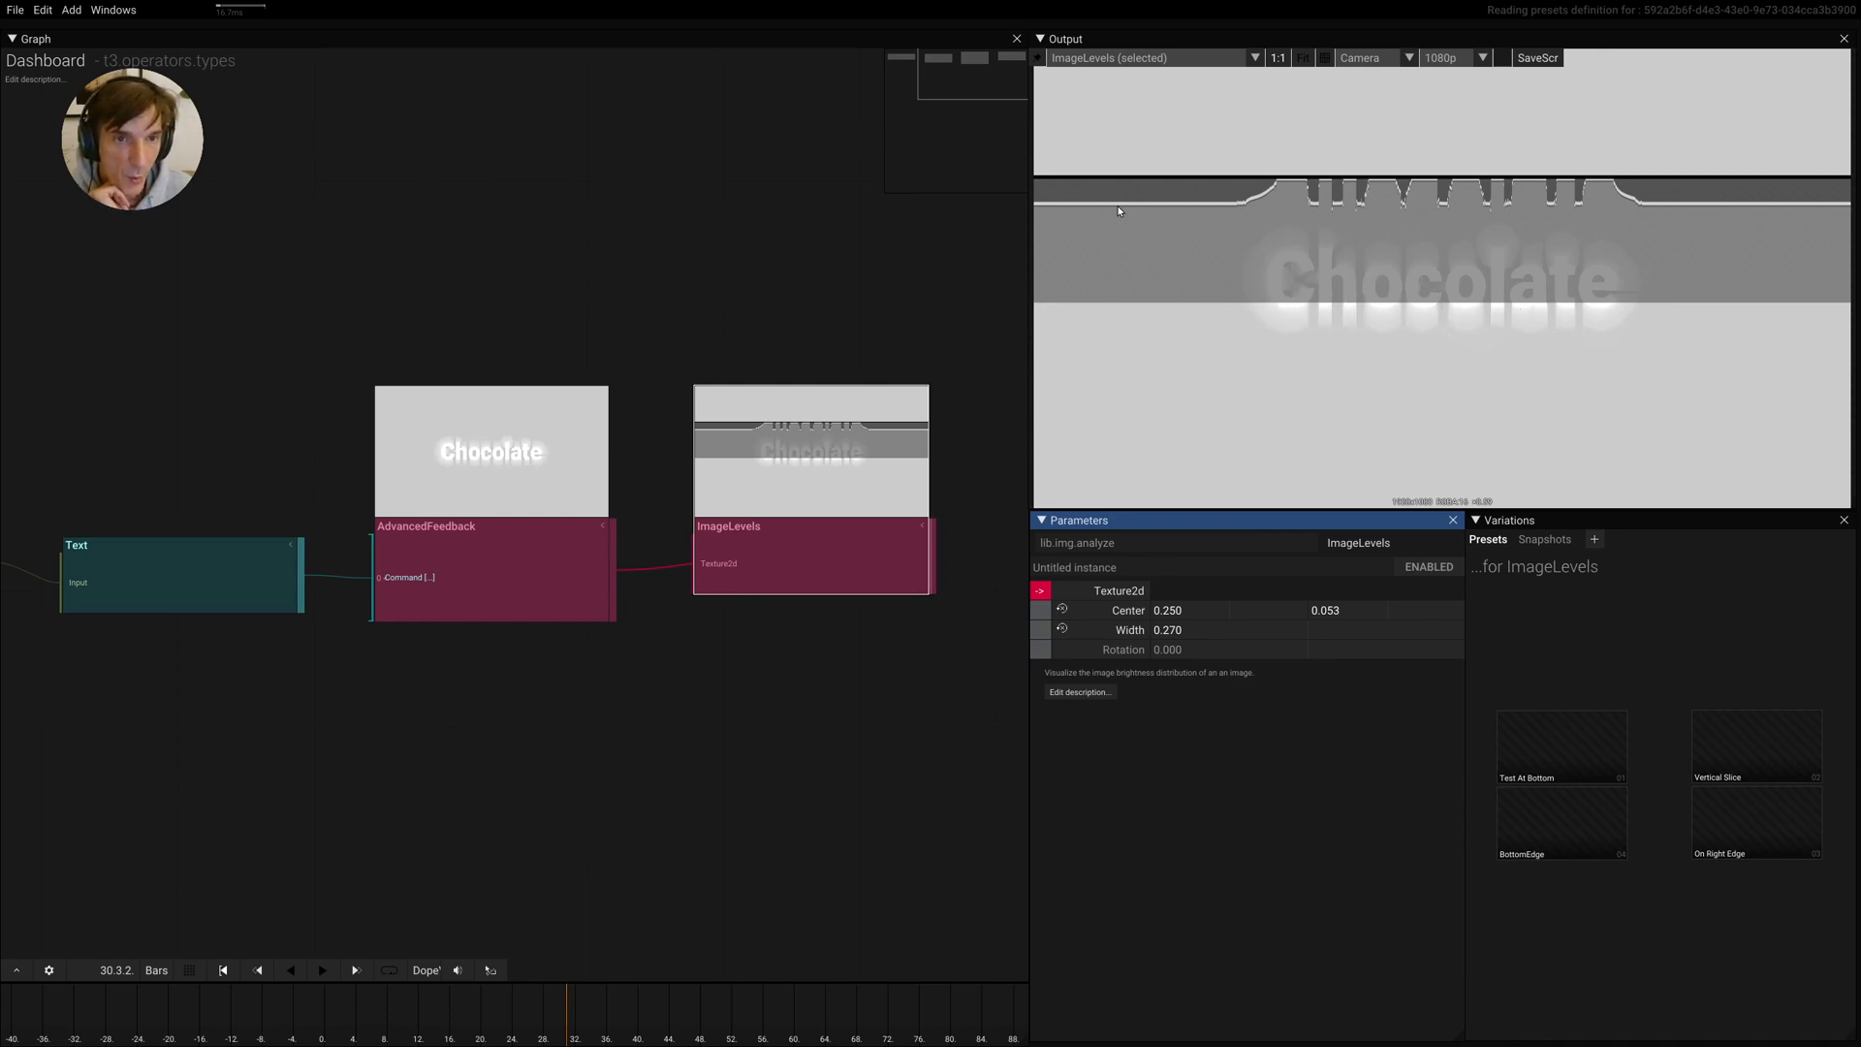
pyautogui.moveTo(1128, 240)
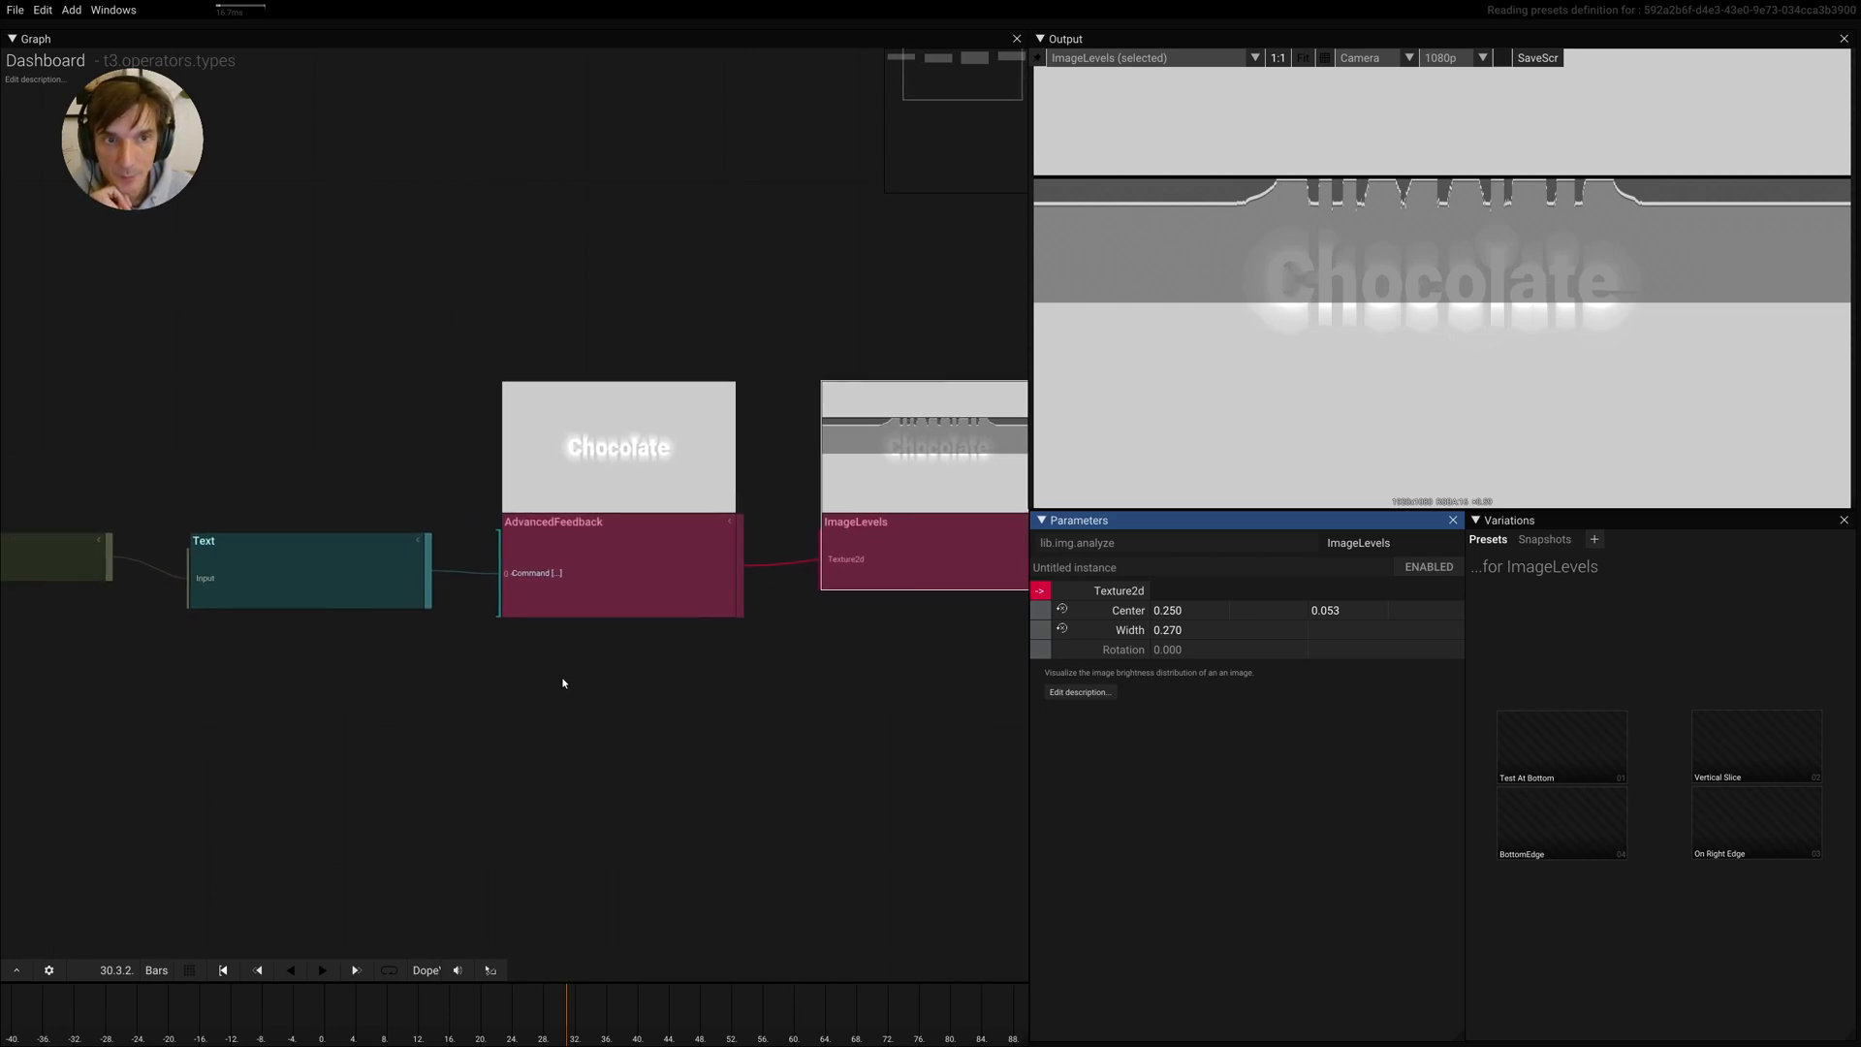
# Pin the ImageLevels output and change the Text input to 'Sedona', then 'Mauve'
pyautogui.click(306, 558)
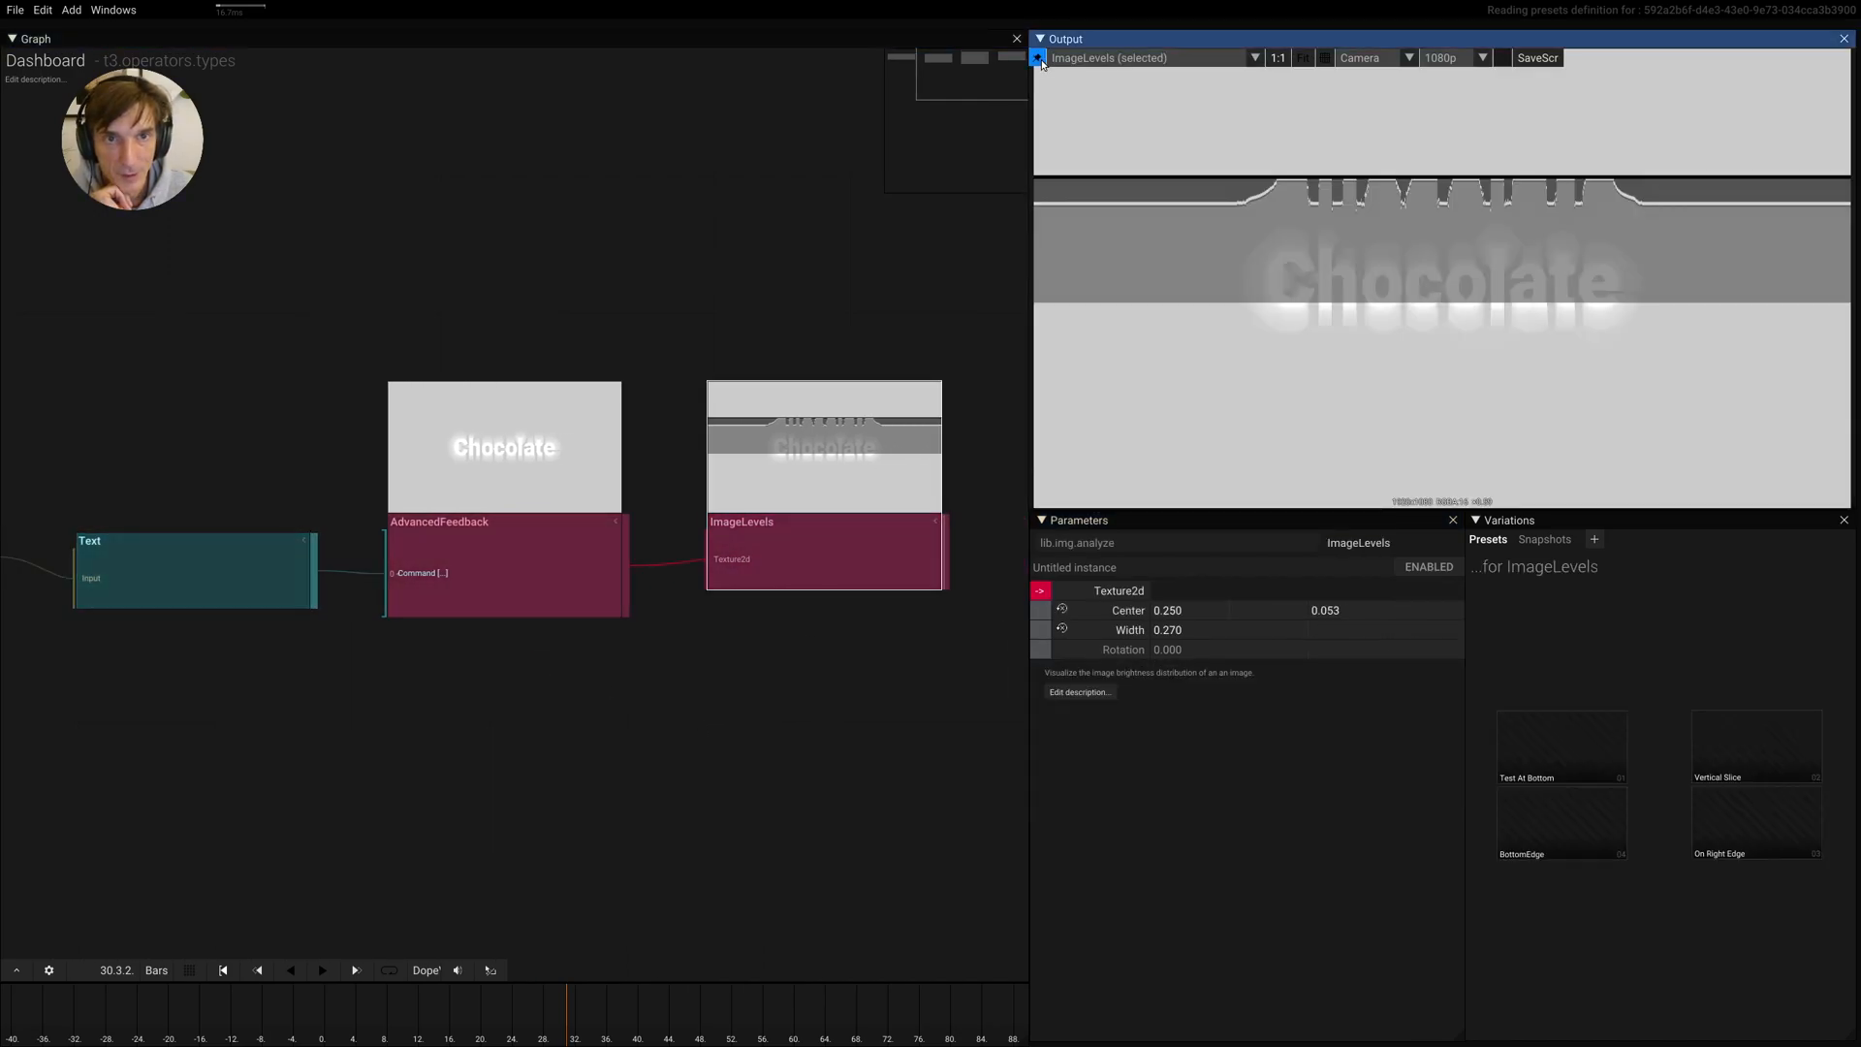
pyautogui.click(194, 541)
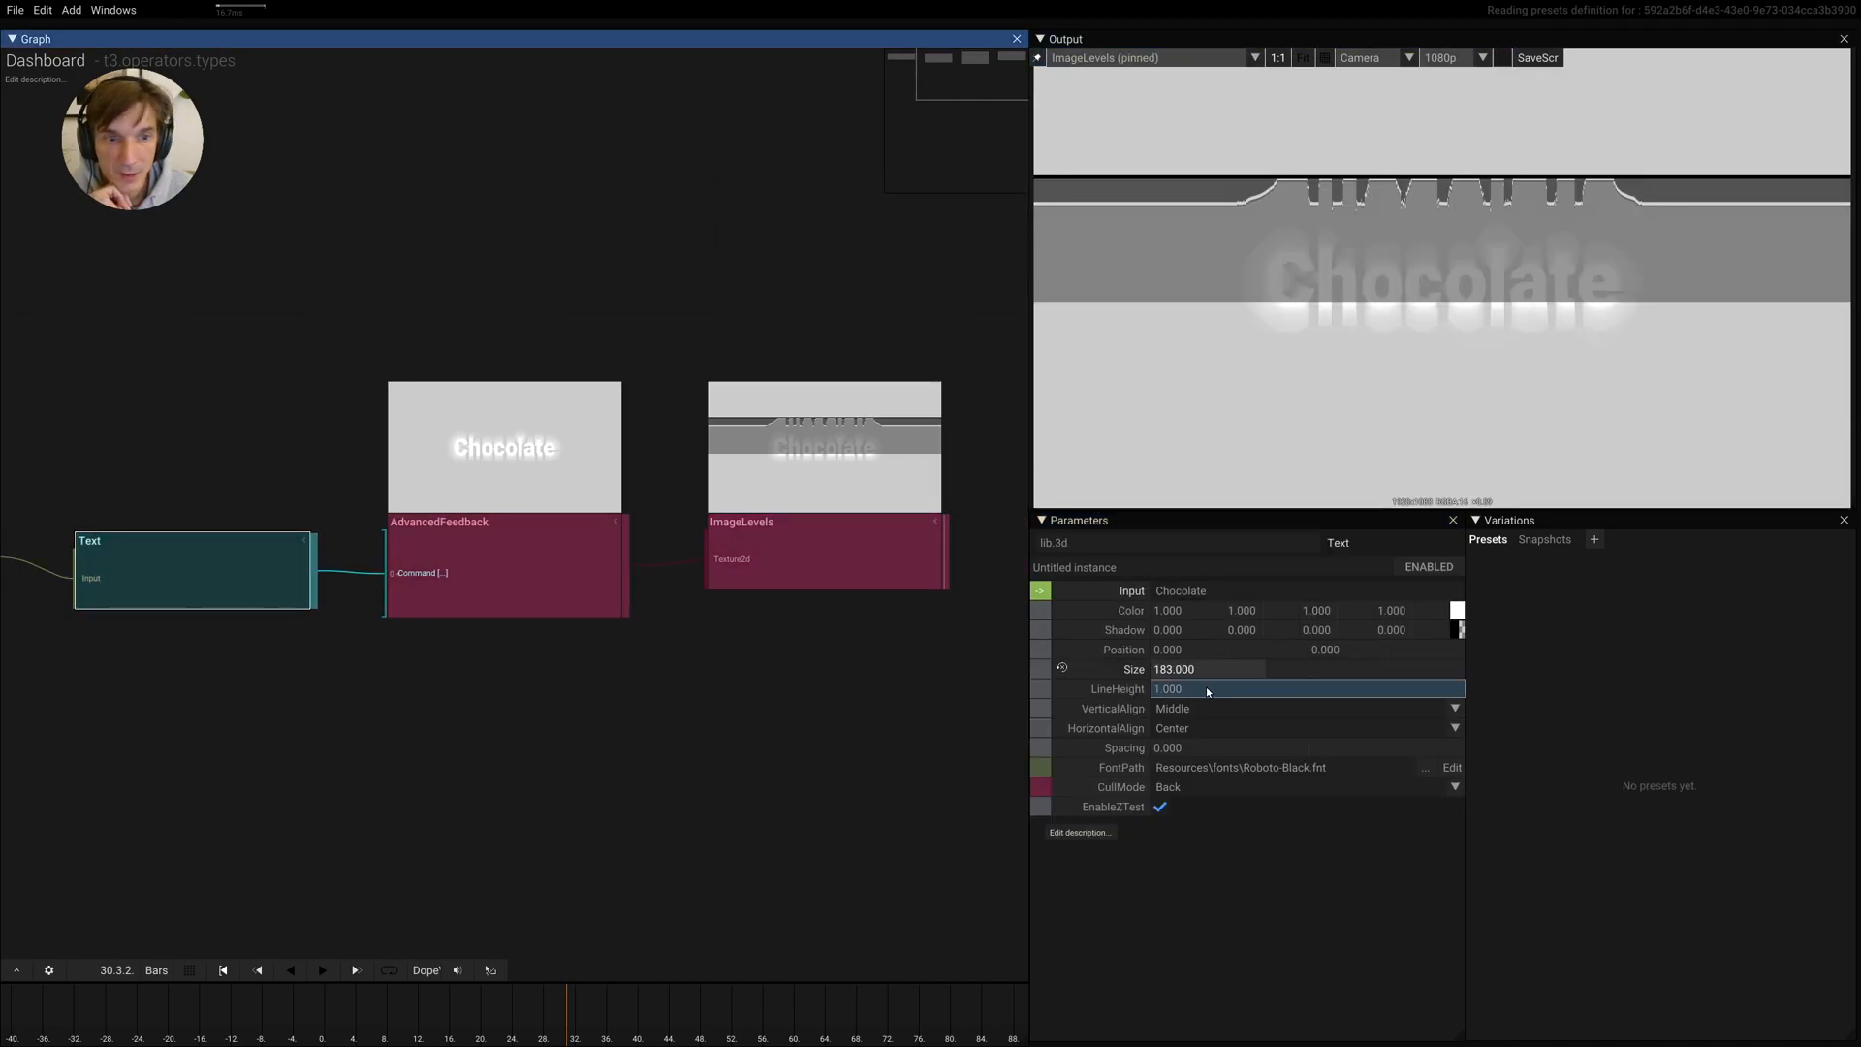
pyautogui.click(1458, 611)
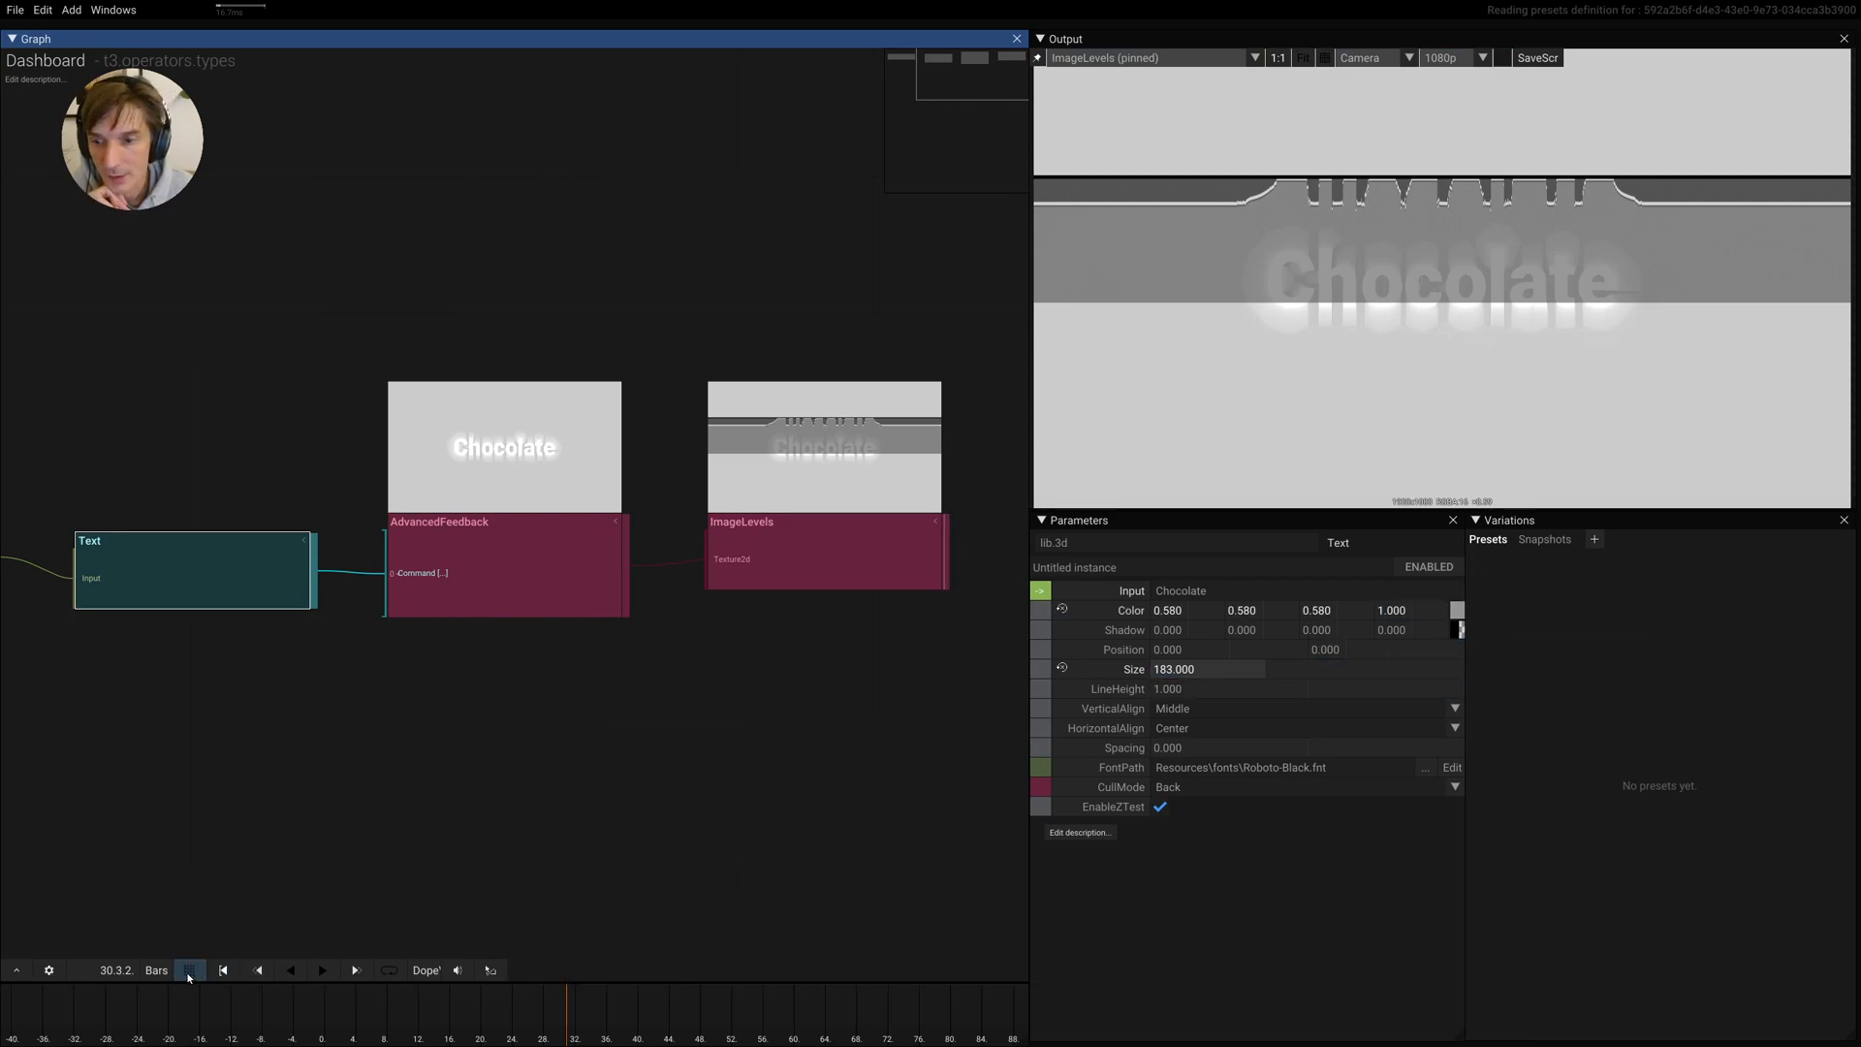
pyautogui.write('Sedona')
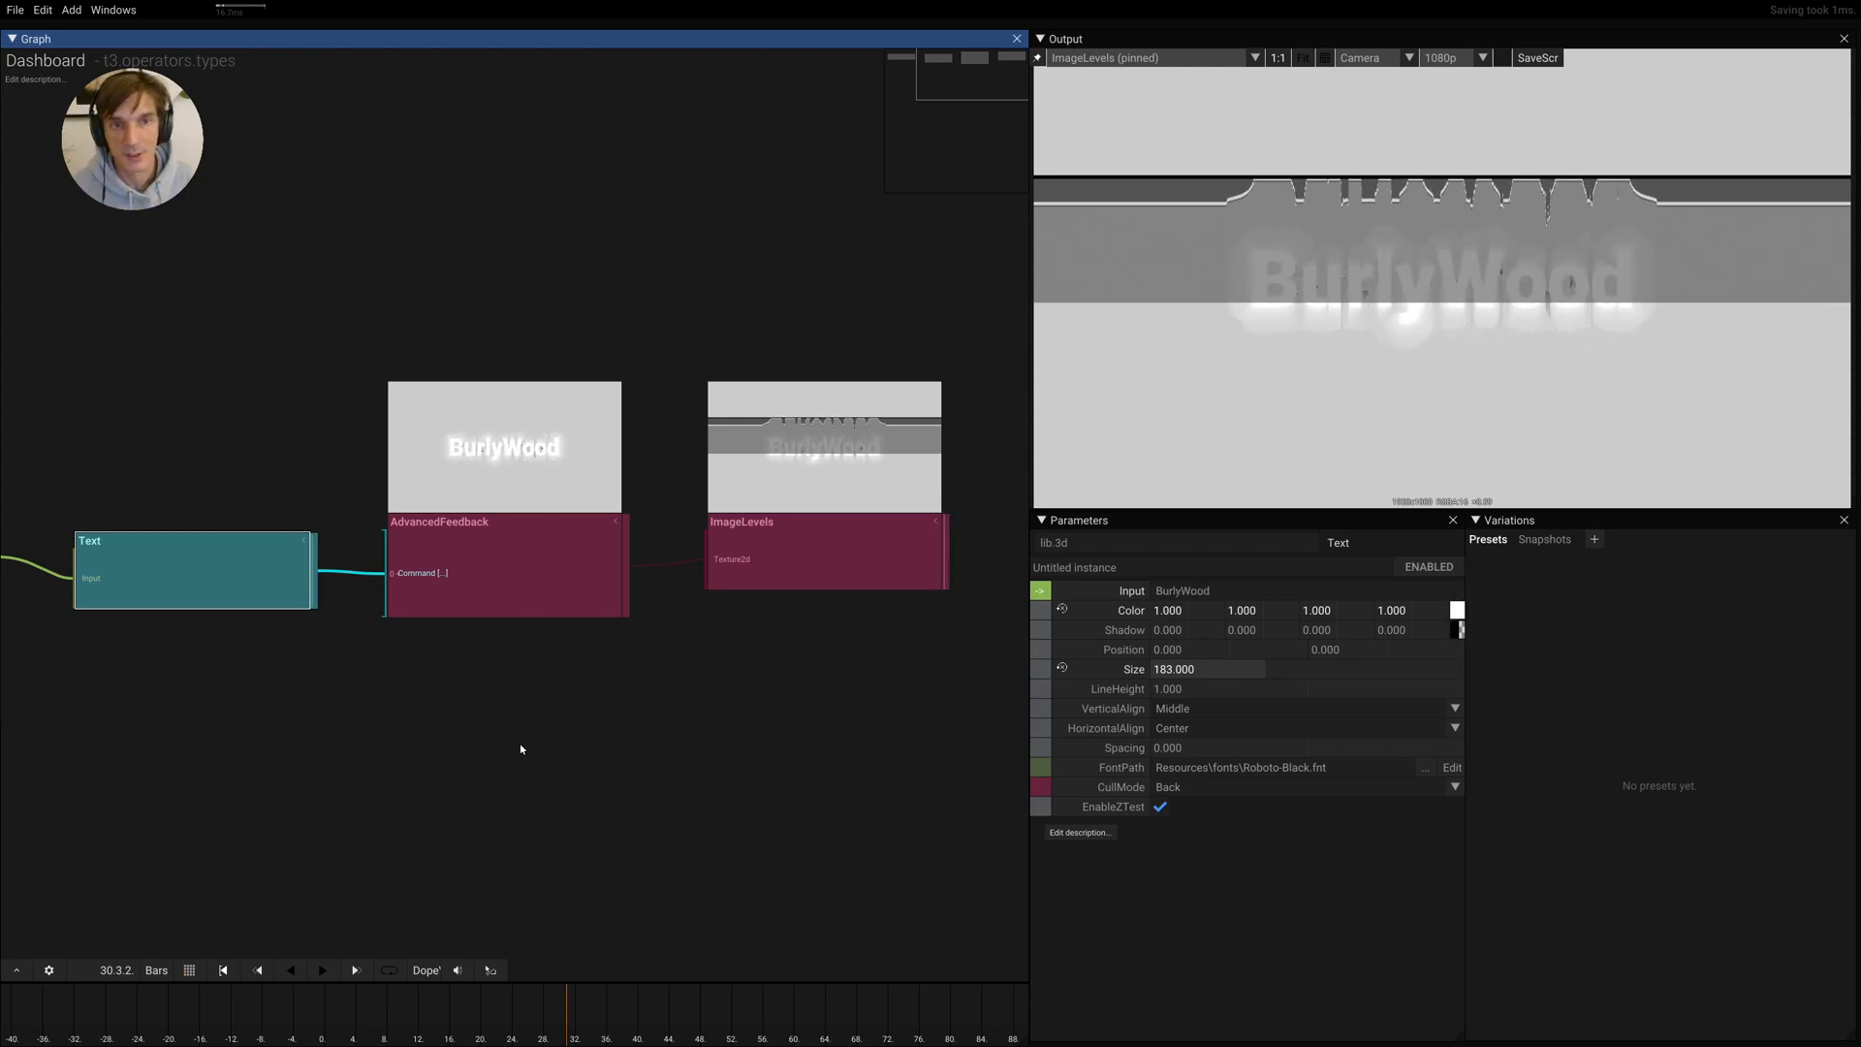
pyautogui.write('Mauve')
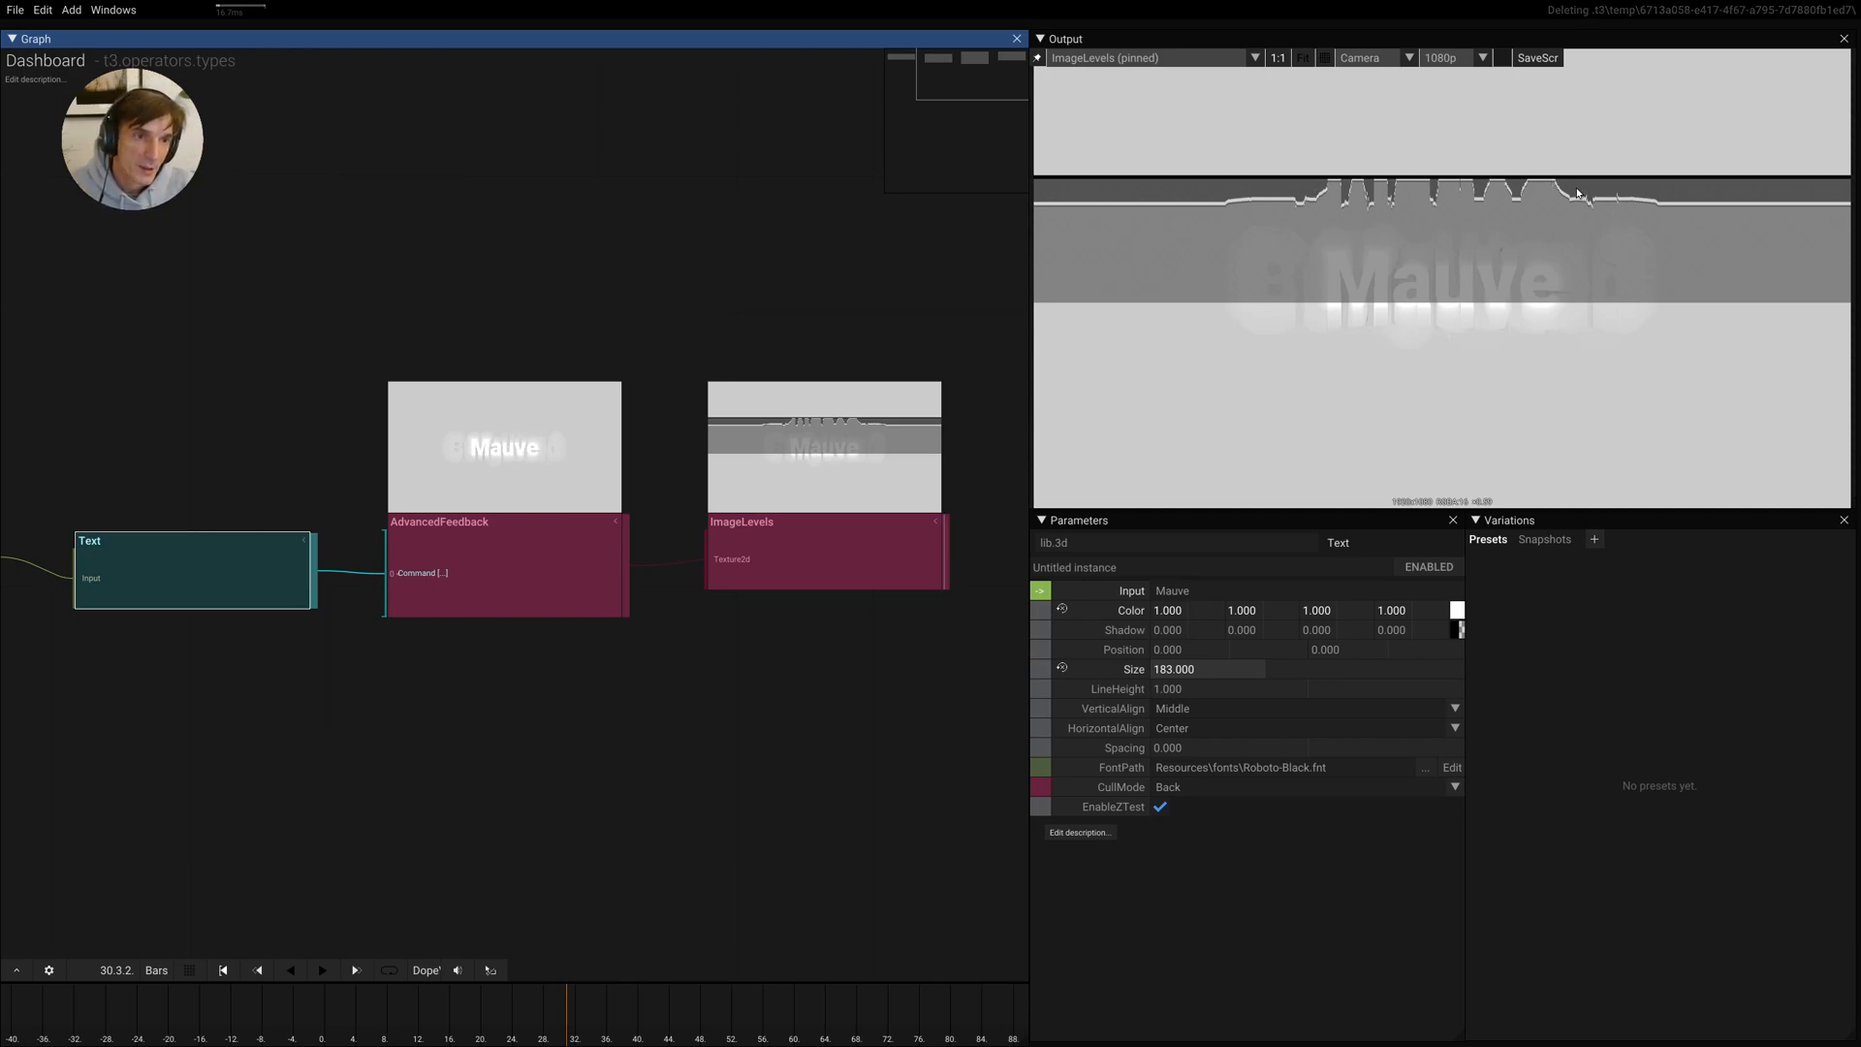
pyautogui.moveTo(1557, 188)
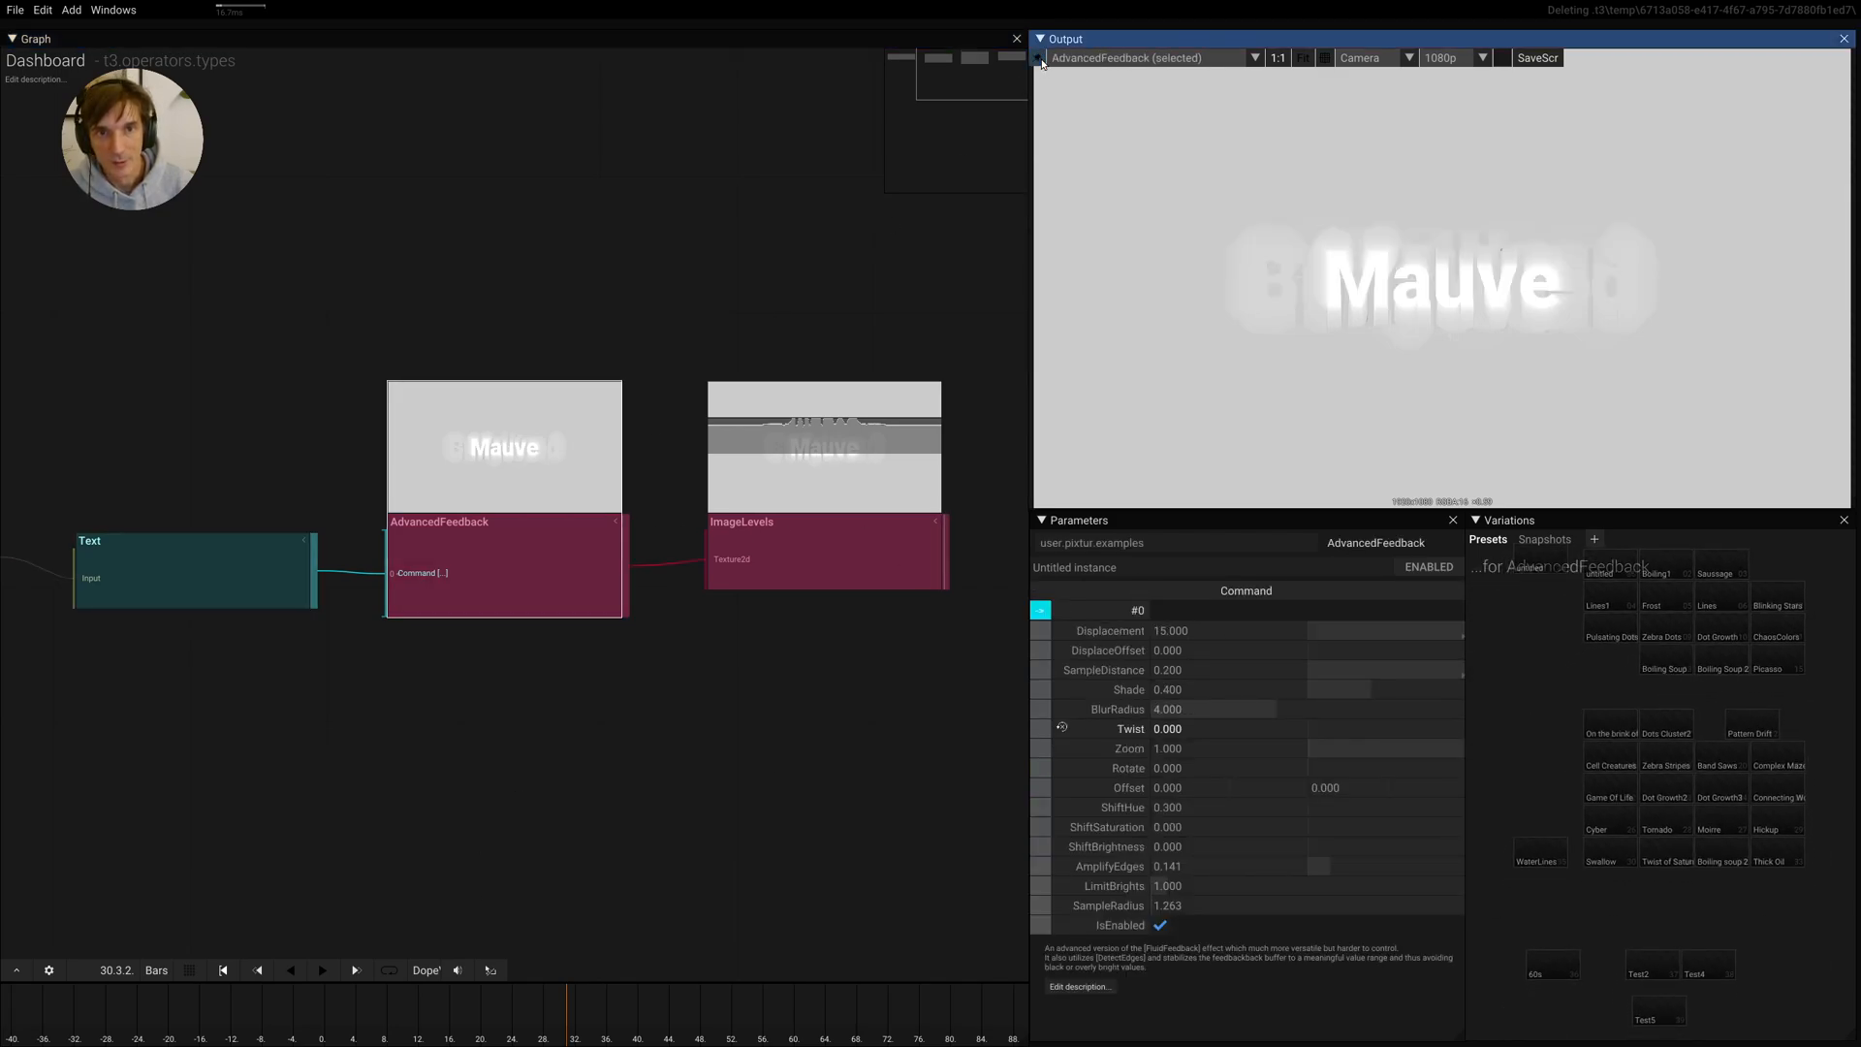
# Pin the Output window on AdvancedFeedback and rewind the timeline
pyautogui.click(1039, 58)
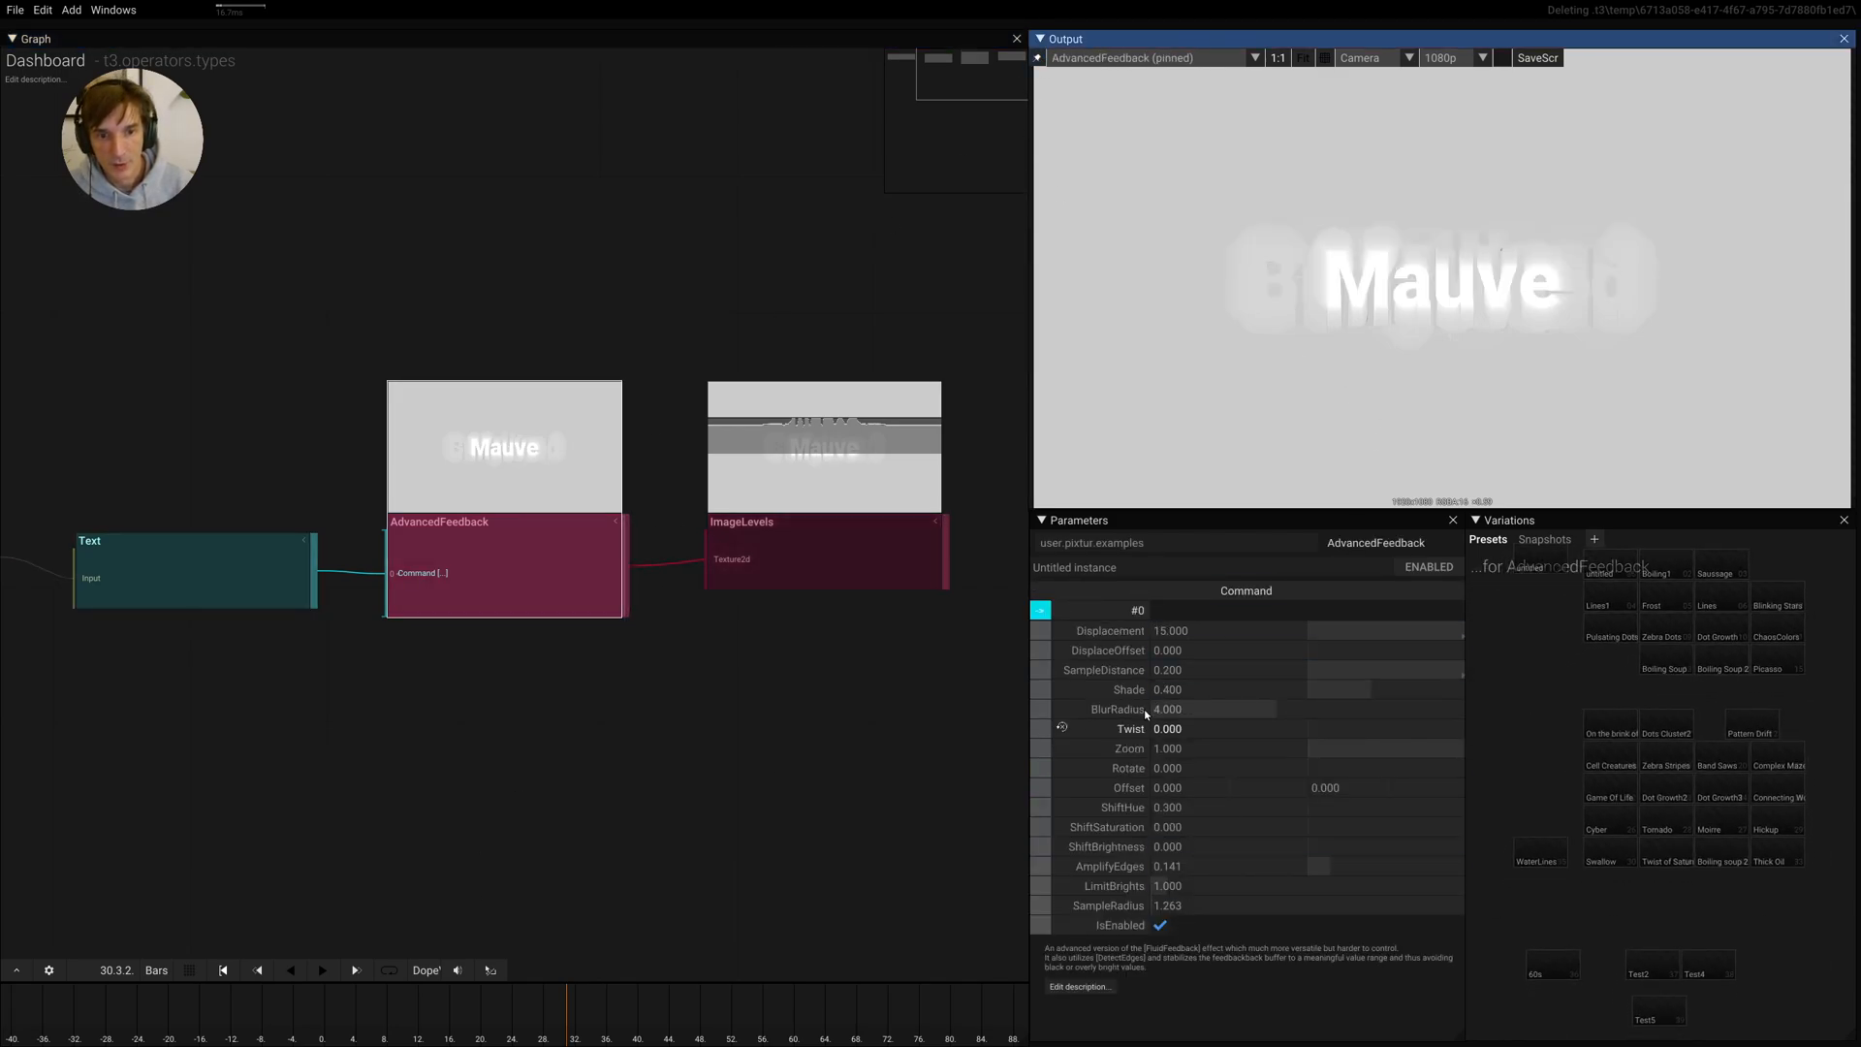
pyautogui.click(190, 971)
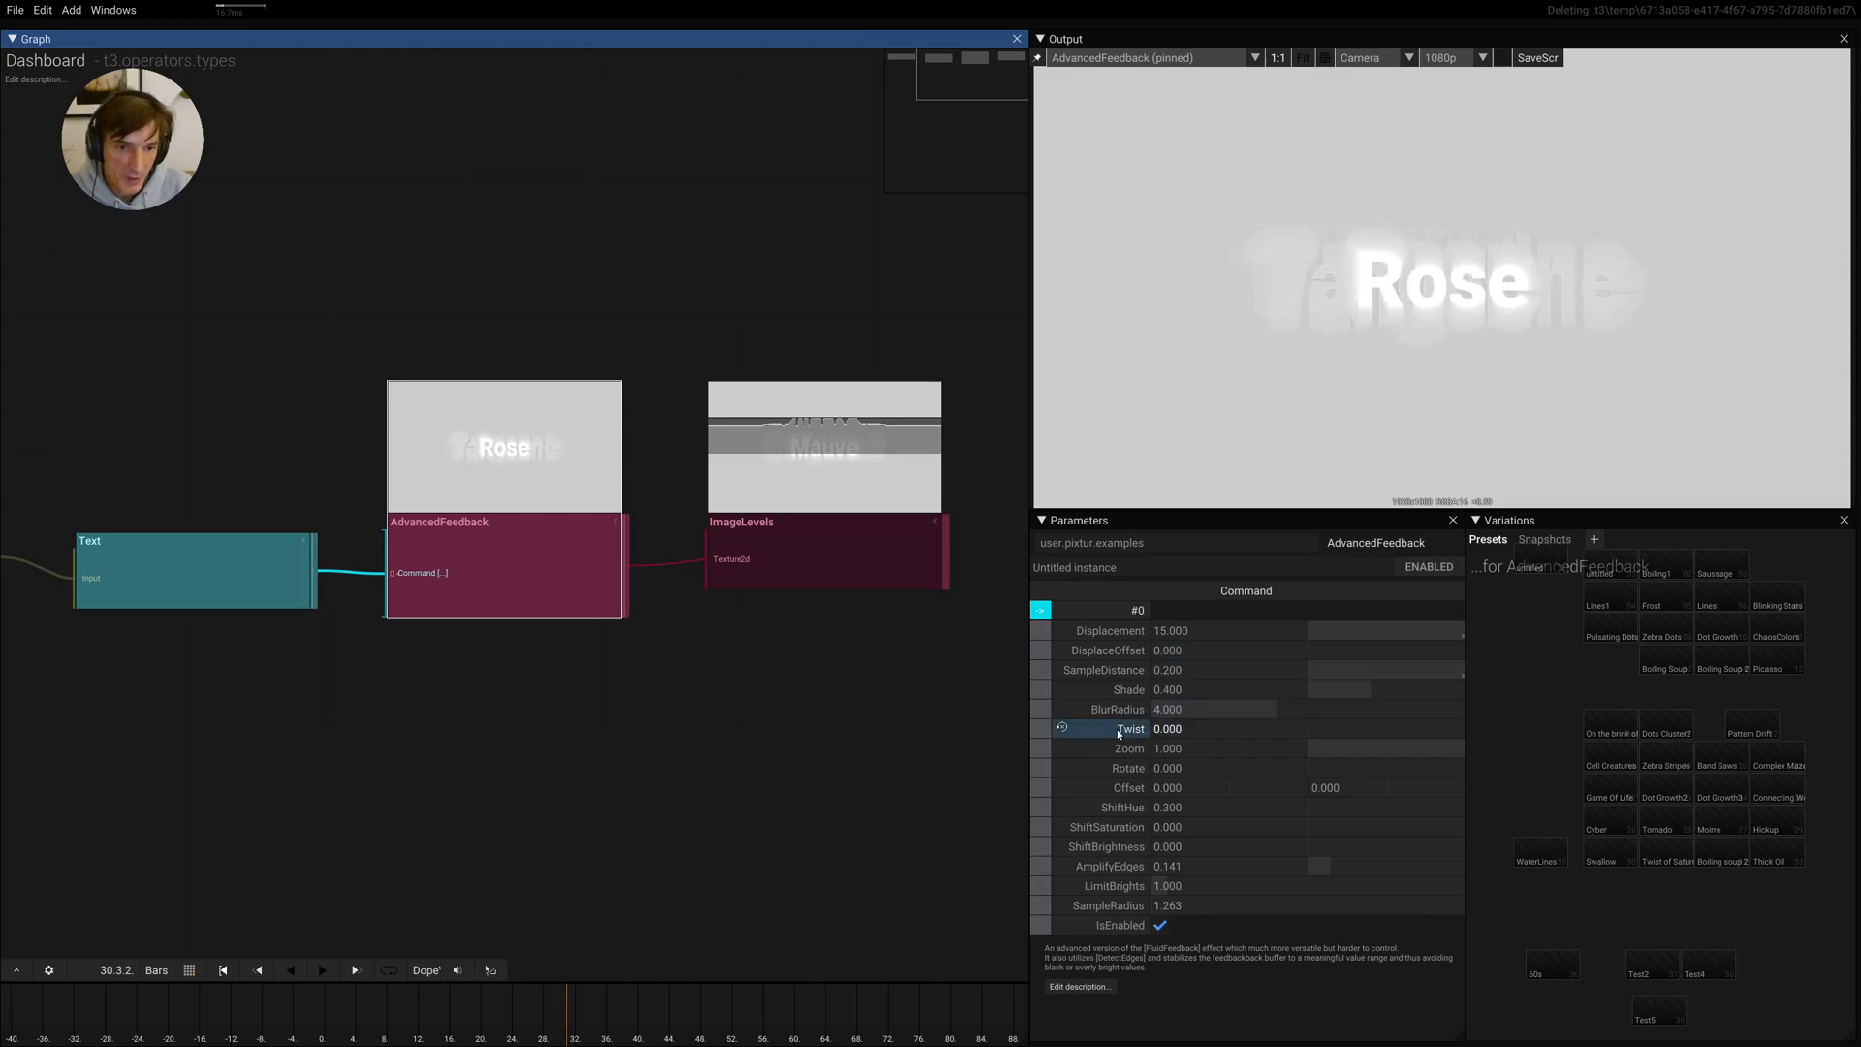
# Raise the AdvancedFeedback Twist to about 153 for a swirling textured background
pyautogui.click(1186, 727)
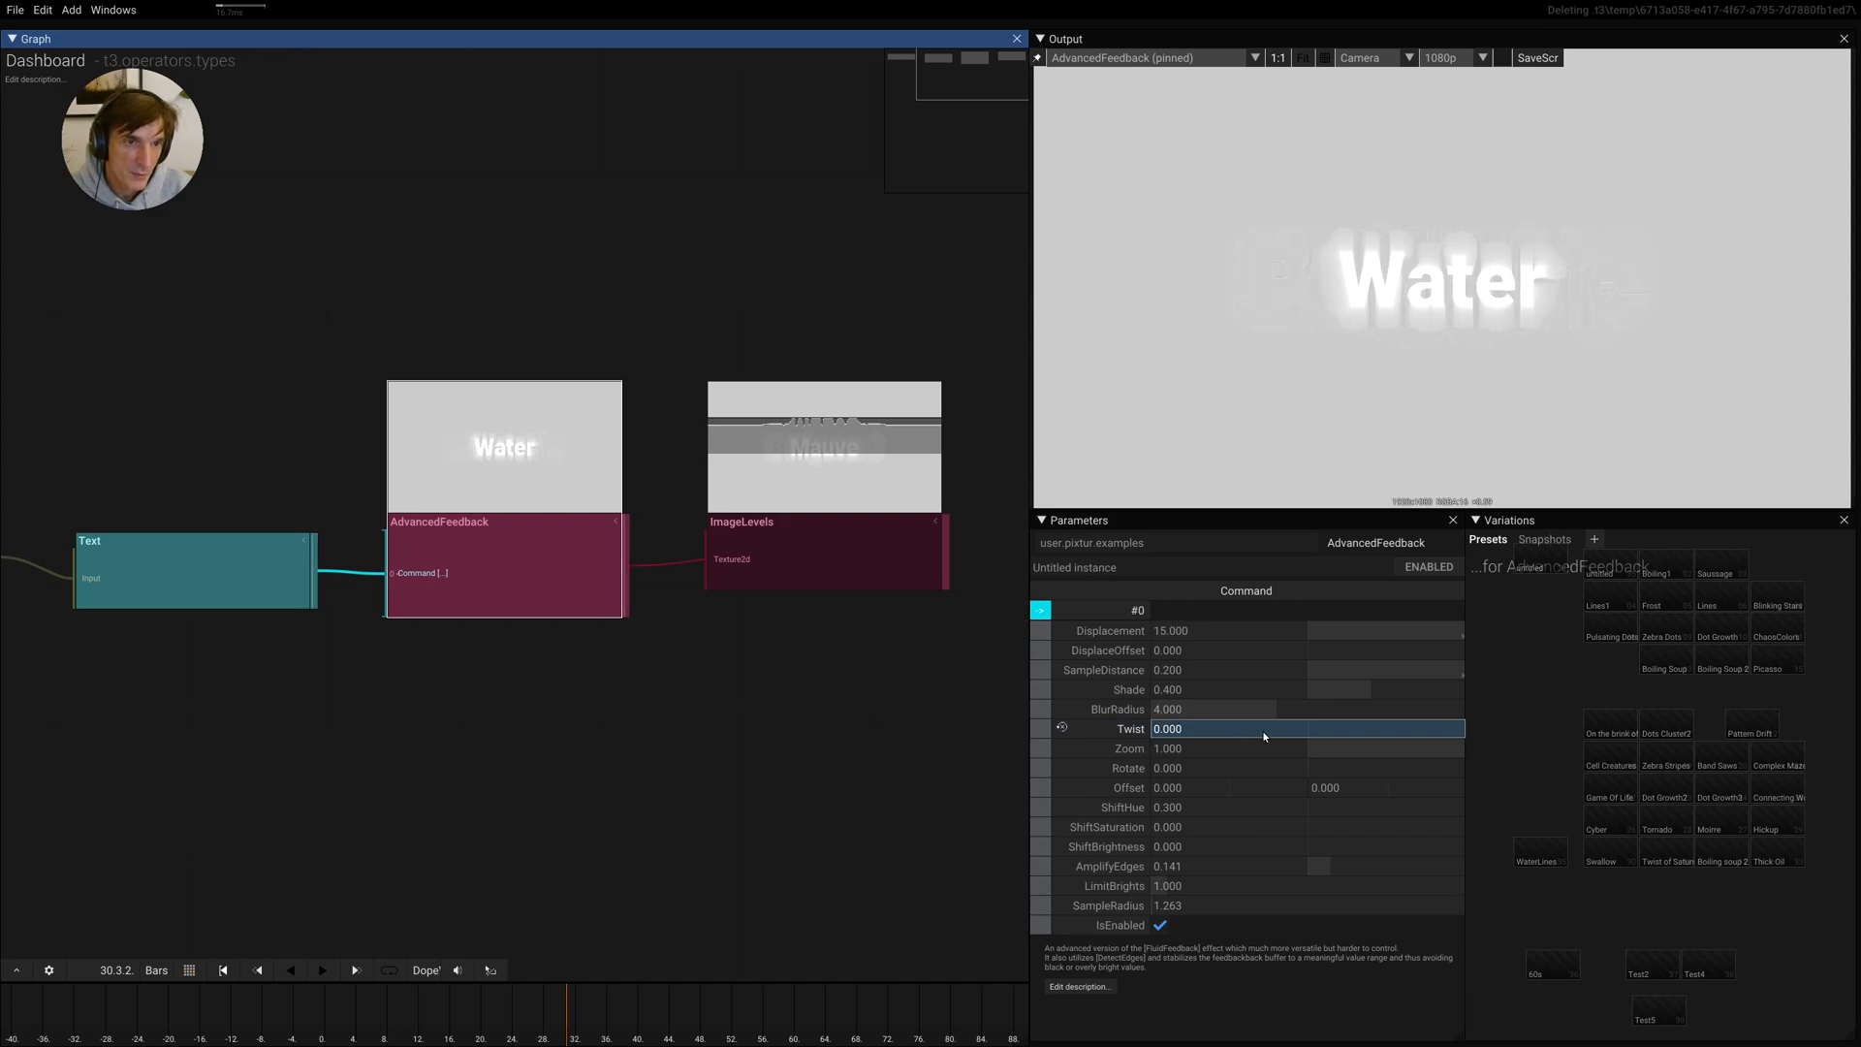
pyautogui.write('AliceBlue')
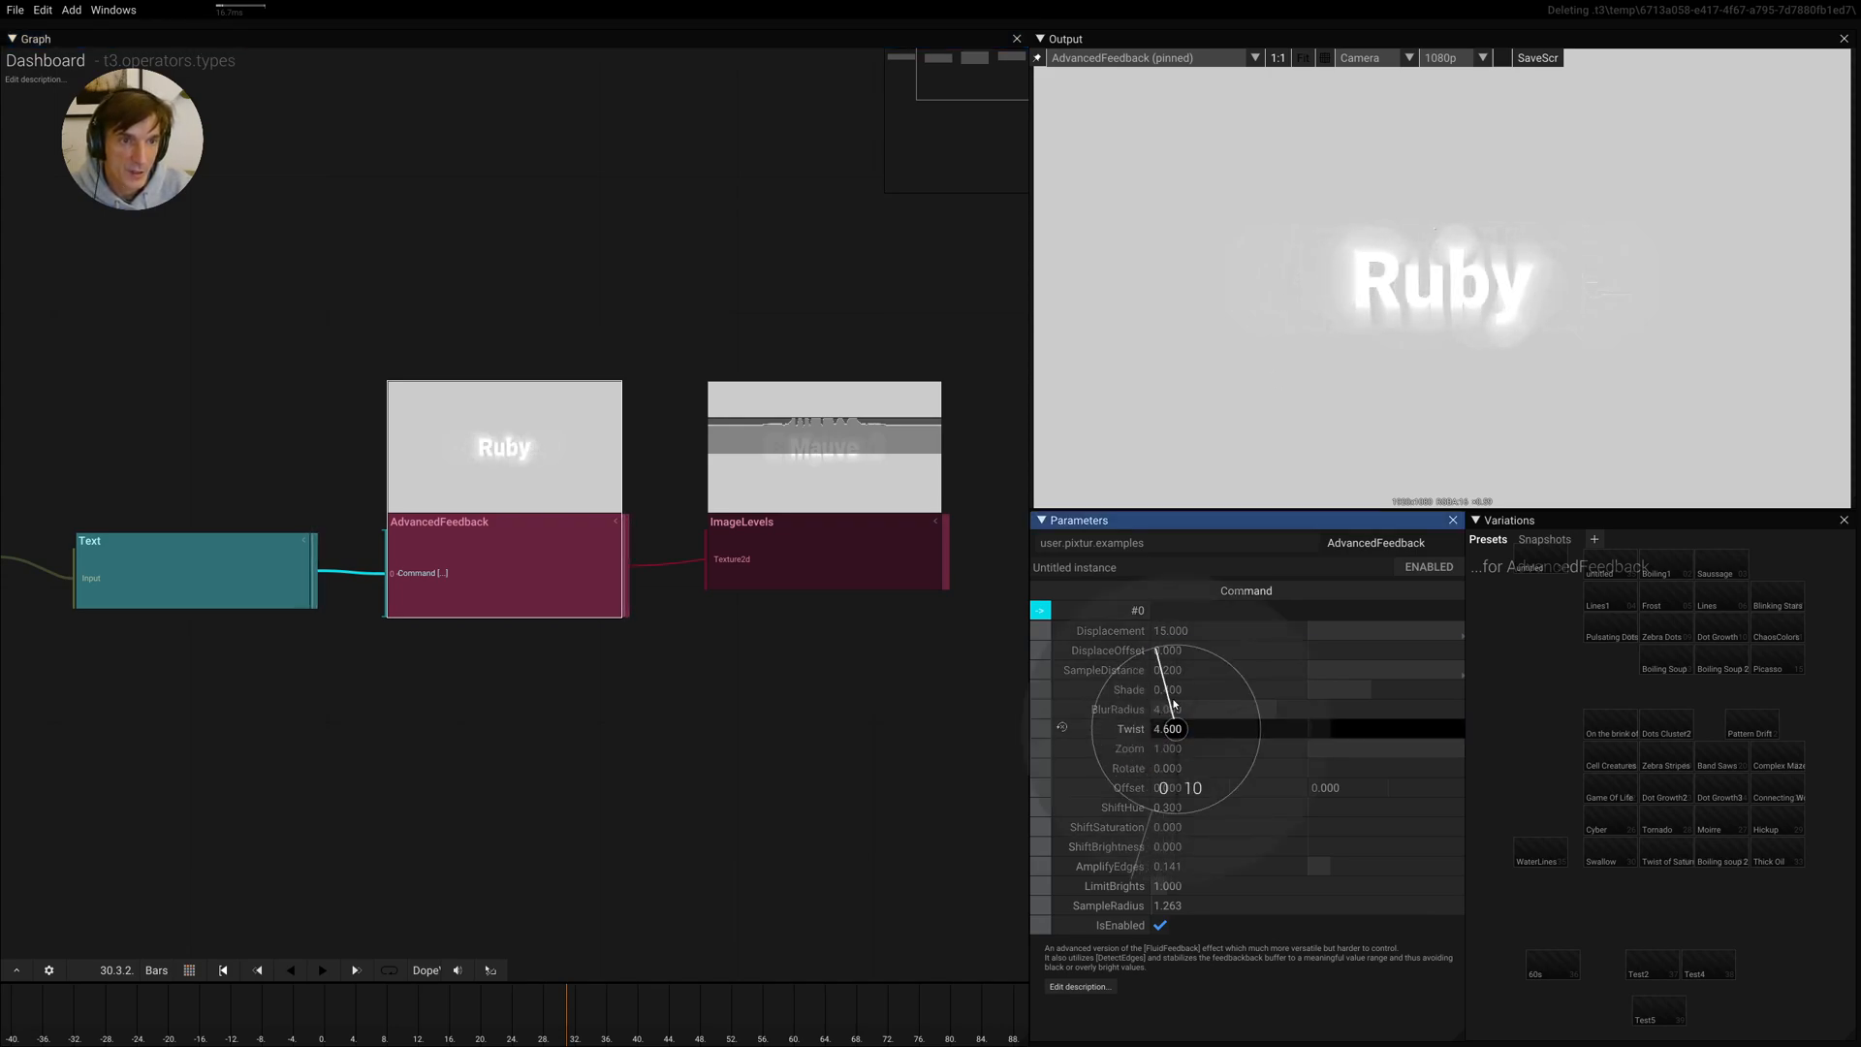
pyautogui.moveTo(1175, 706); pyautogui.dragTo(1202, 865)
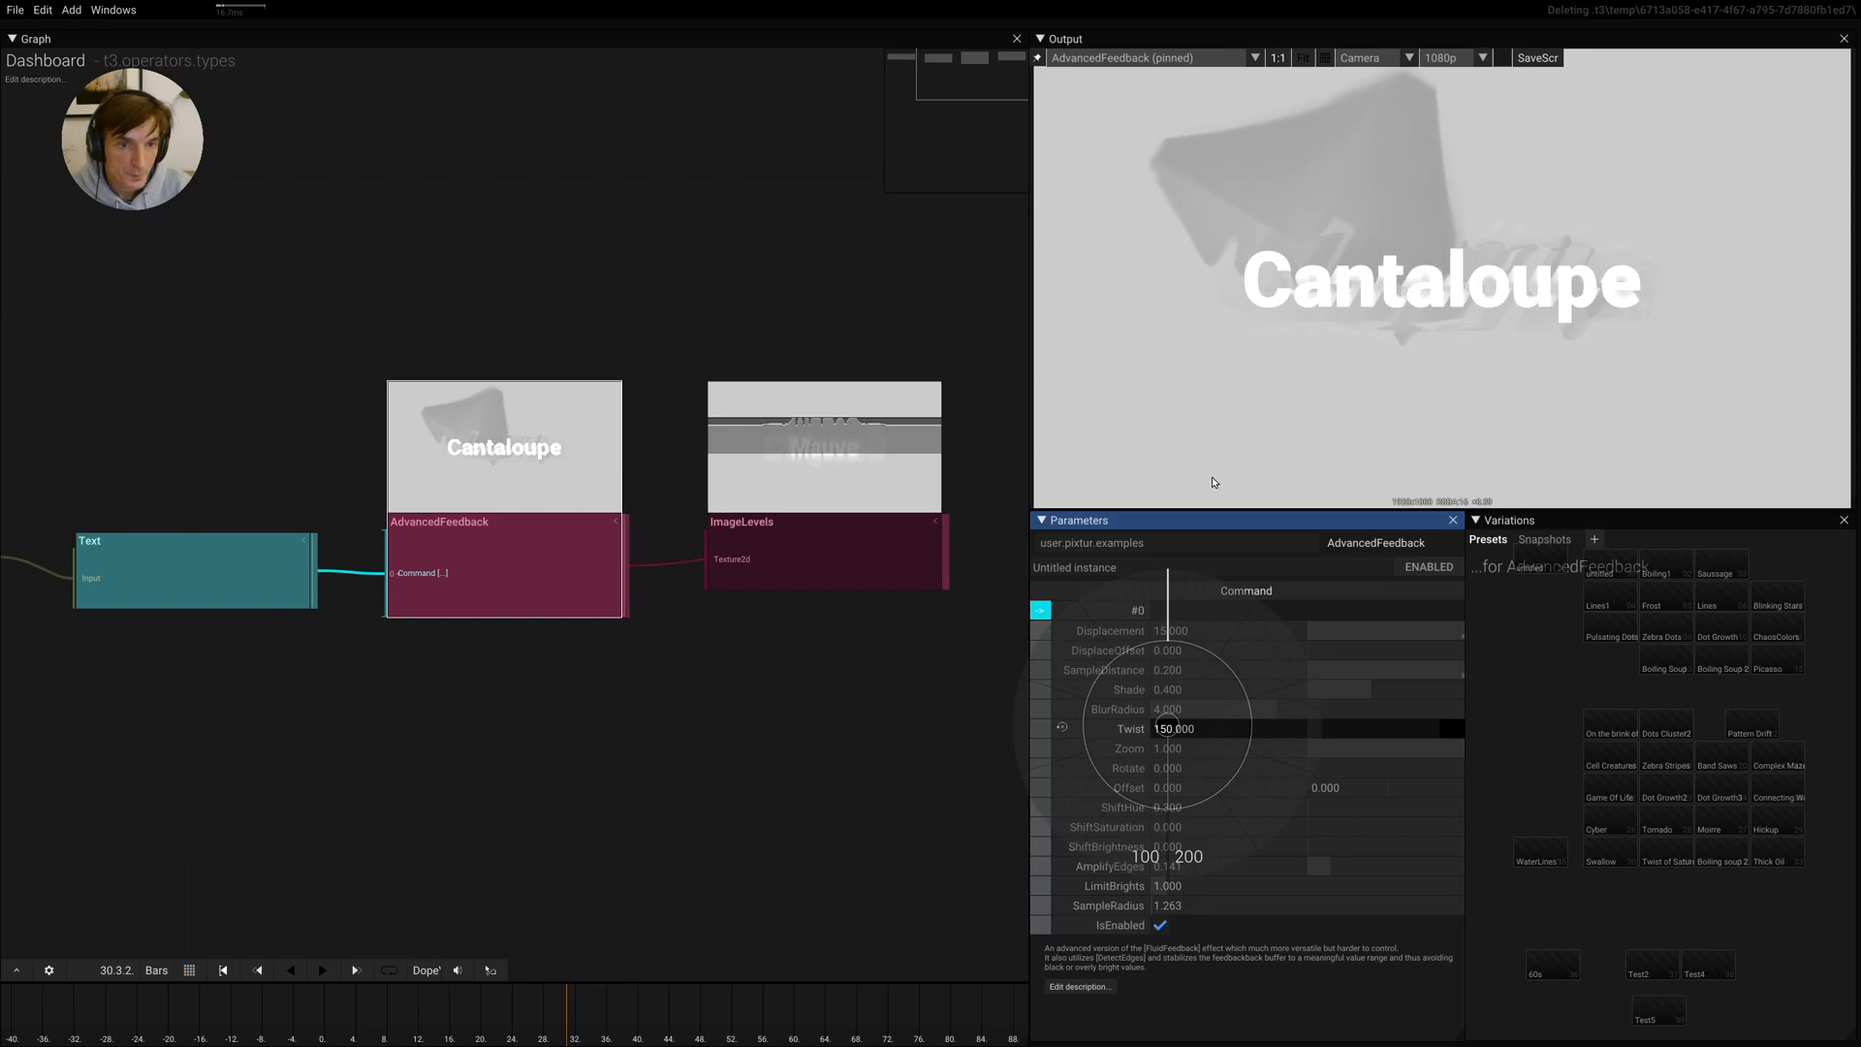
pyautogui.moveTo(1163, 727); pyautogui.dragTo(1175, 712)
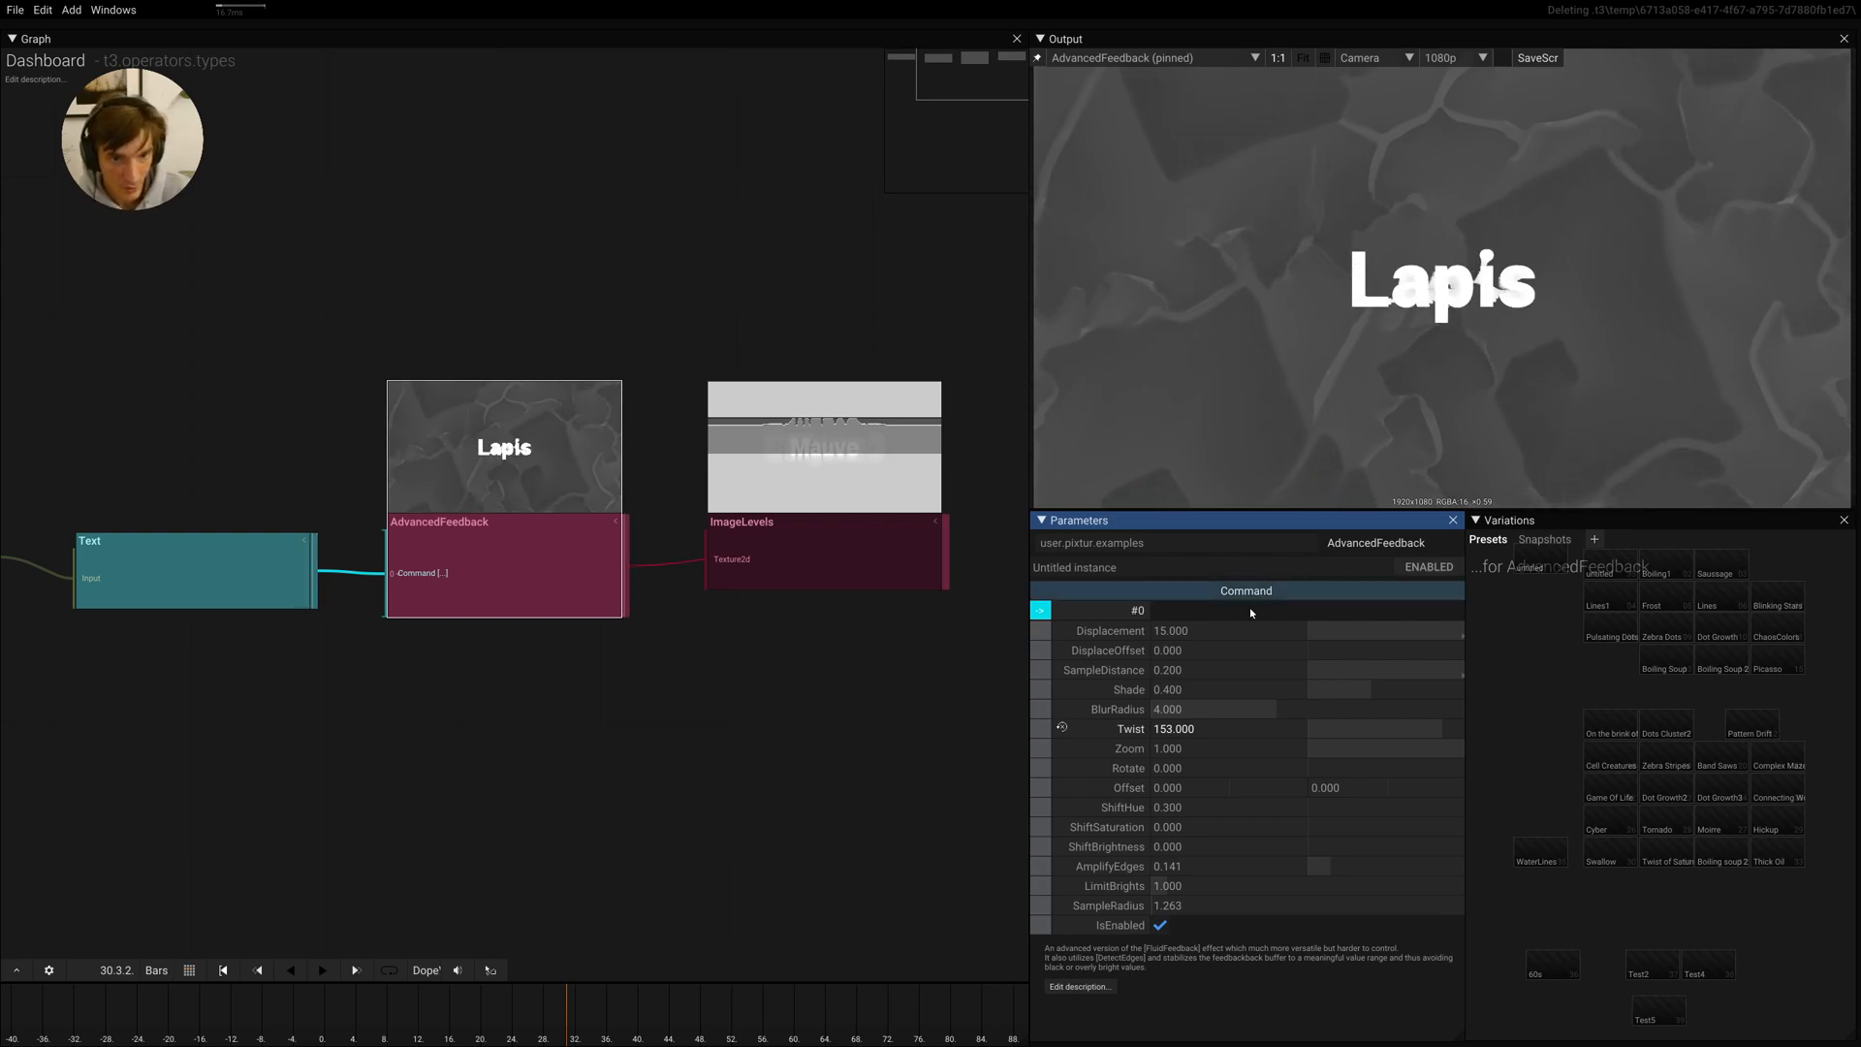
pyautogui.click(1246, 630)
pyautogui.write('1.370')
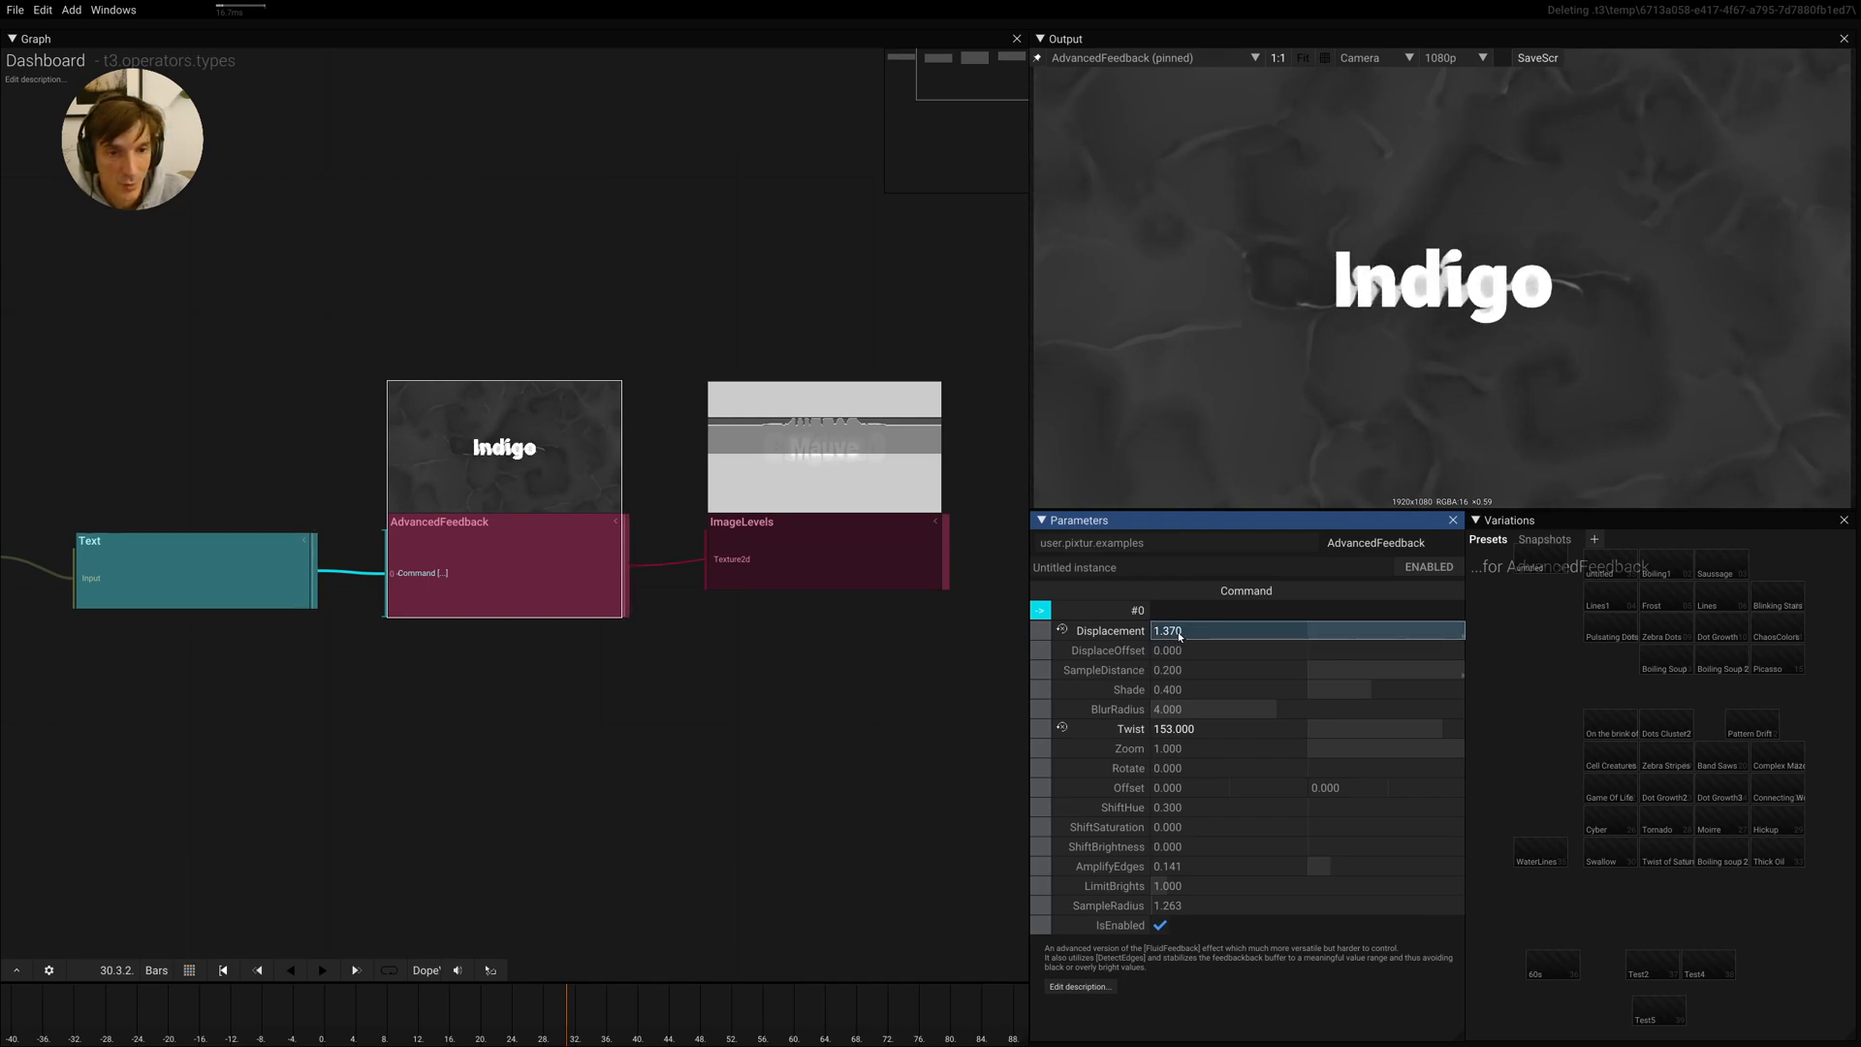
# Lower Displacement to 7.3 and add a small DisplaceOffset of about 0.035
pyautogui.moveTo(1167, 630); pyautogui.dragTo(1167, 762)
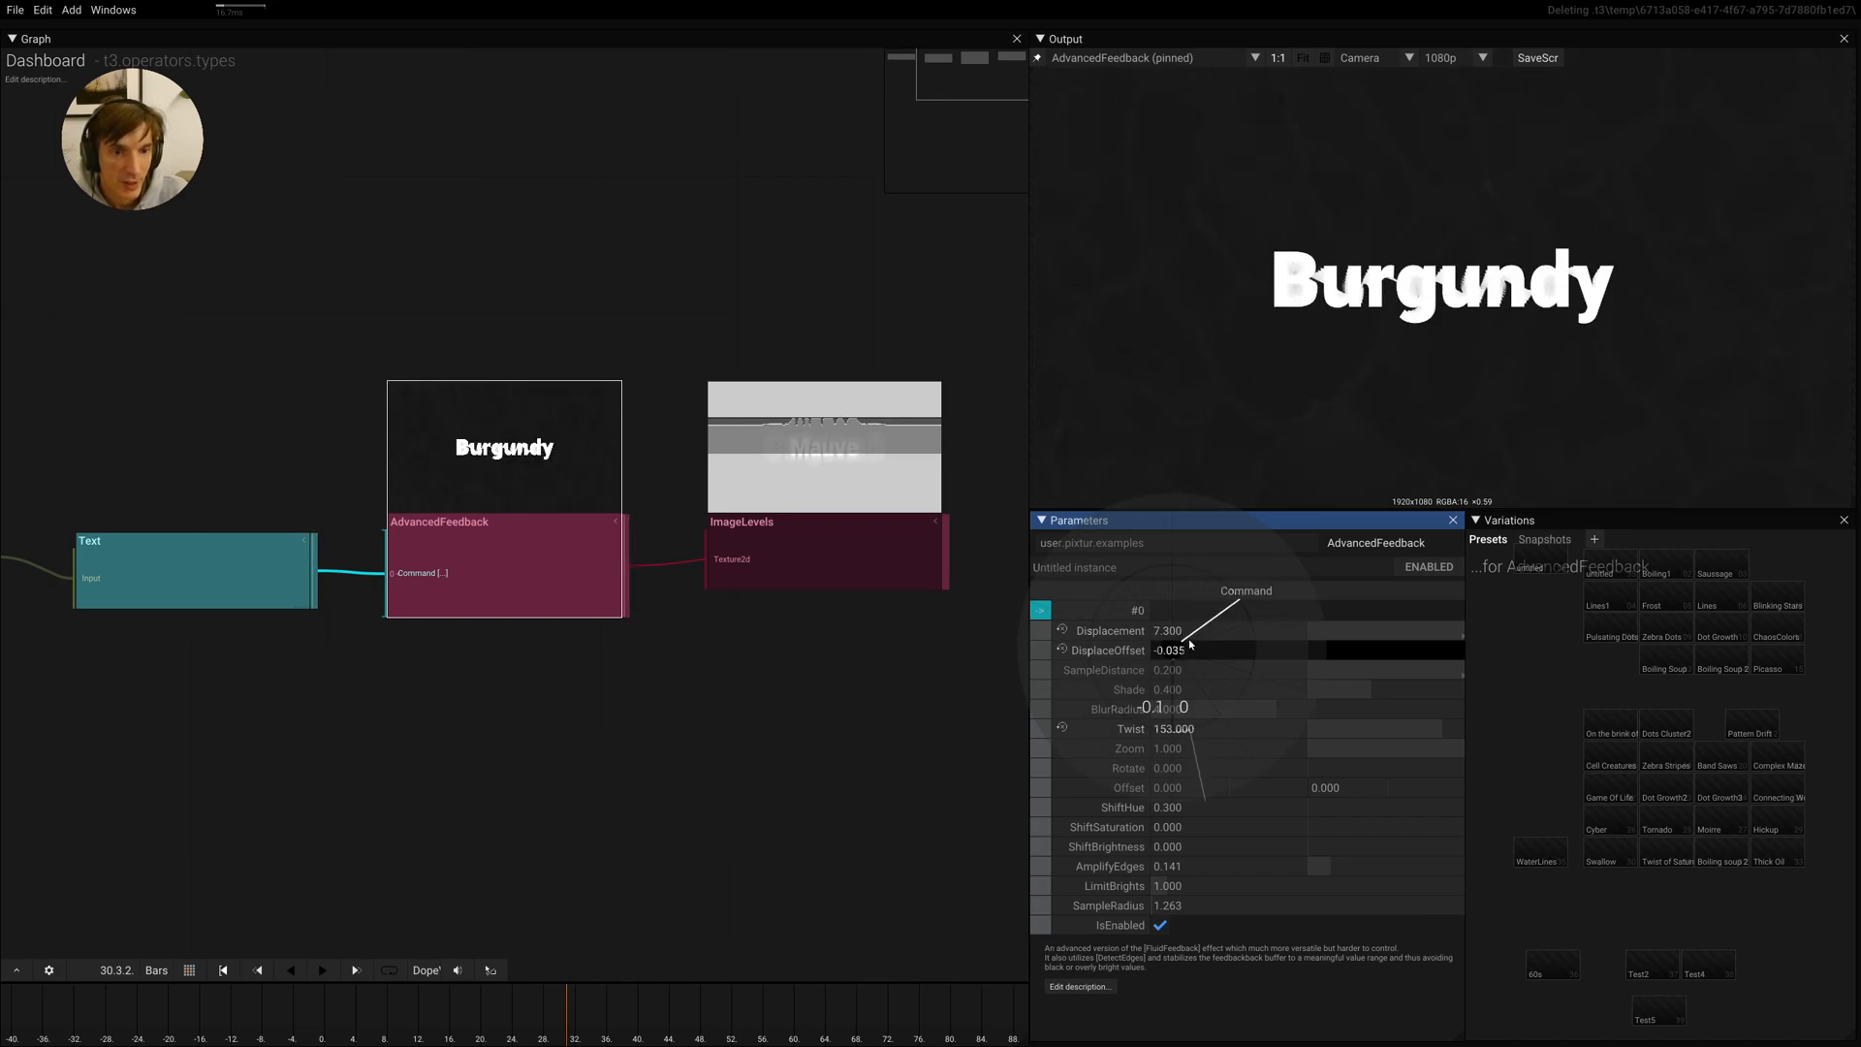
pyautogui.moveTo(1186, 649); pyautogui.dragTo(1197, 649)
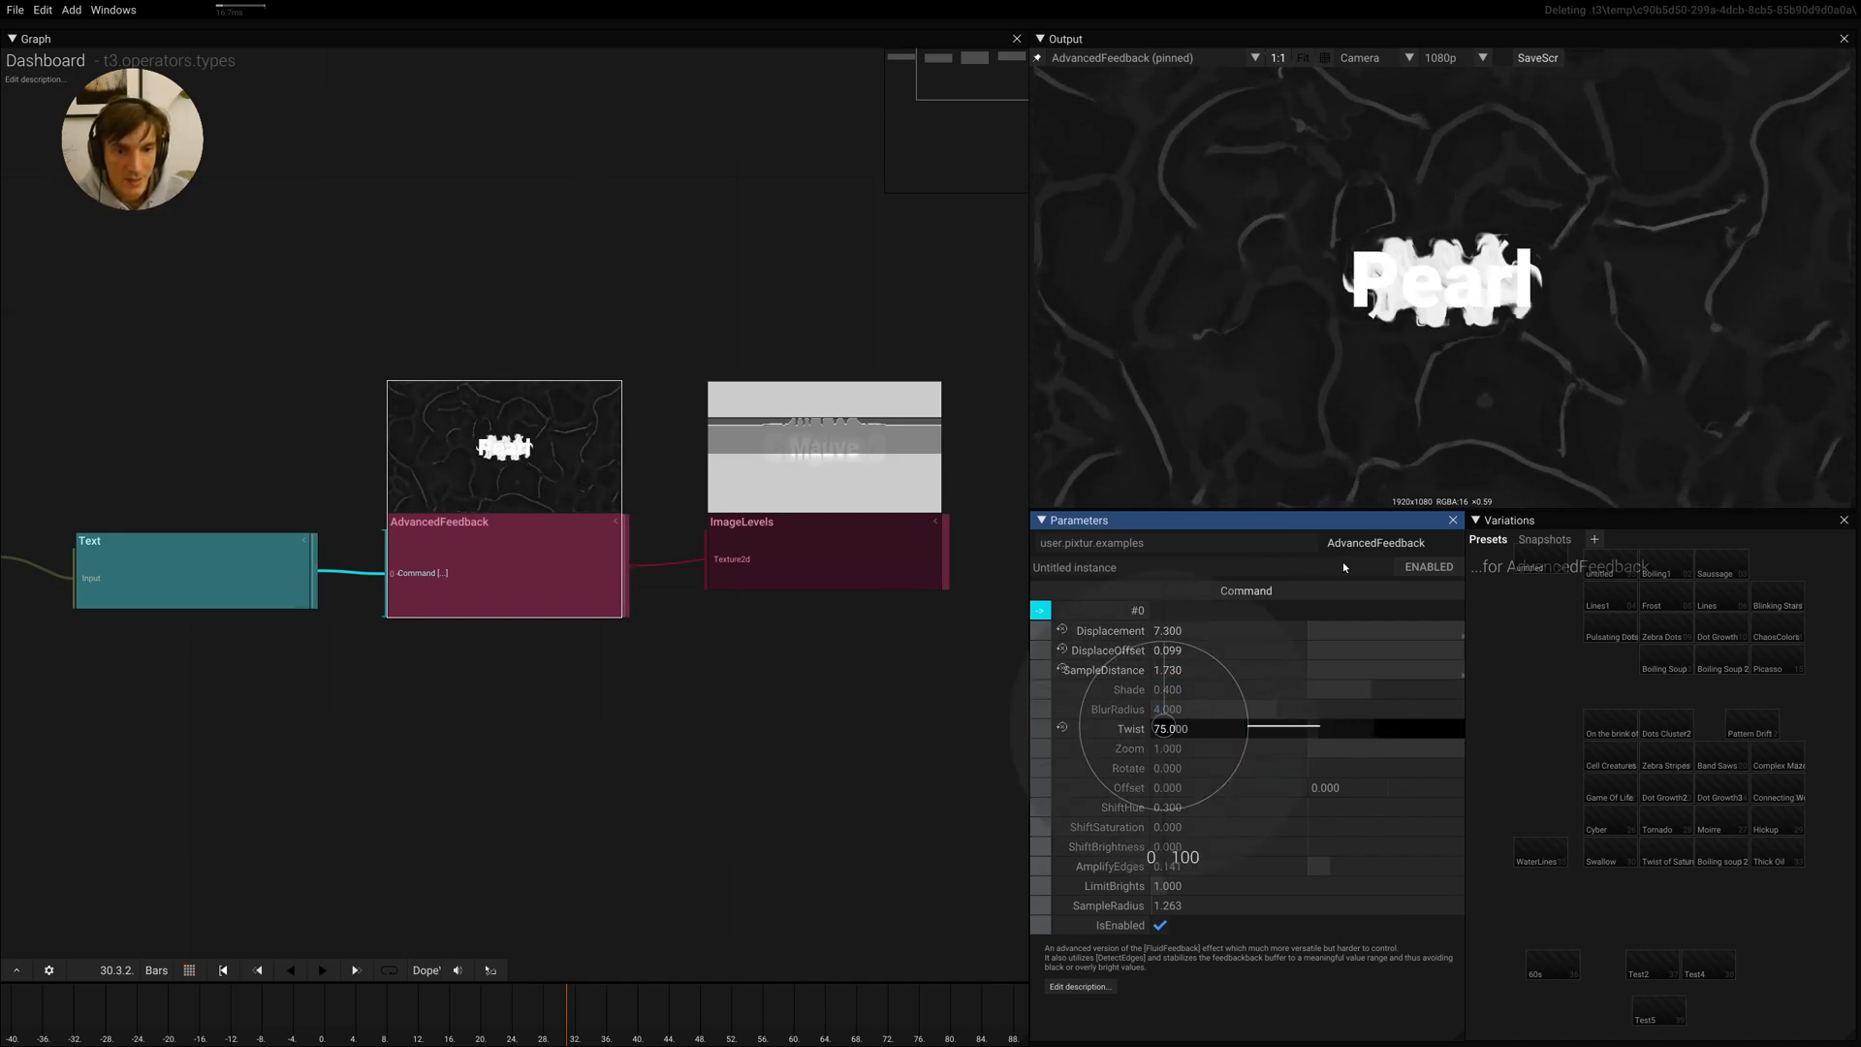
# Bring Twist down to 12, keeping SampleDistance 1.73 and DisplaceOffset 0.099
pyautogui.moveTo(1210, 727); pyautogui.dragTo(1018, 789)
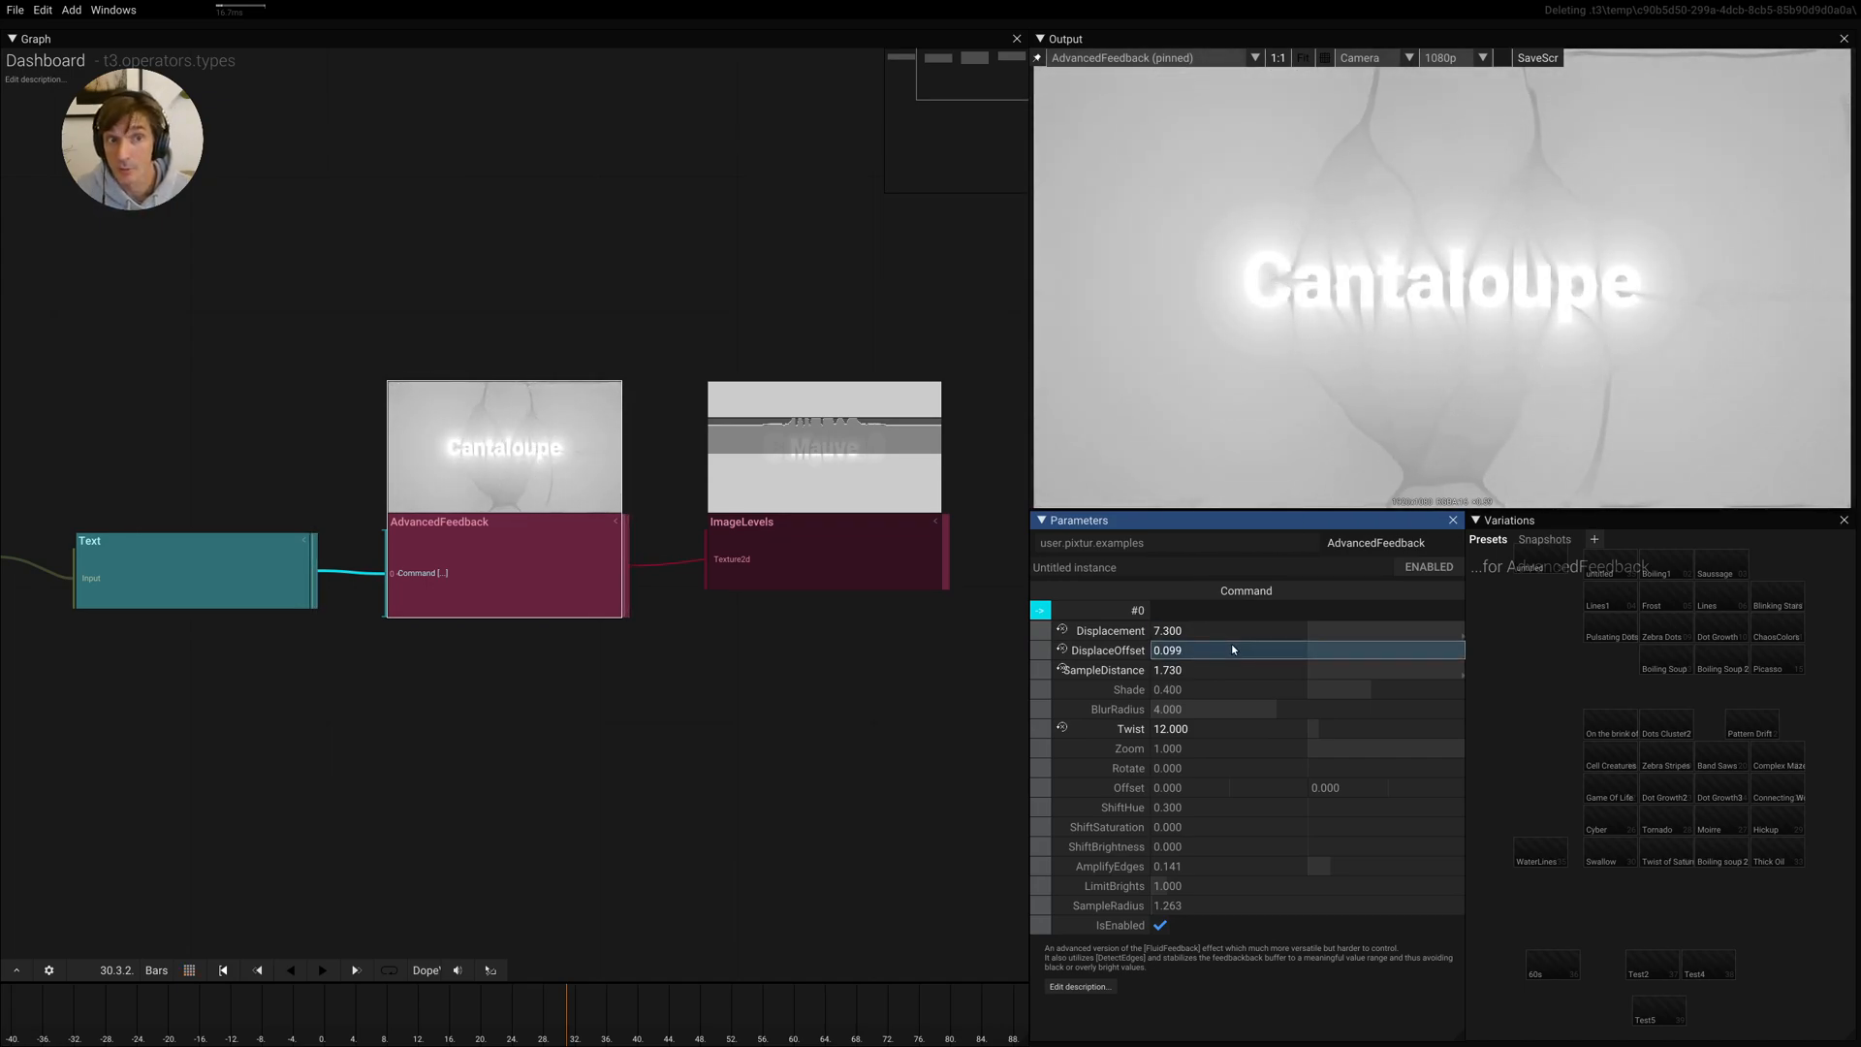
pyautogui.click(1230, 669)
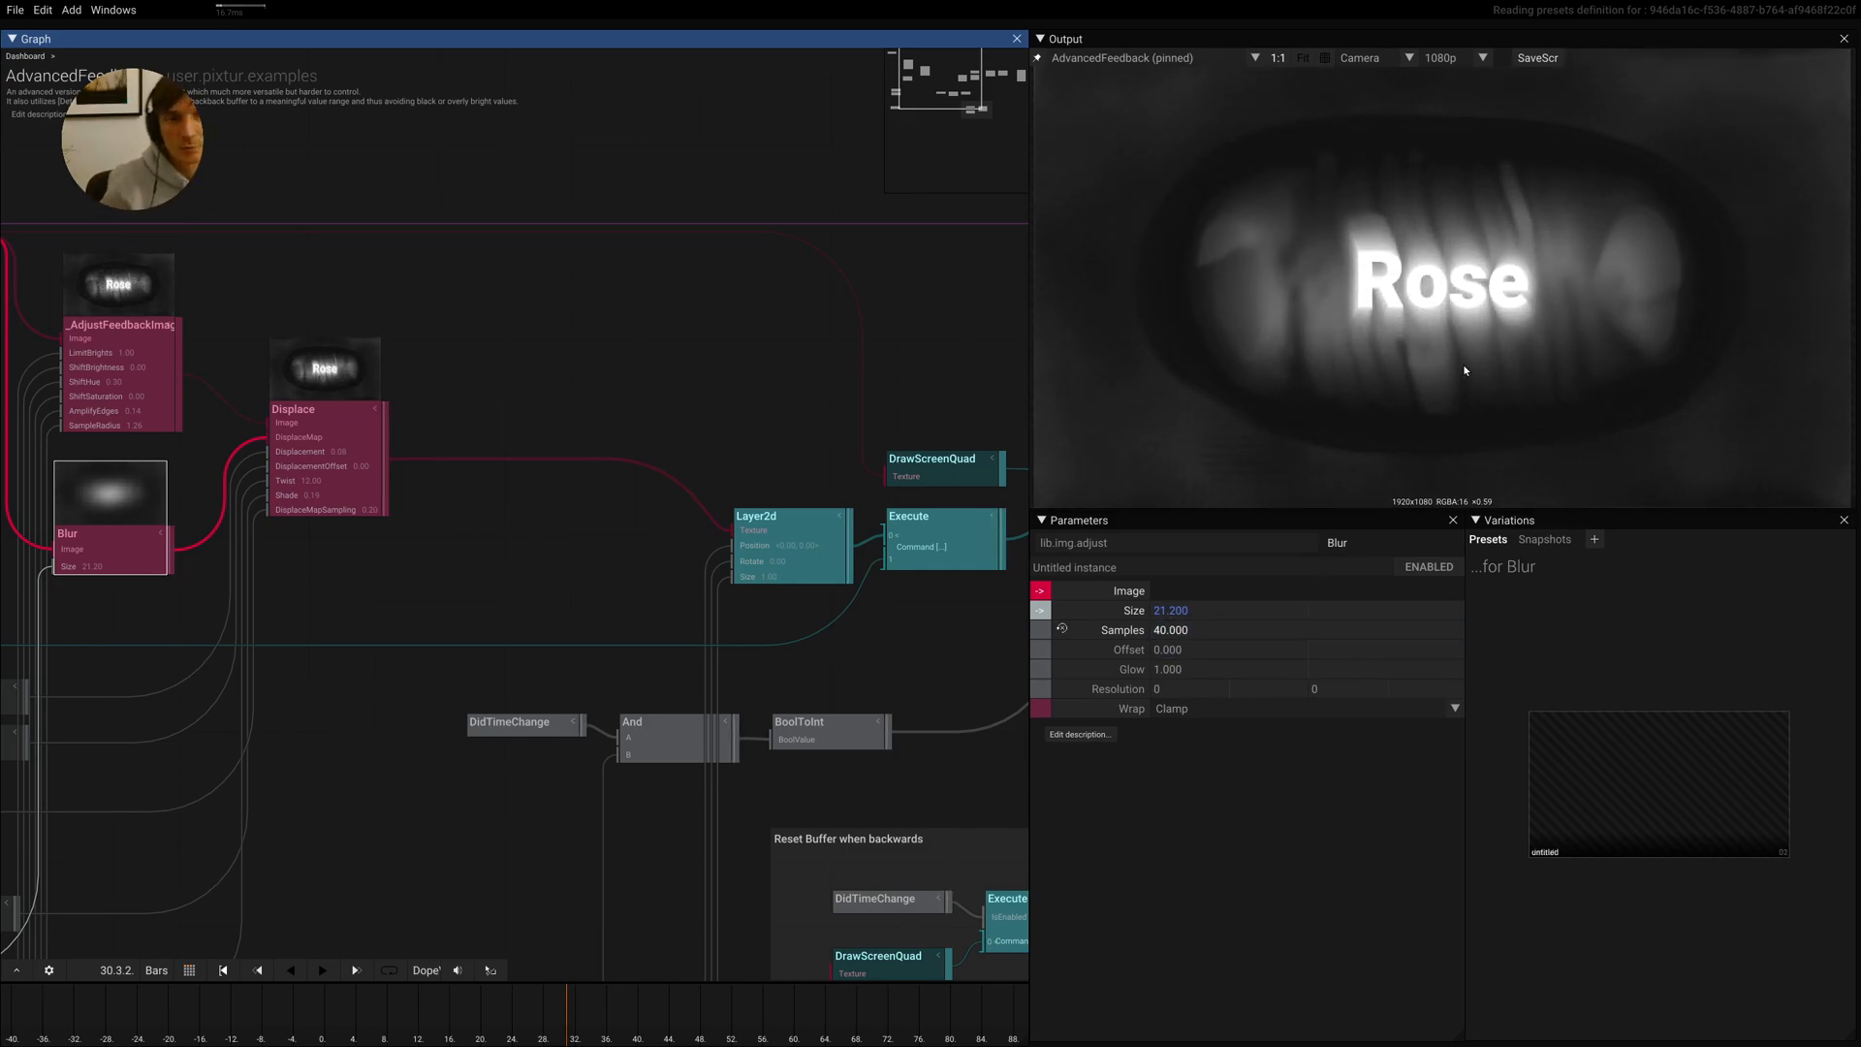
pyautogui.click(1481, 56)
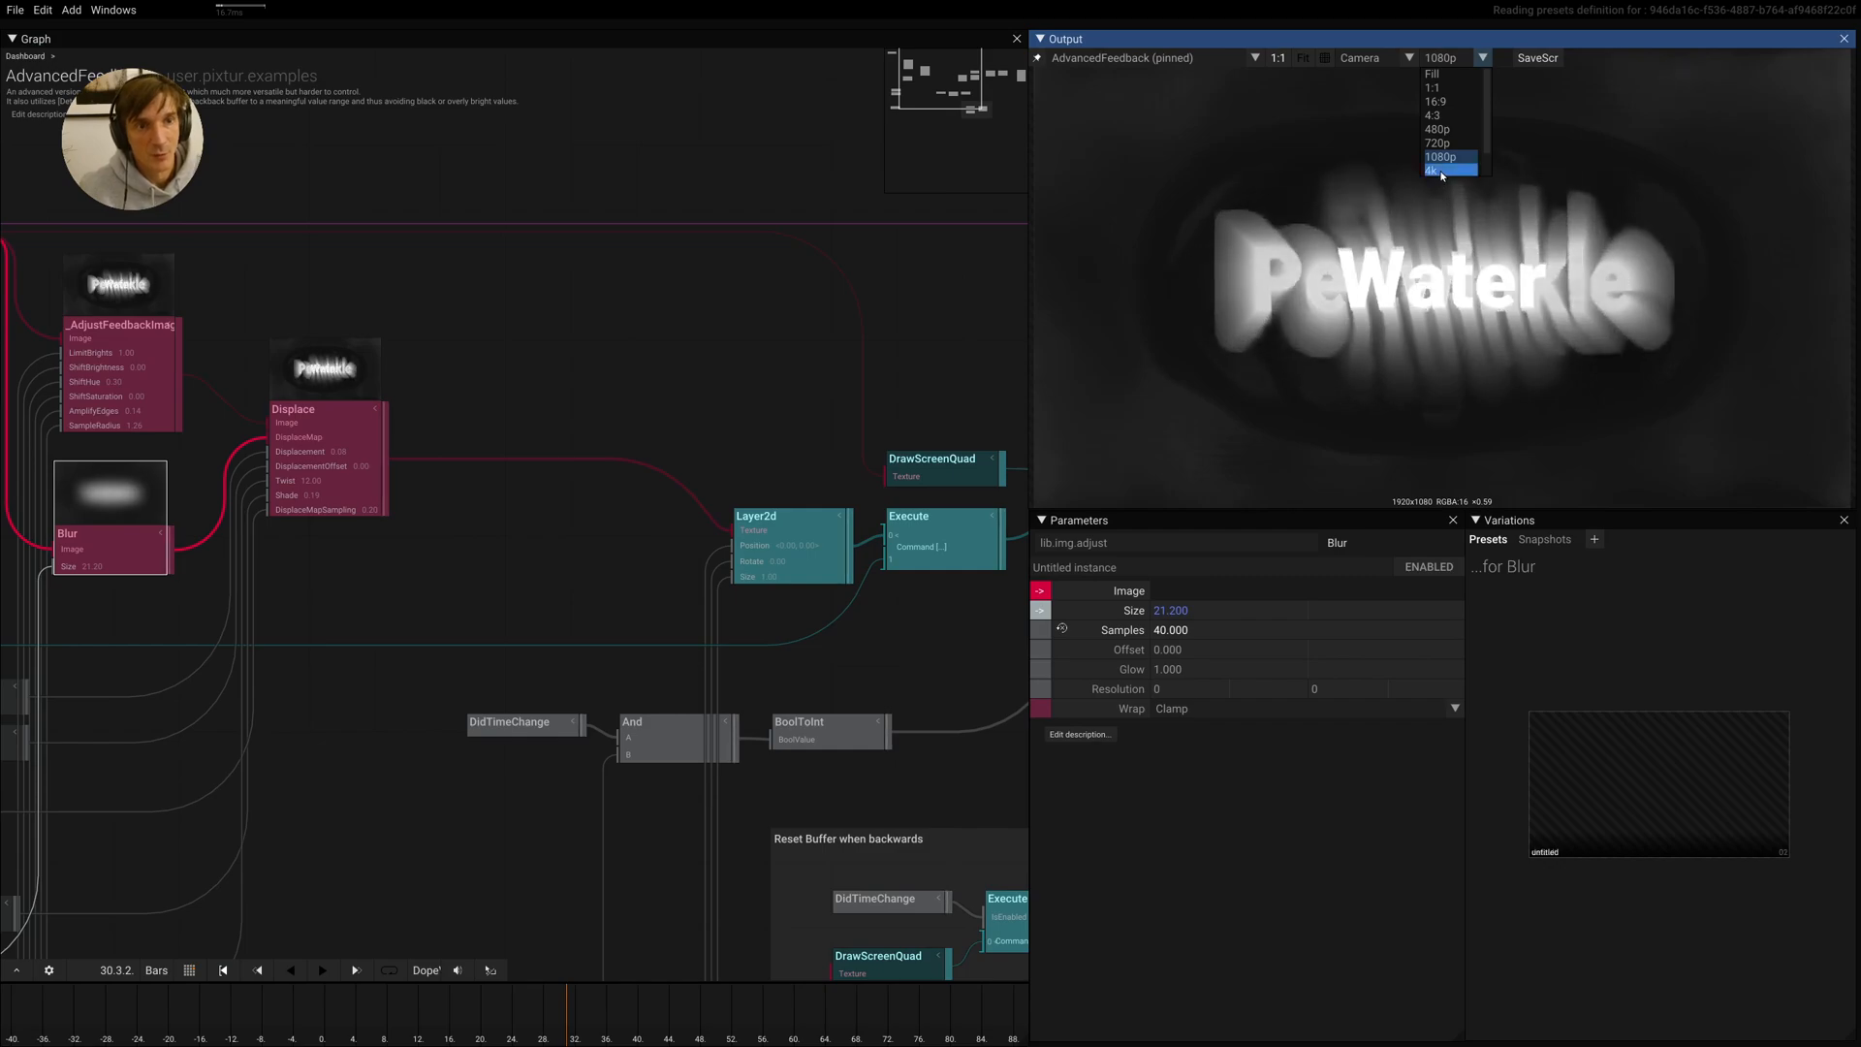
pyautogui.click(1433, 171)
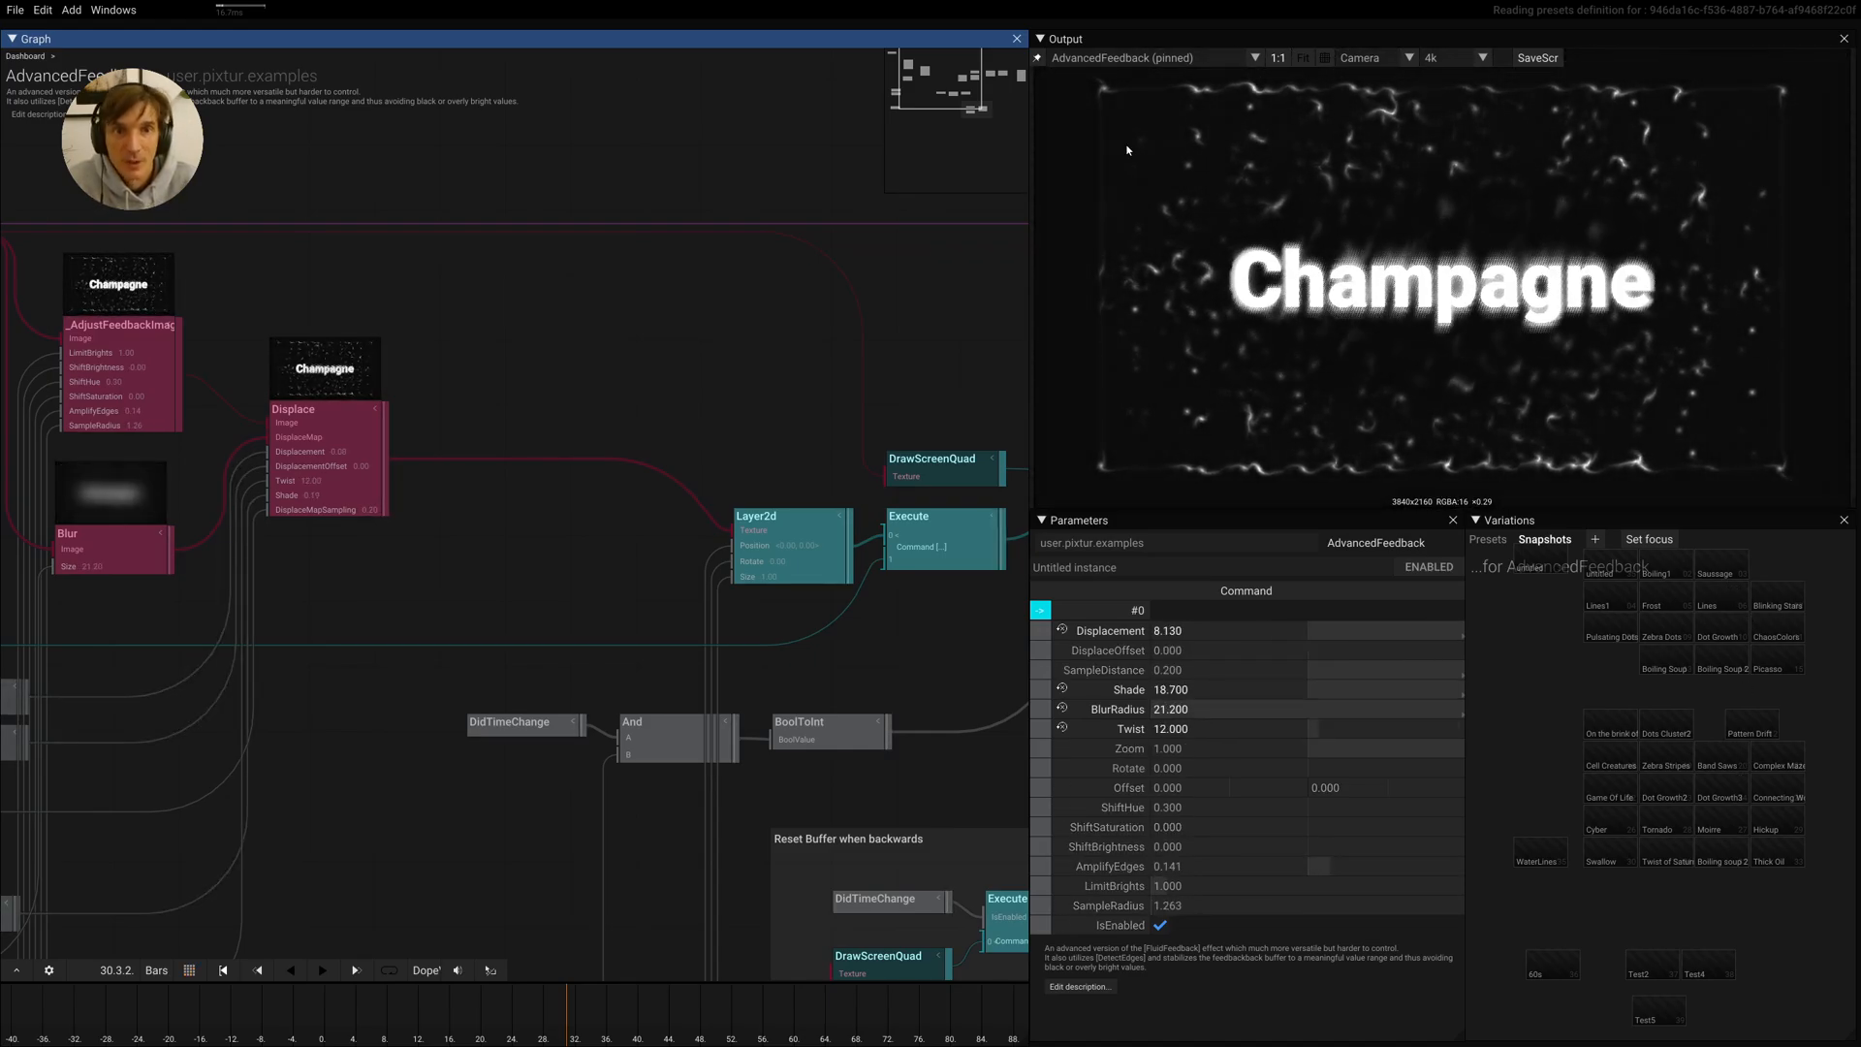
pyautogui.click(1431, 56)
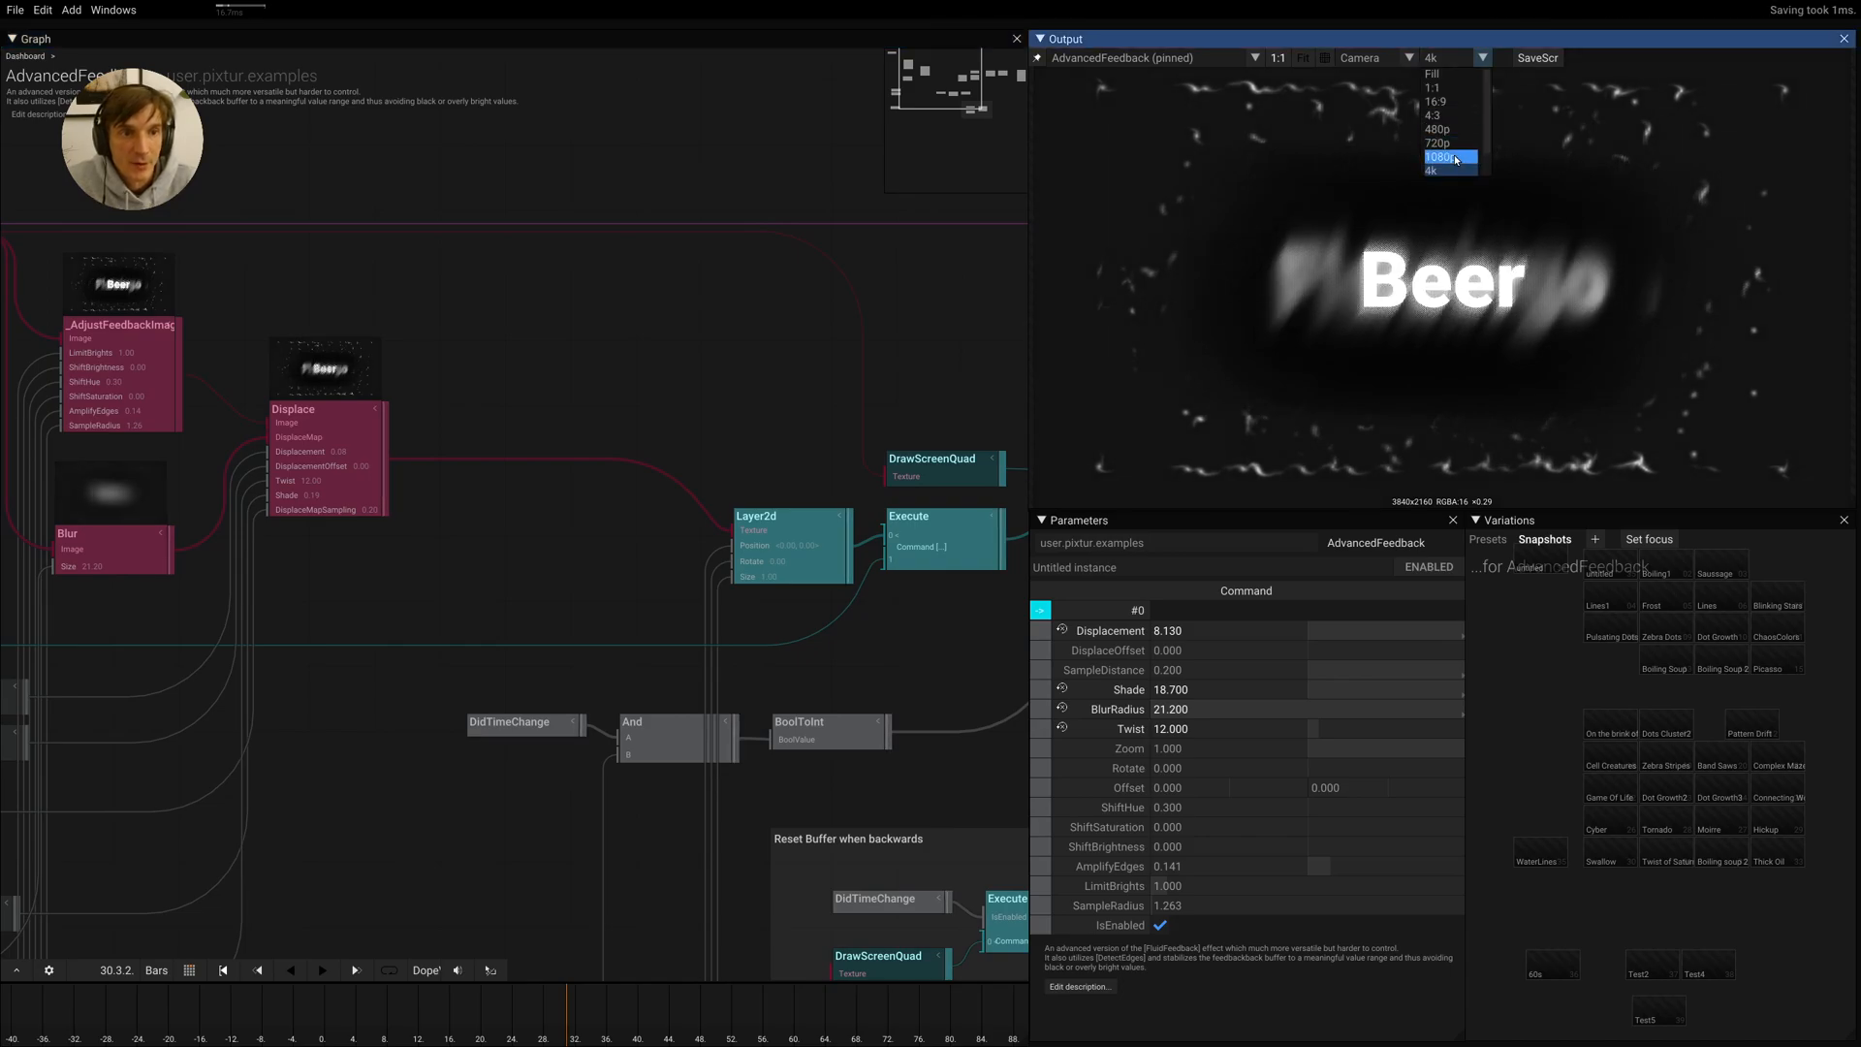
pyautogui.click(1436, 157)
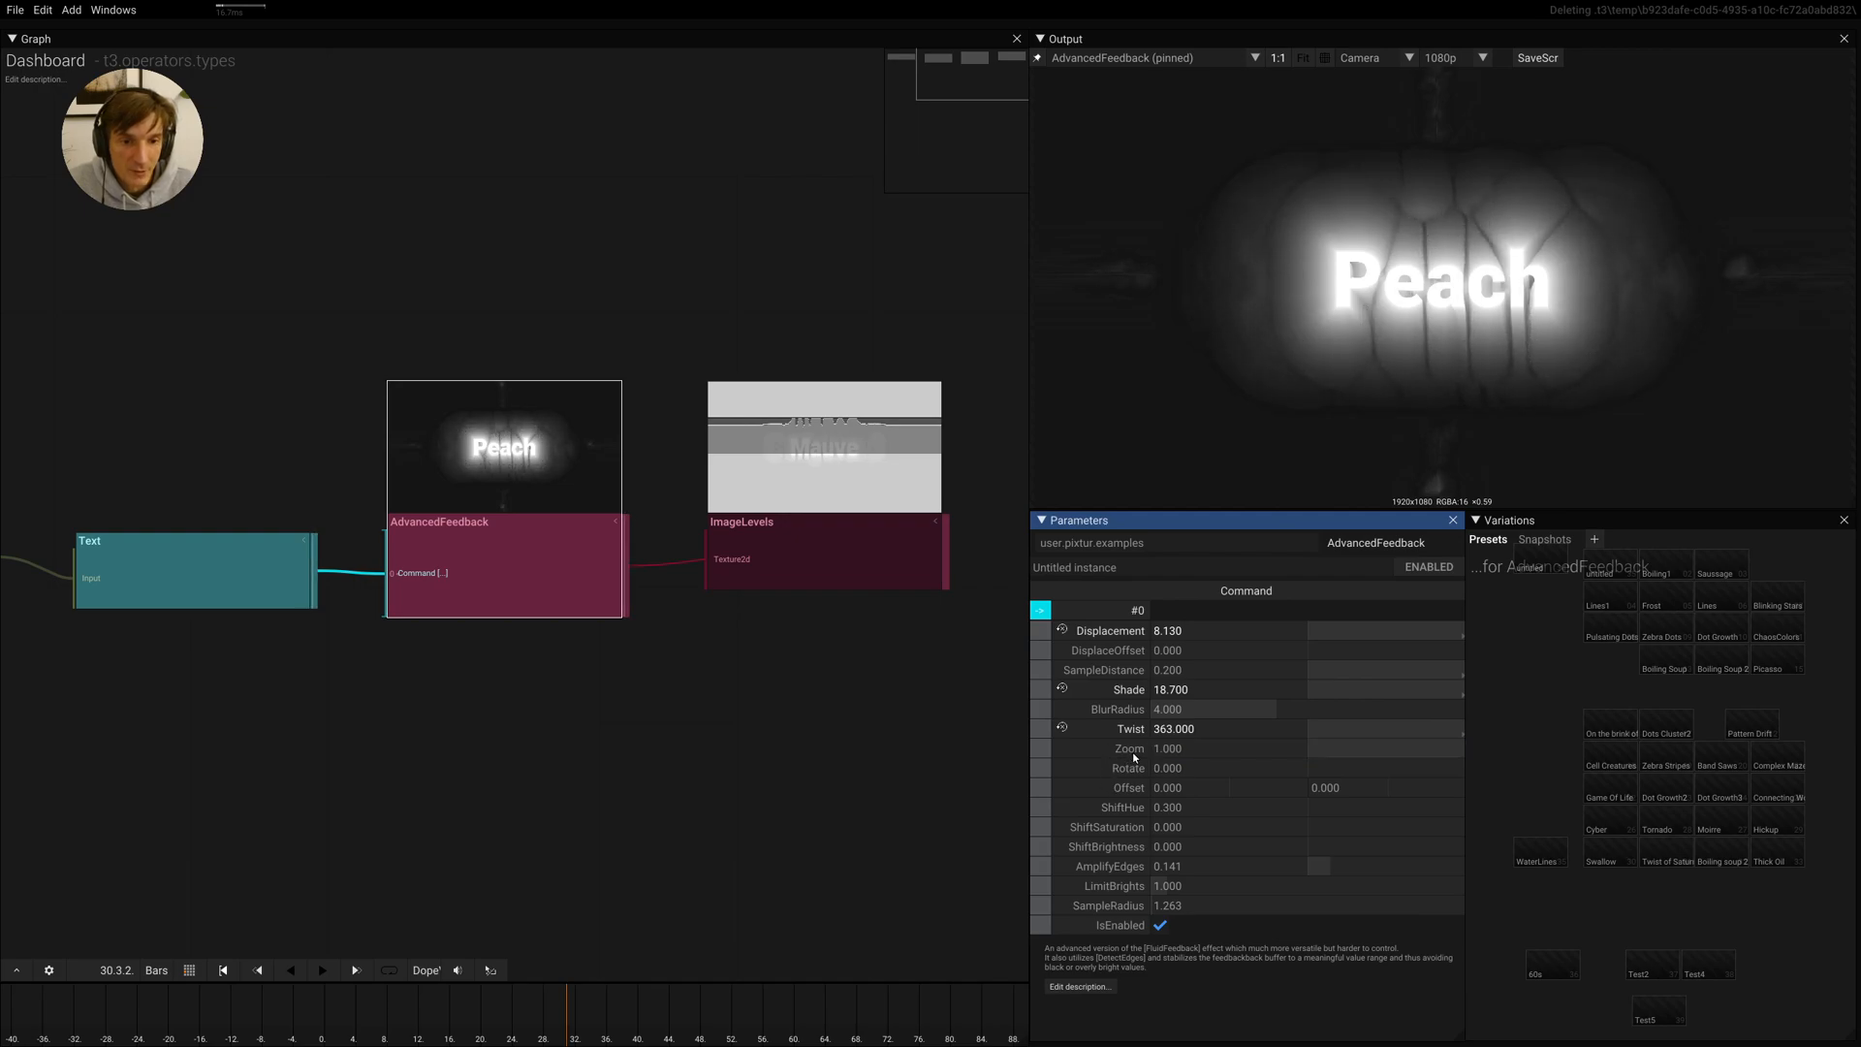
# Try adjusting the feedback Zoom, leave it at 1.000, and enter 'Iceberg' as the text
pyautogui.moveTo(1187, 748); pyautogui.dragTo(1195, 771)
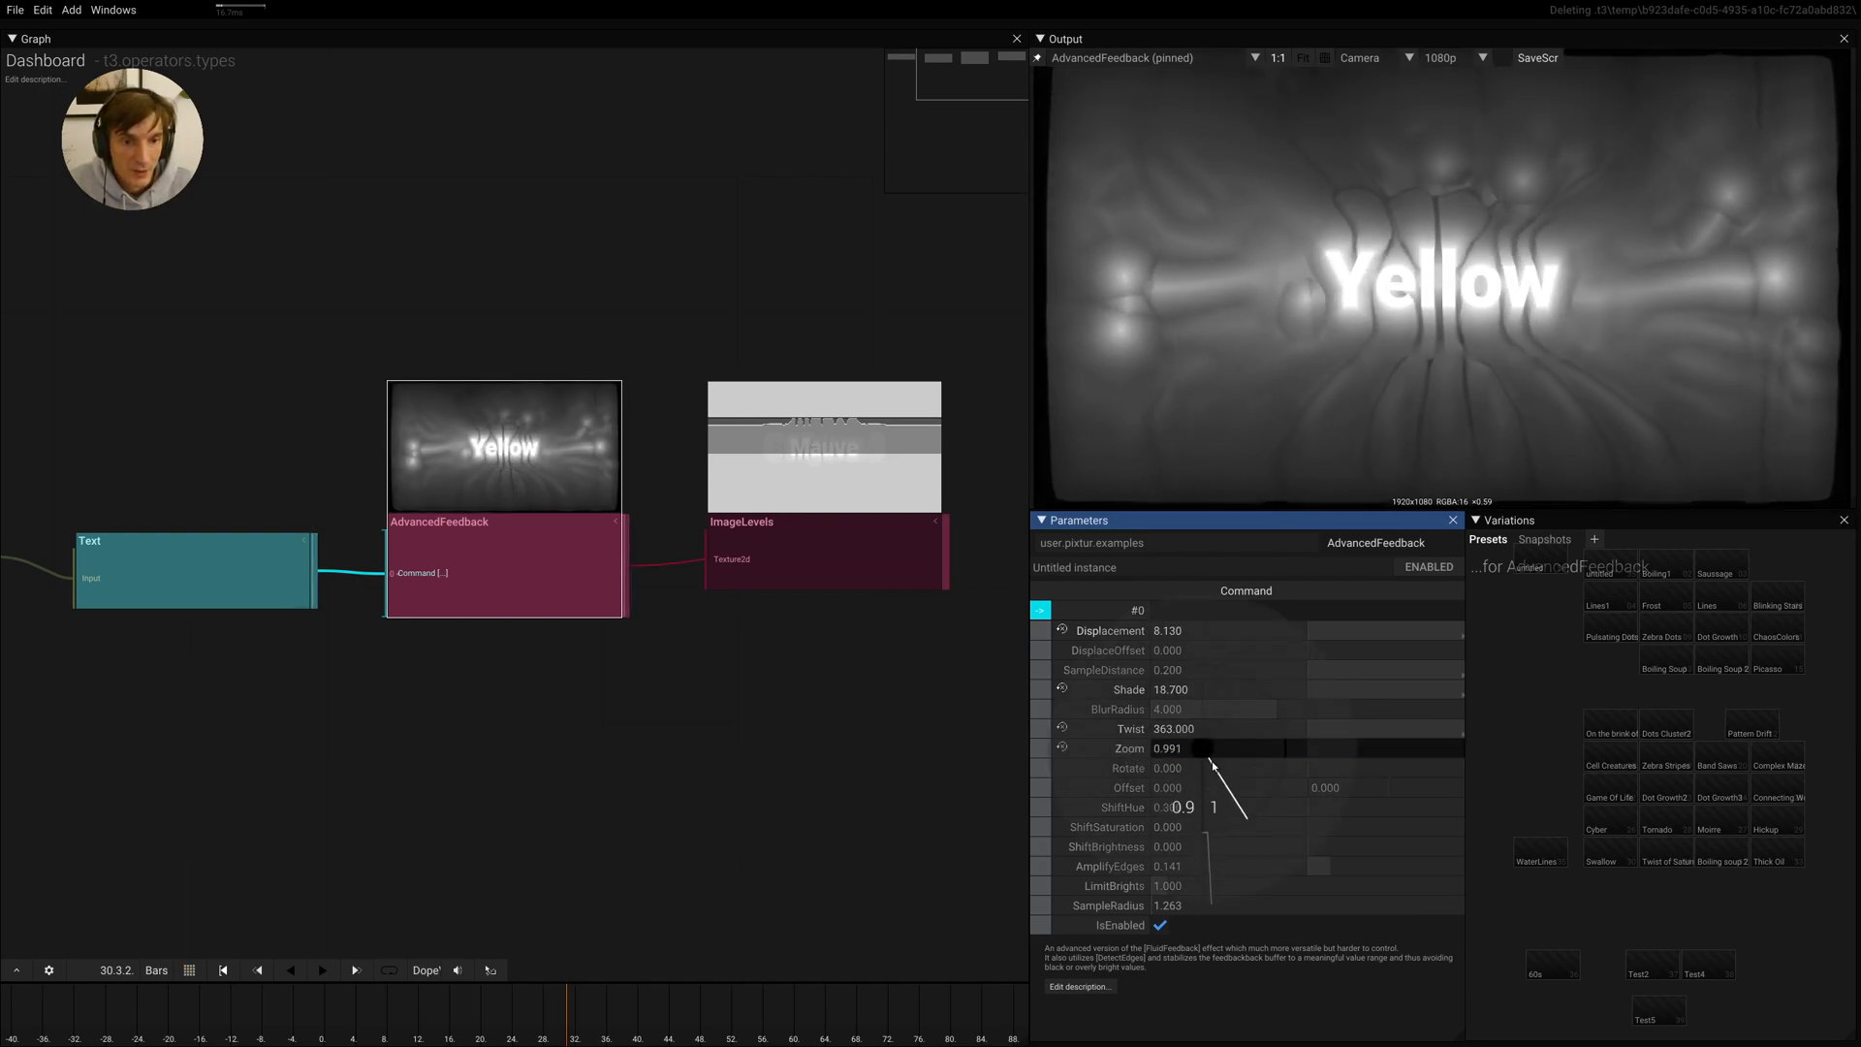
pyautogui.moveTo(1210, 748); pyautogui.dragTo(1192, 788)
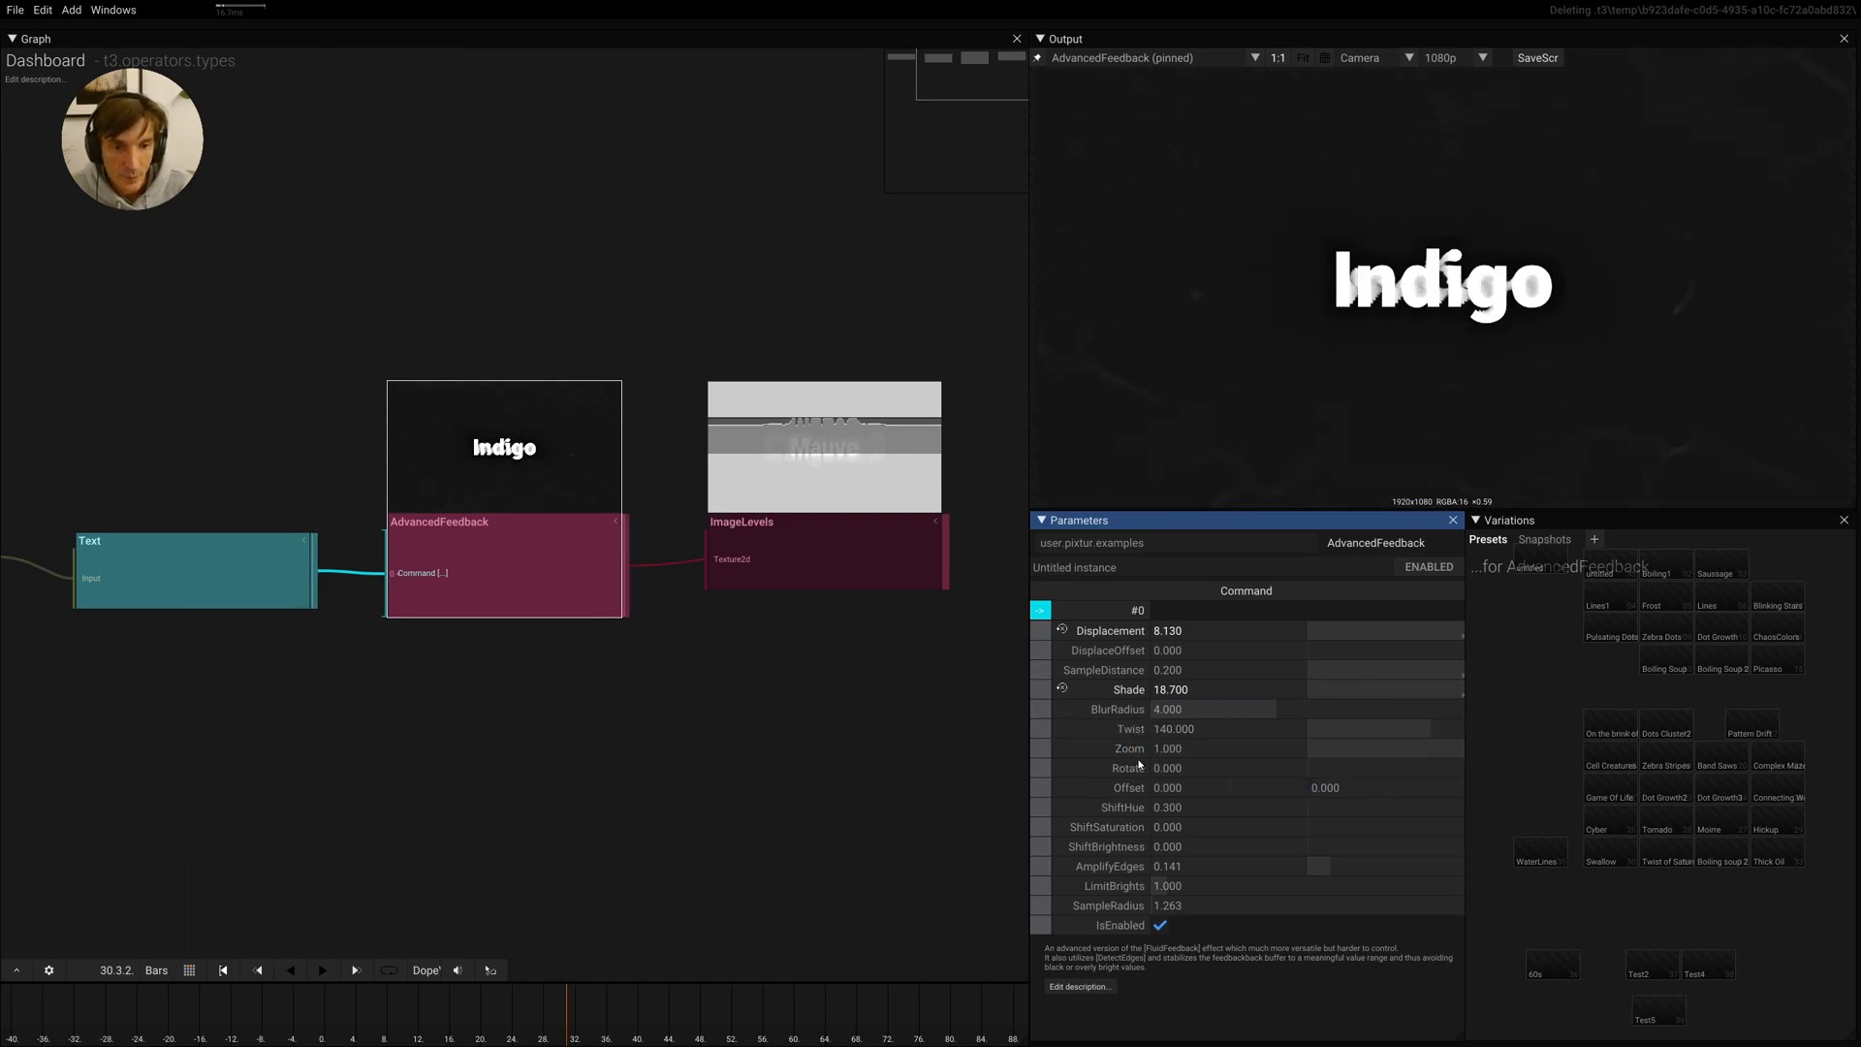
pyautogui.write('Iceberg')
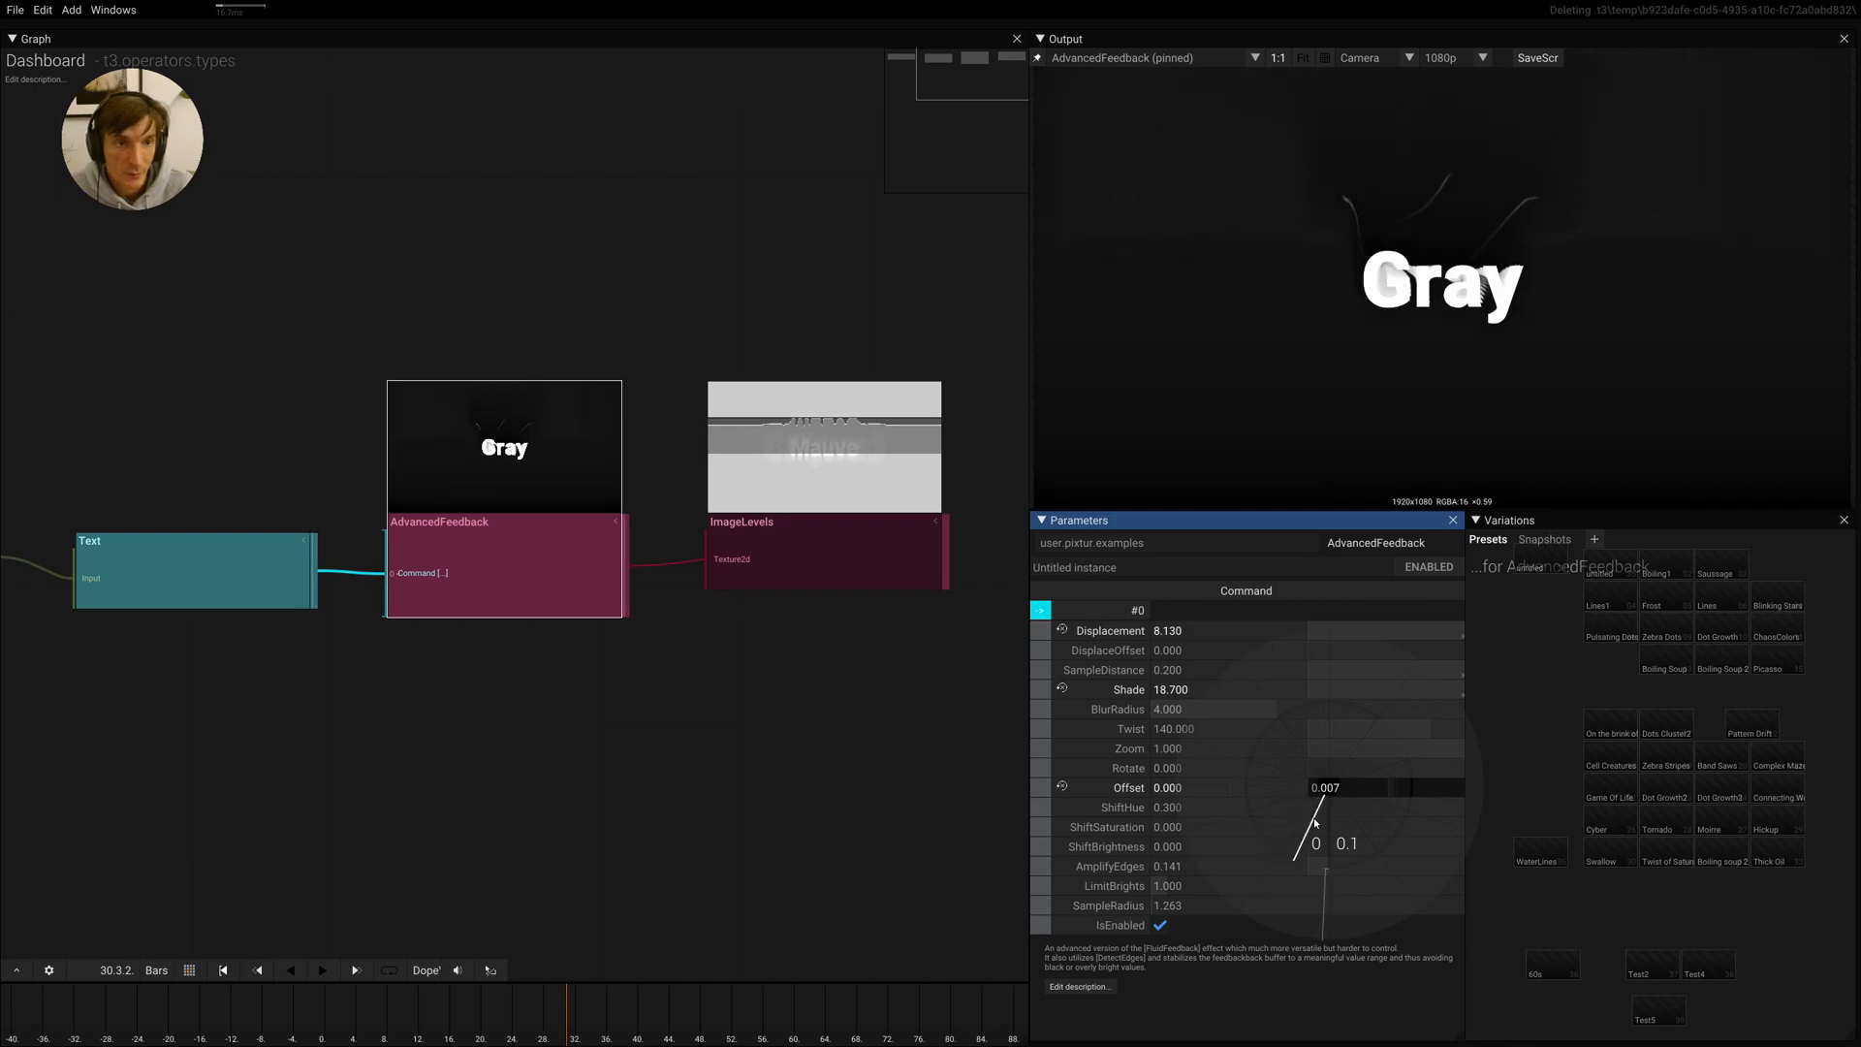
# Give AdvancedFeedback an Offset of about 0.006 with Twist cut to 8
pyautogui.click(1305, 806)
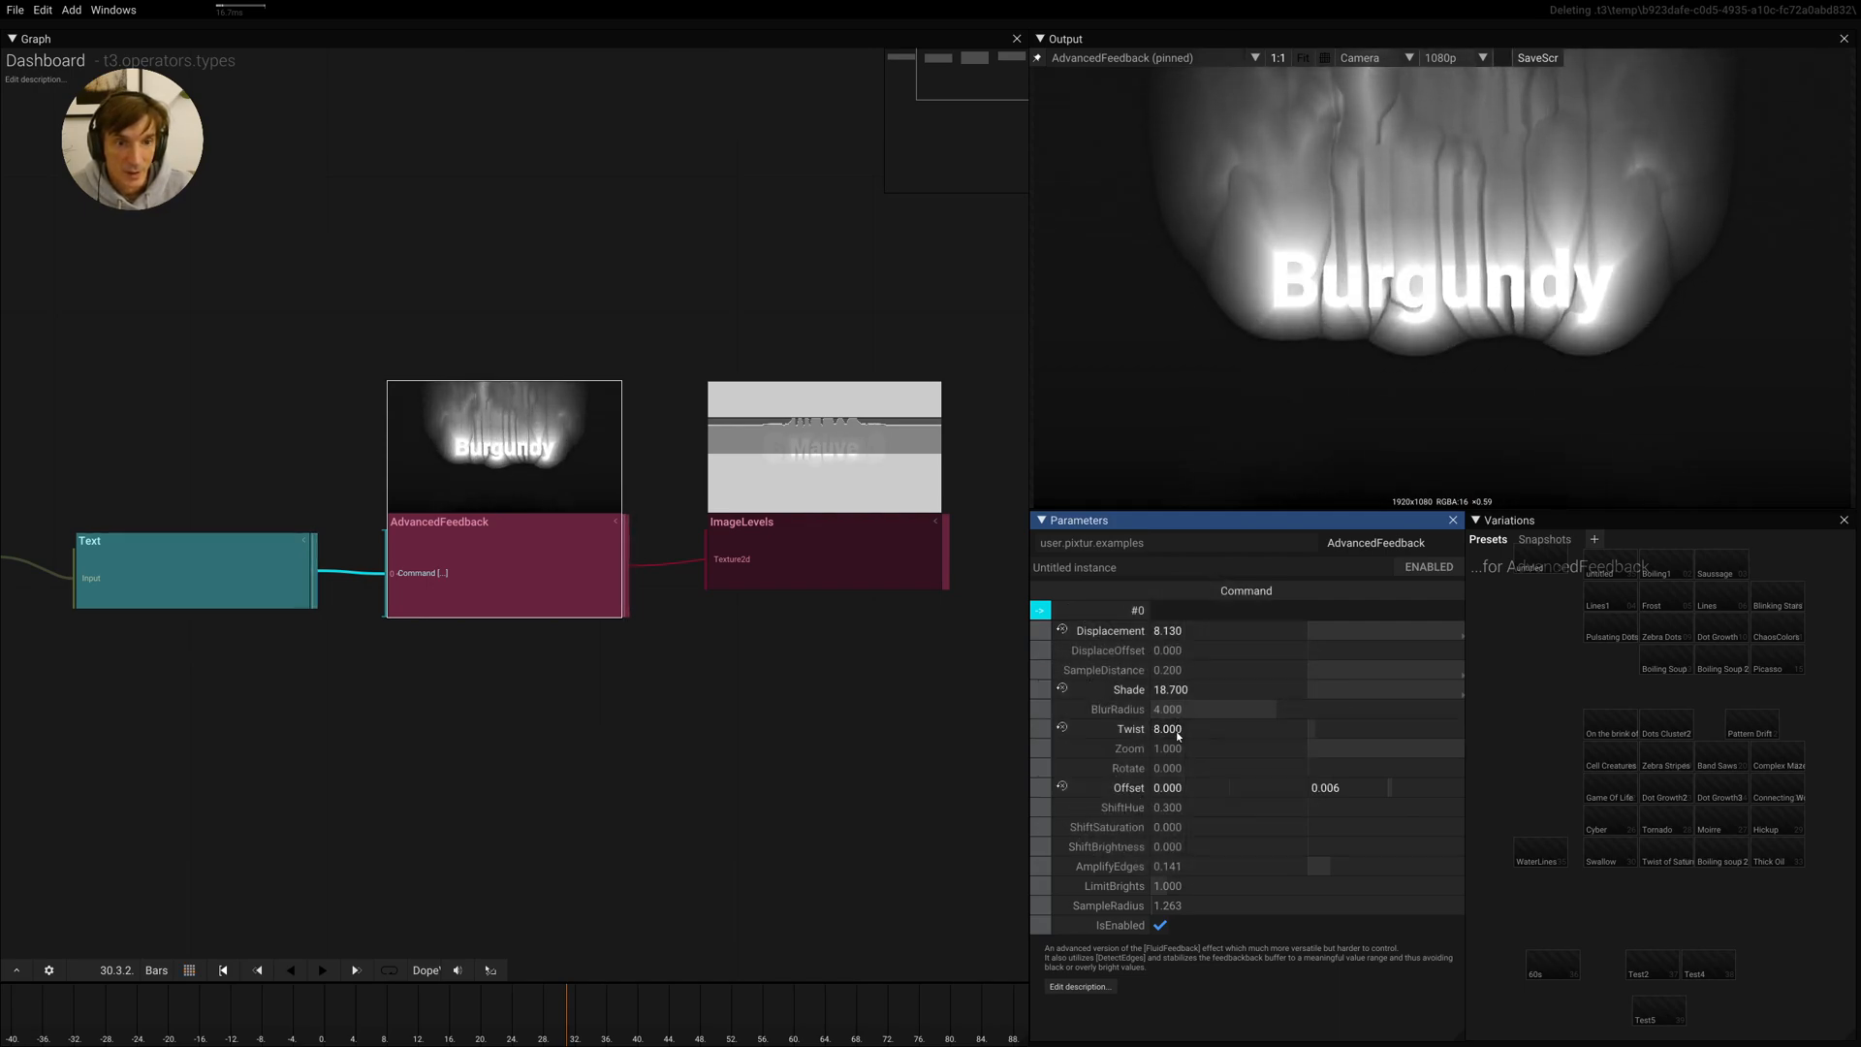
# Lower the AdvancedFeedback Displacement from 8.13 to about 7.29
pyautogui.moveTo(1167, 630); pyautogui.dragTo(1167, 641)
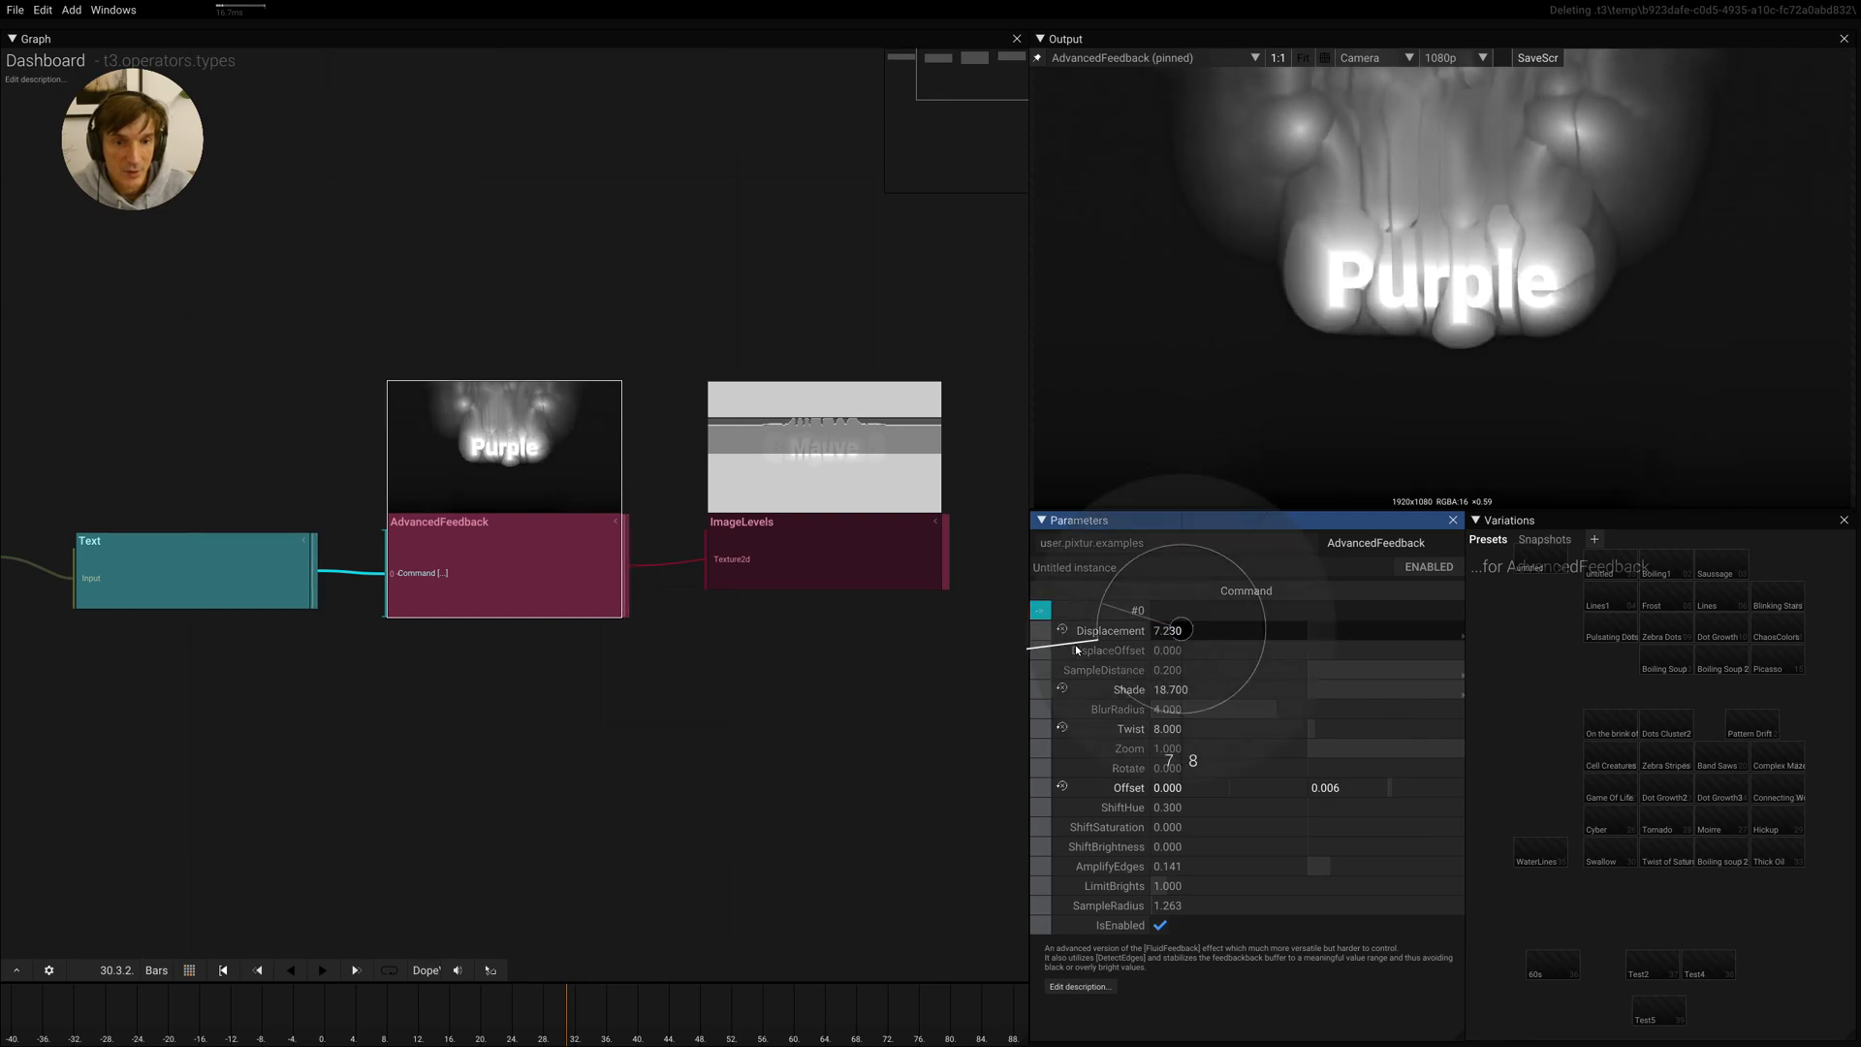
pyautogui.click(1223, 650)
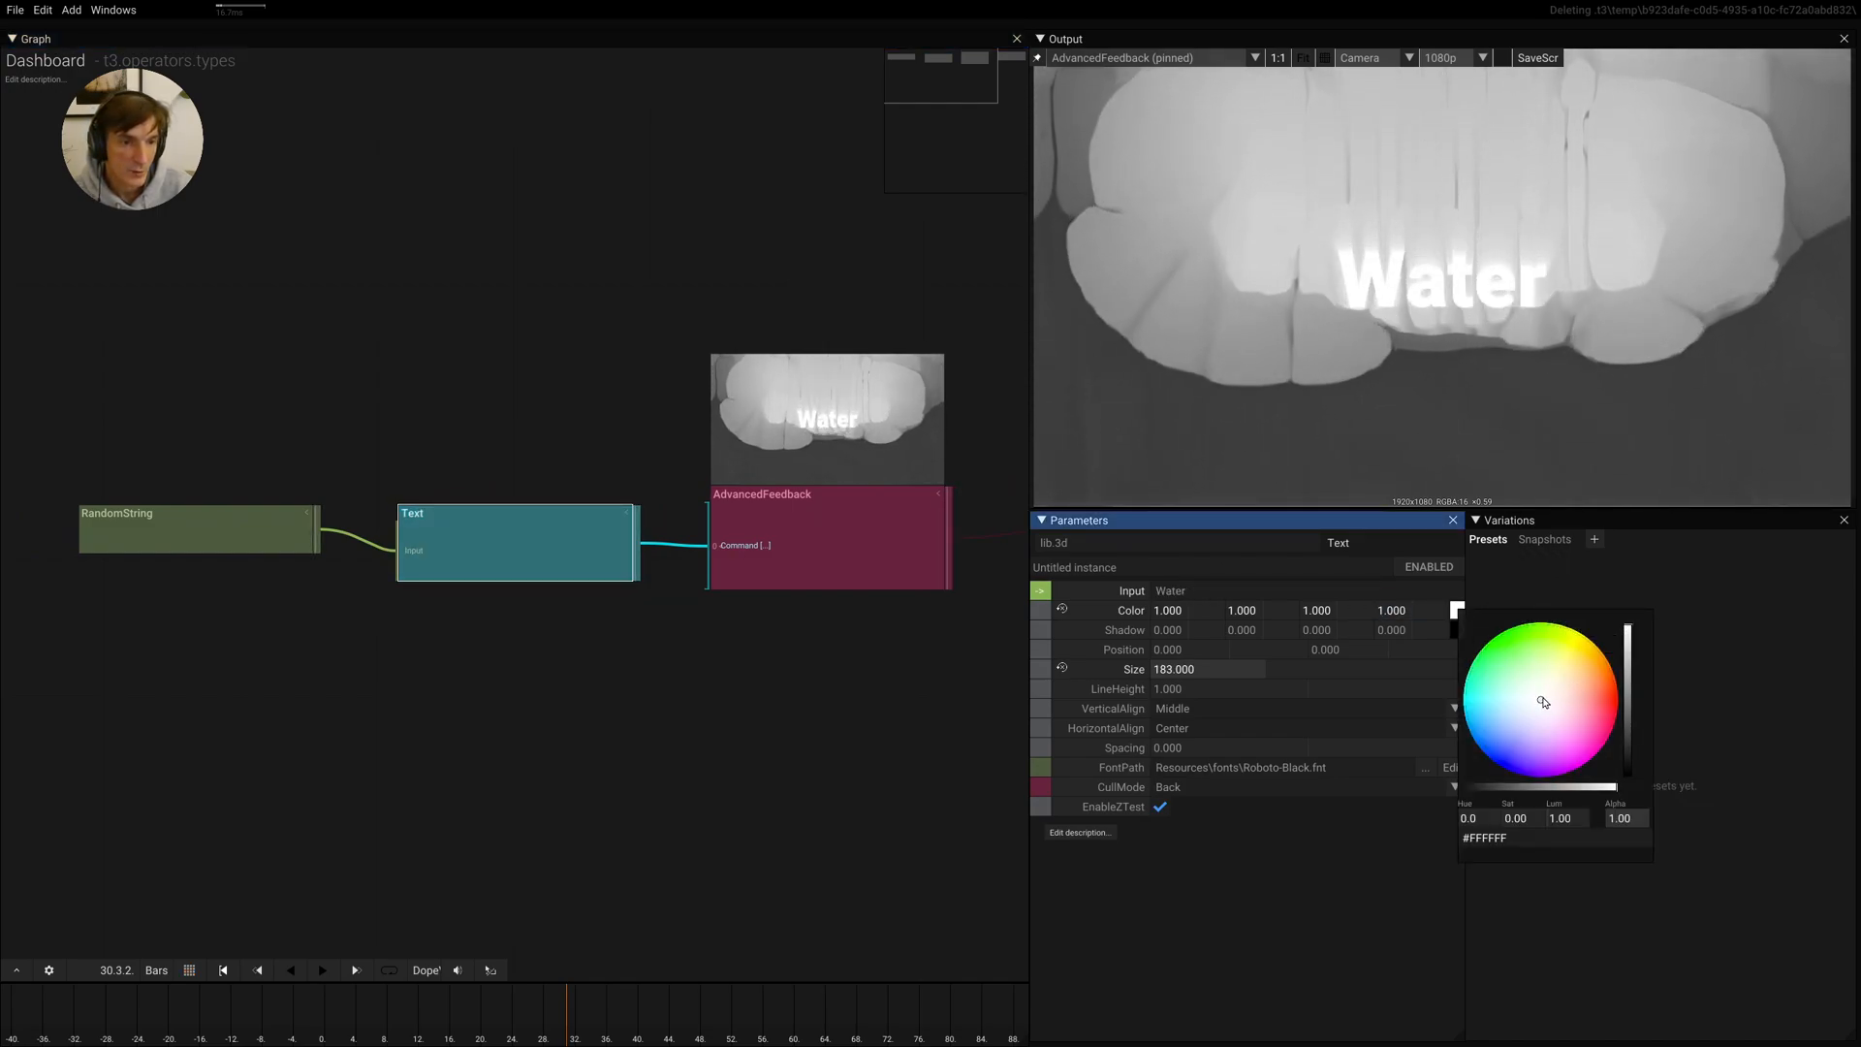
# Tint the Text node's colour a pale pink (about 1.0, 0.86, 0.85)
pyautogui.click(1563, 702)
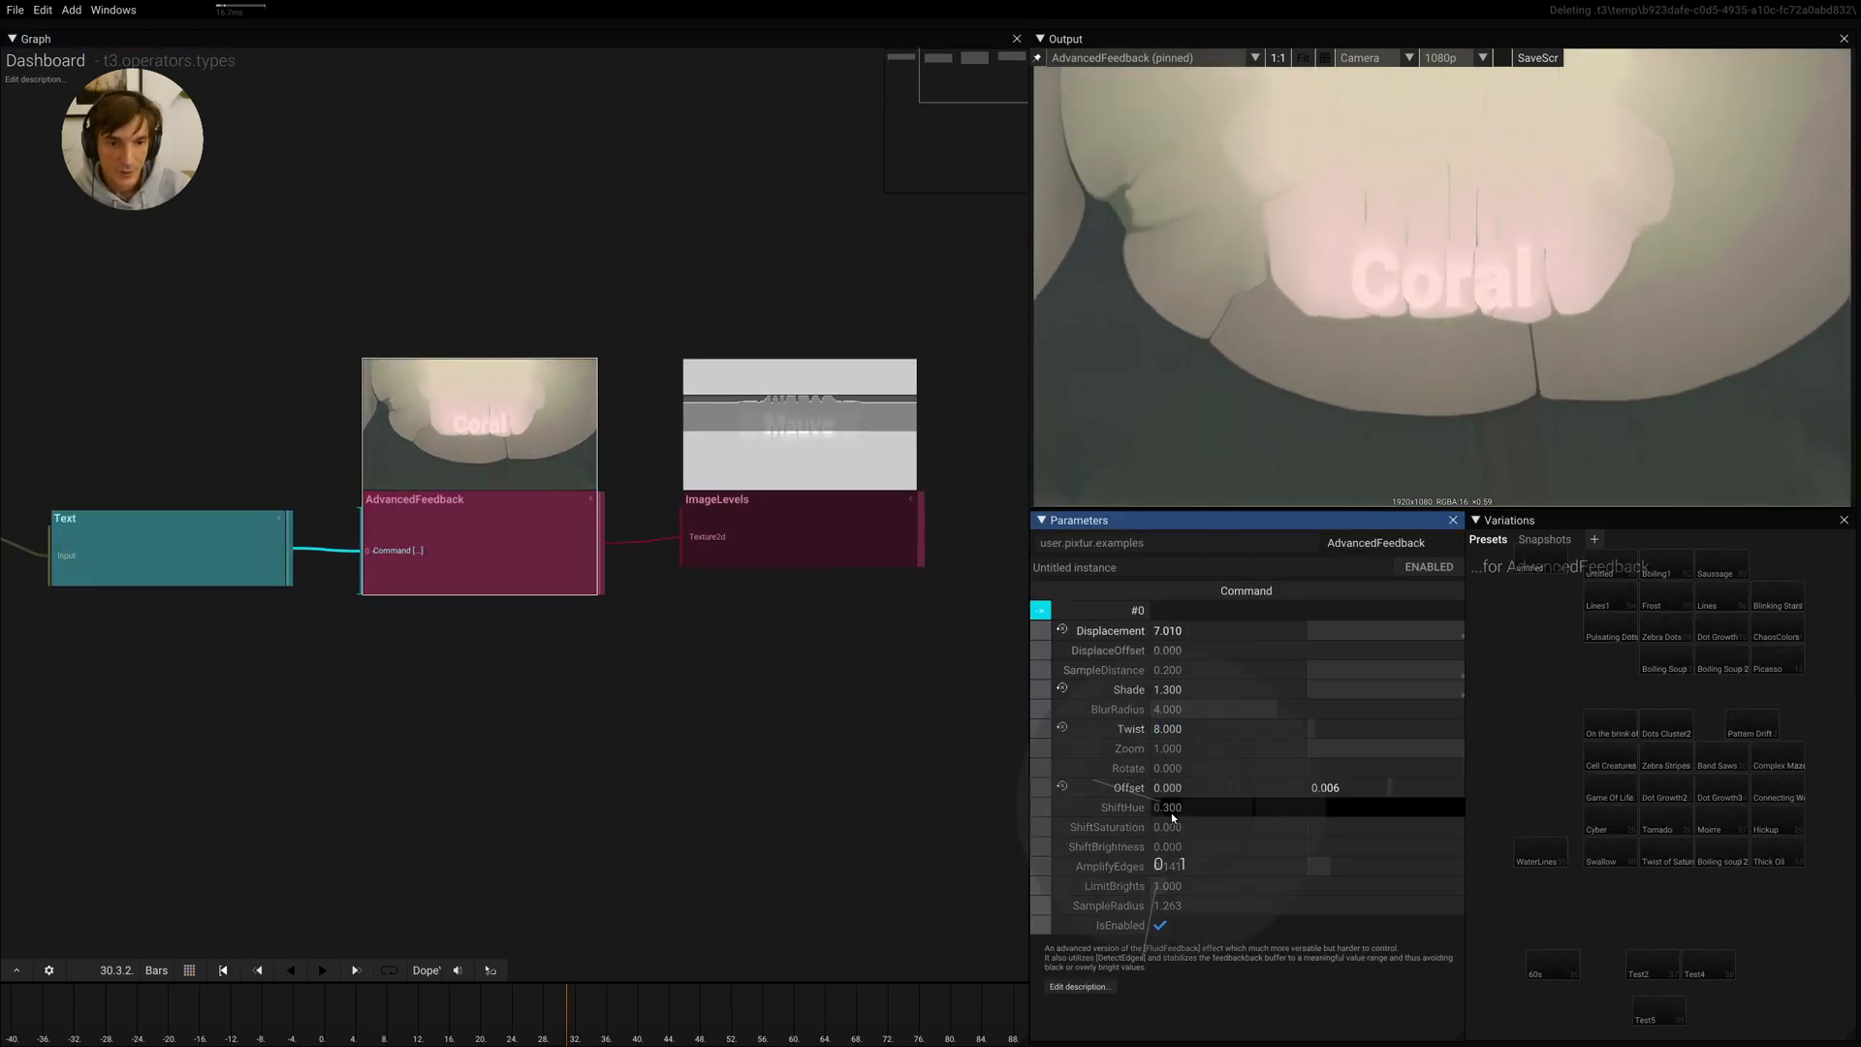
# Drag AdvancedFeedback's ShiftHue dial up and settle it at 0.300
pyautogui.moveTo(1168, 807); pyautogui.dragTo(1264, 694)
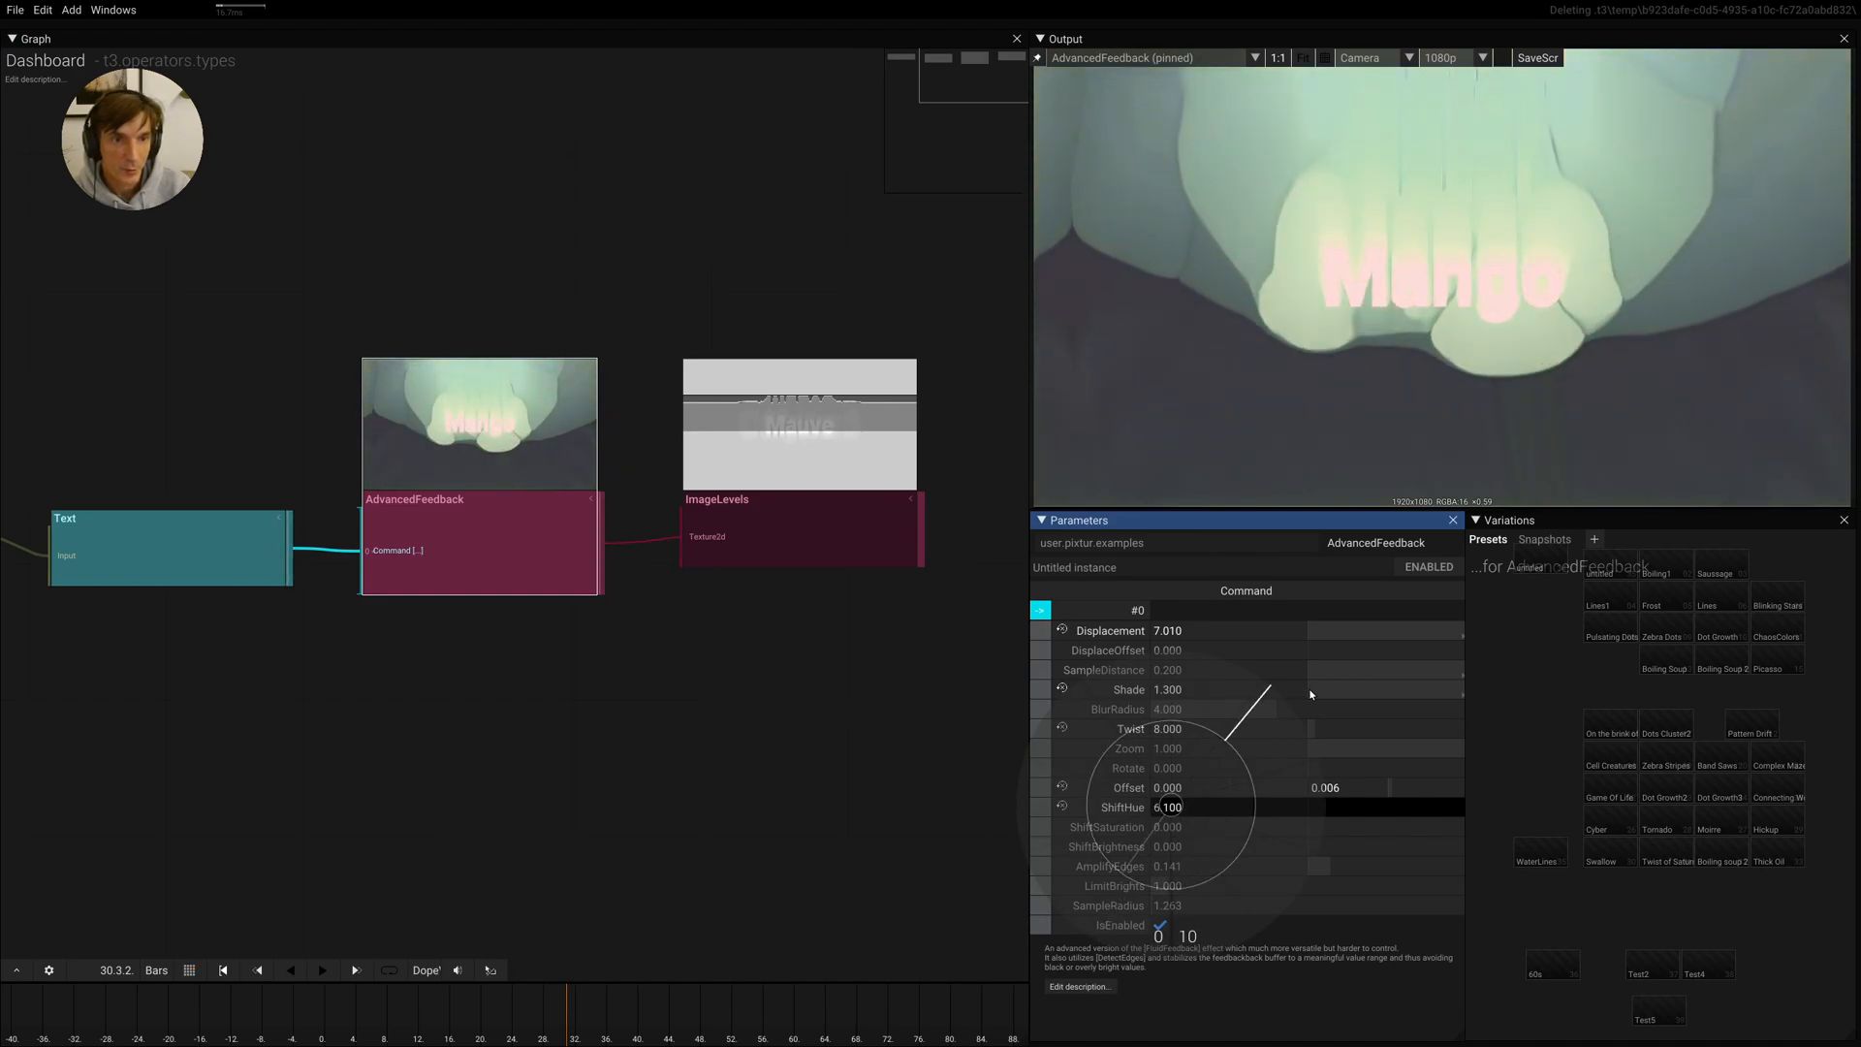
pyautogui.moveTo(1264, 694); pyautogui.dragTo(1318, 717)
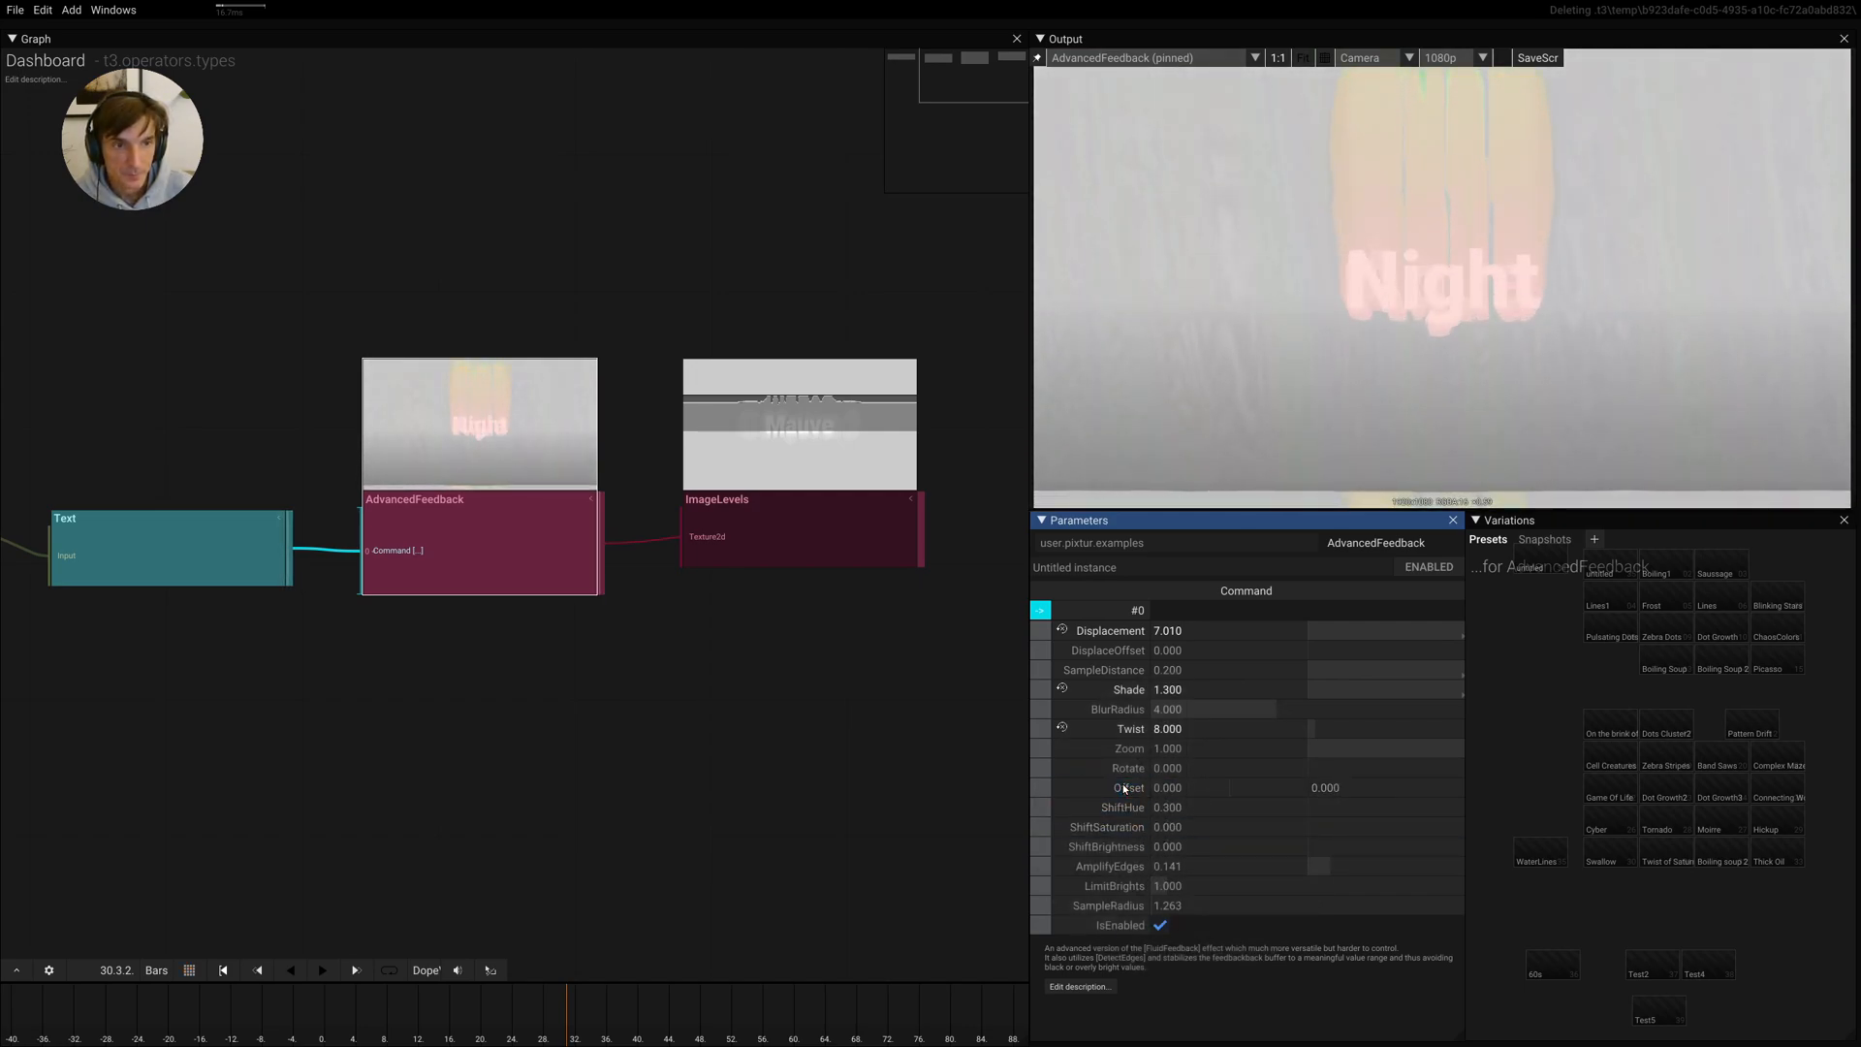
pyautogui.click(1183, 886)
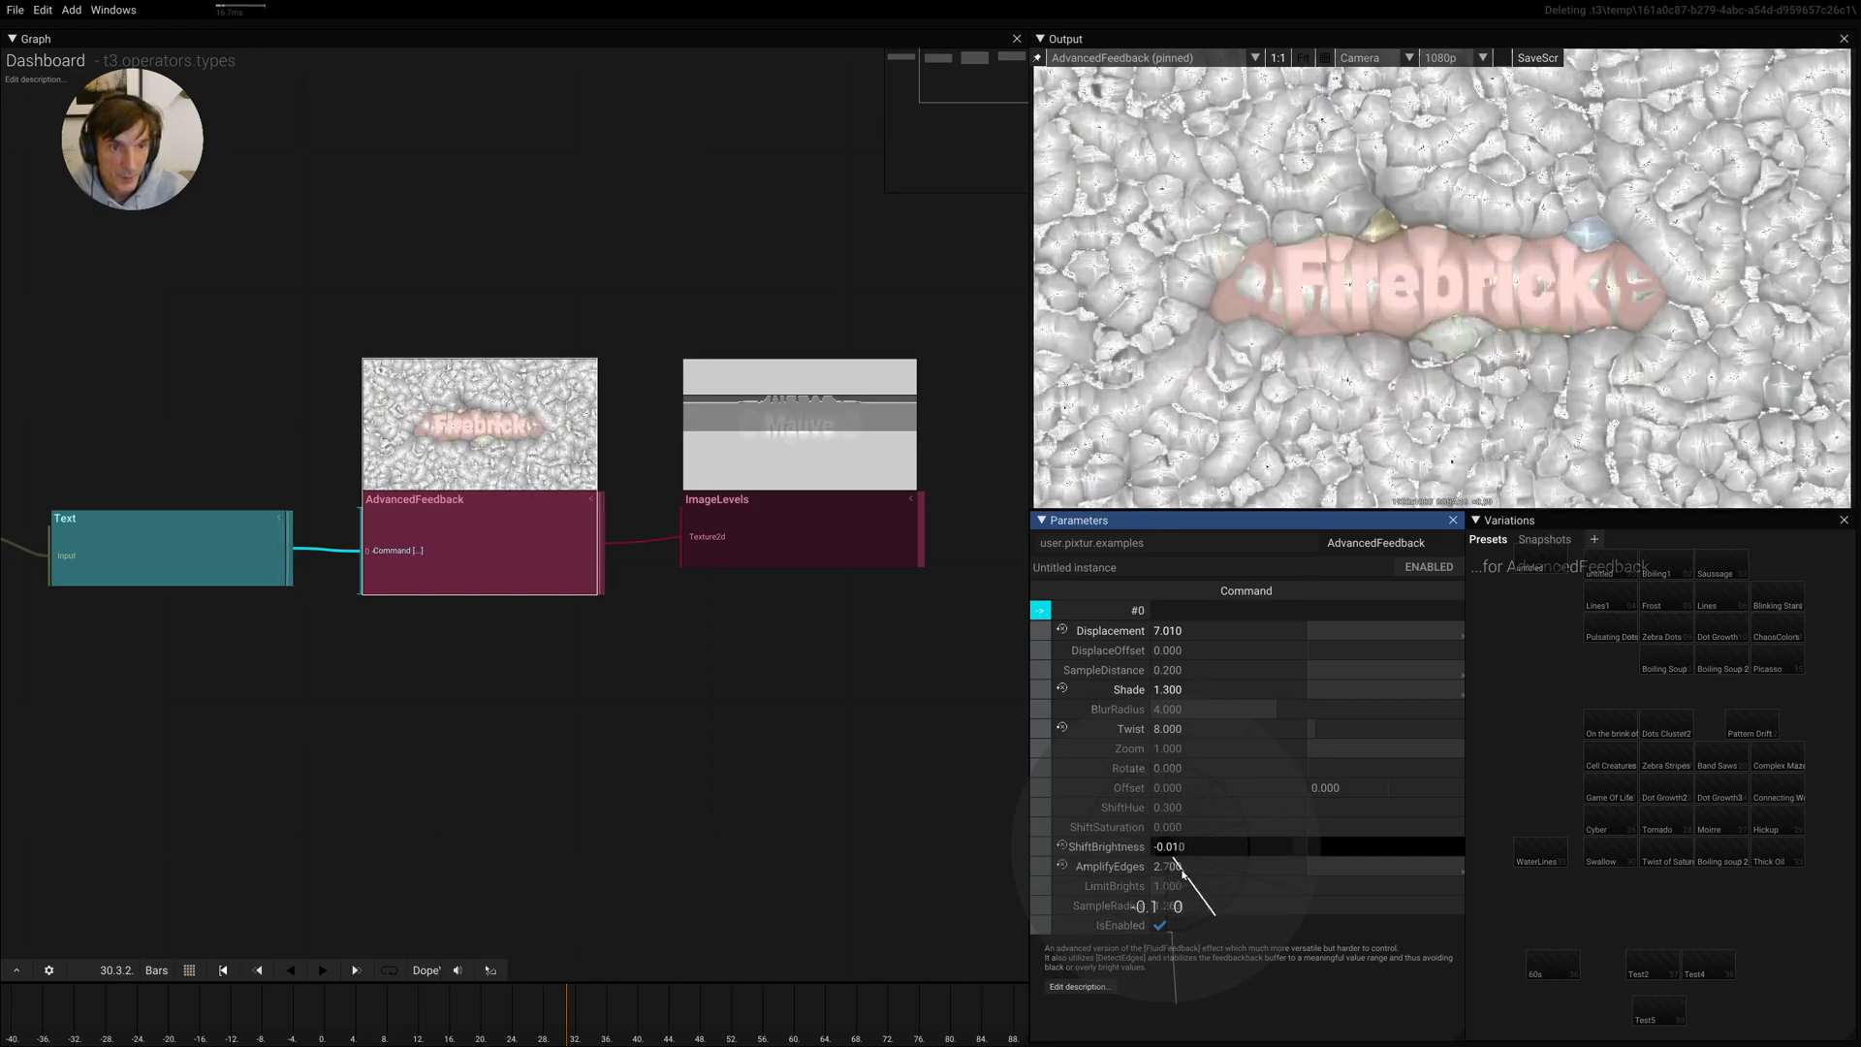
# Lower AdvancedFeedback's ShiftBrightness to a slight negative value around -0.01
pyautogui.moveTo(1175, 848); pyautogui.dragTo(1173, 861)
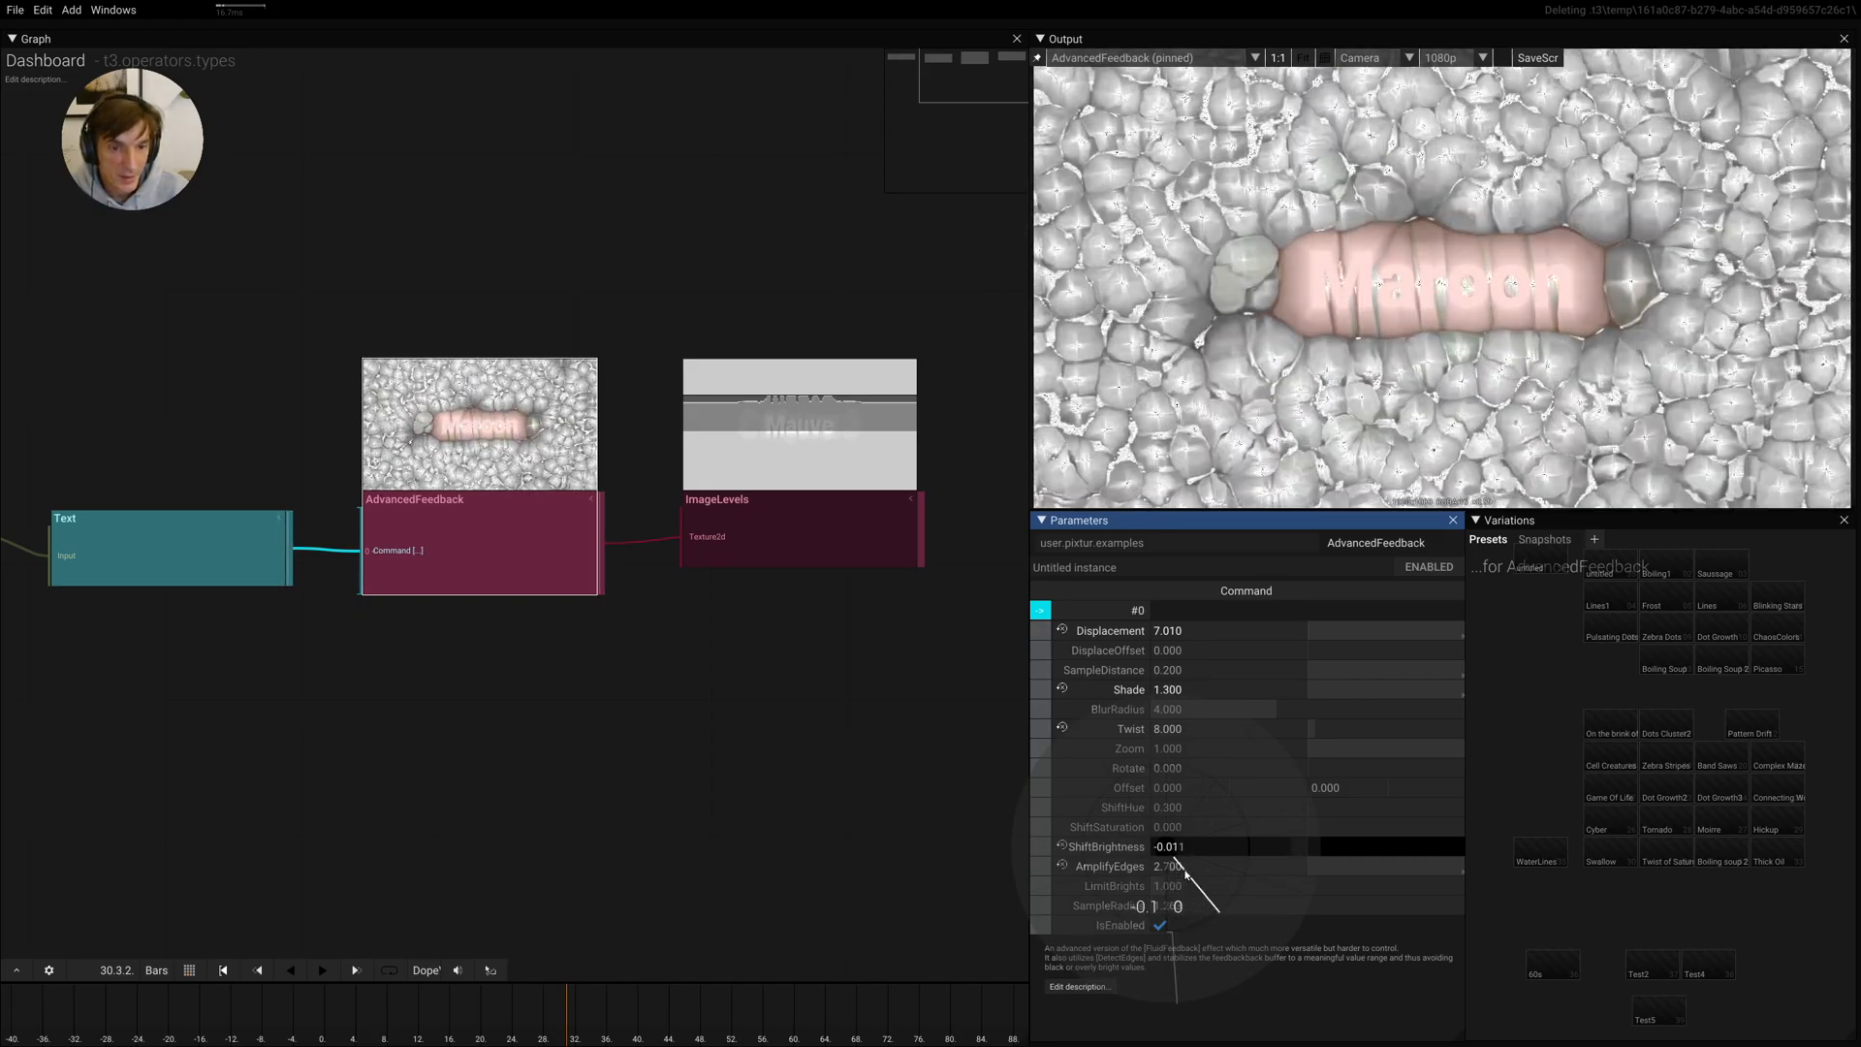
pyautogui.moveTo(1187, 867); pyautogui.dragTo(1235, 889)
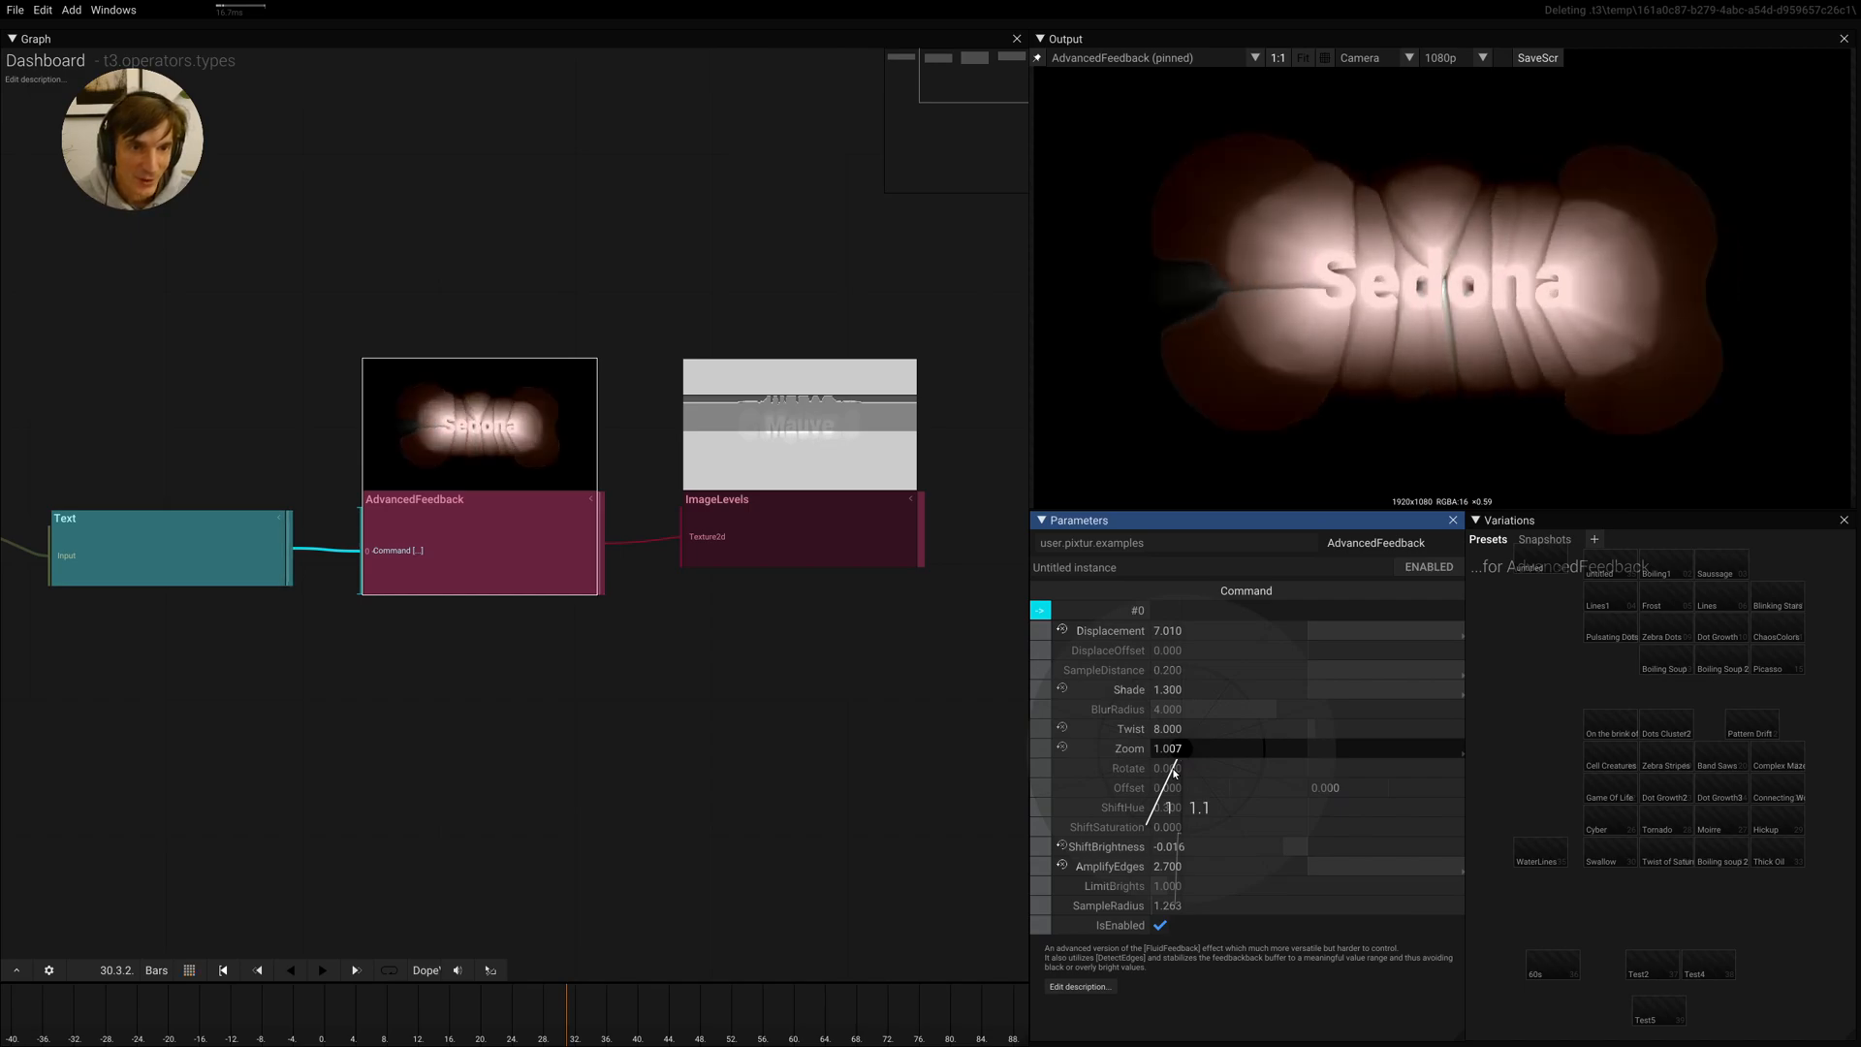
# Set AdvancedFeedback's Zoom just below 1, about 0.989
pyautogui.moveTo(1169, 748); pyautogui.dragTo(1158, 748)
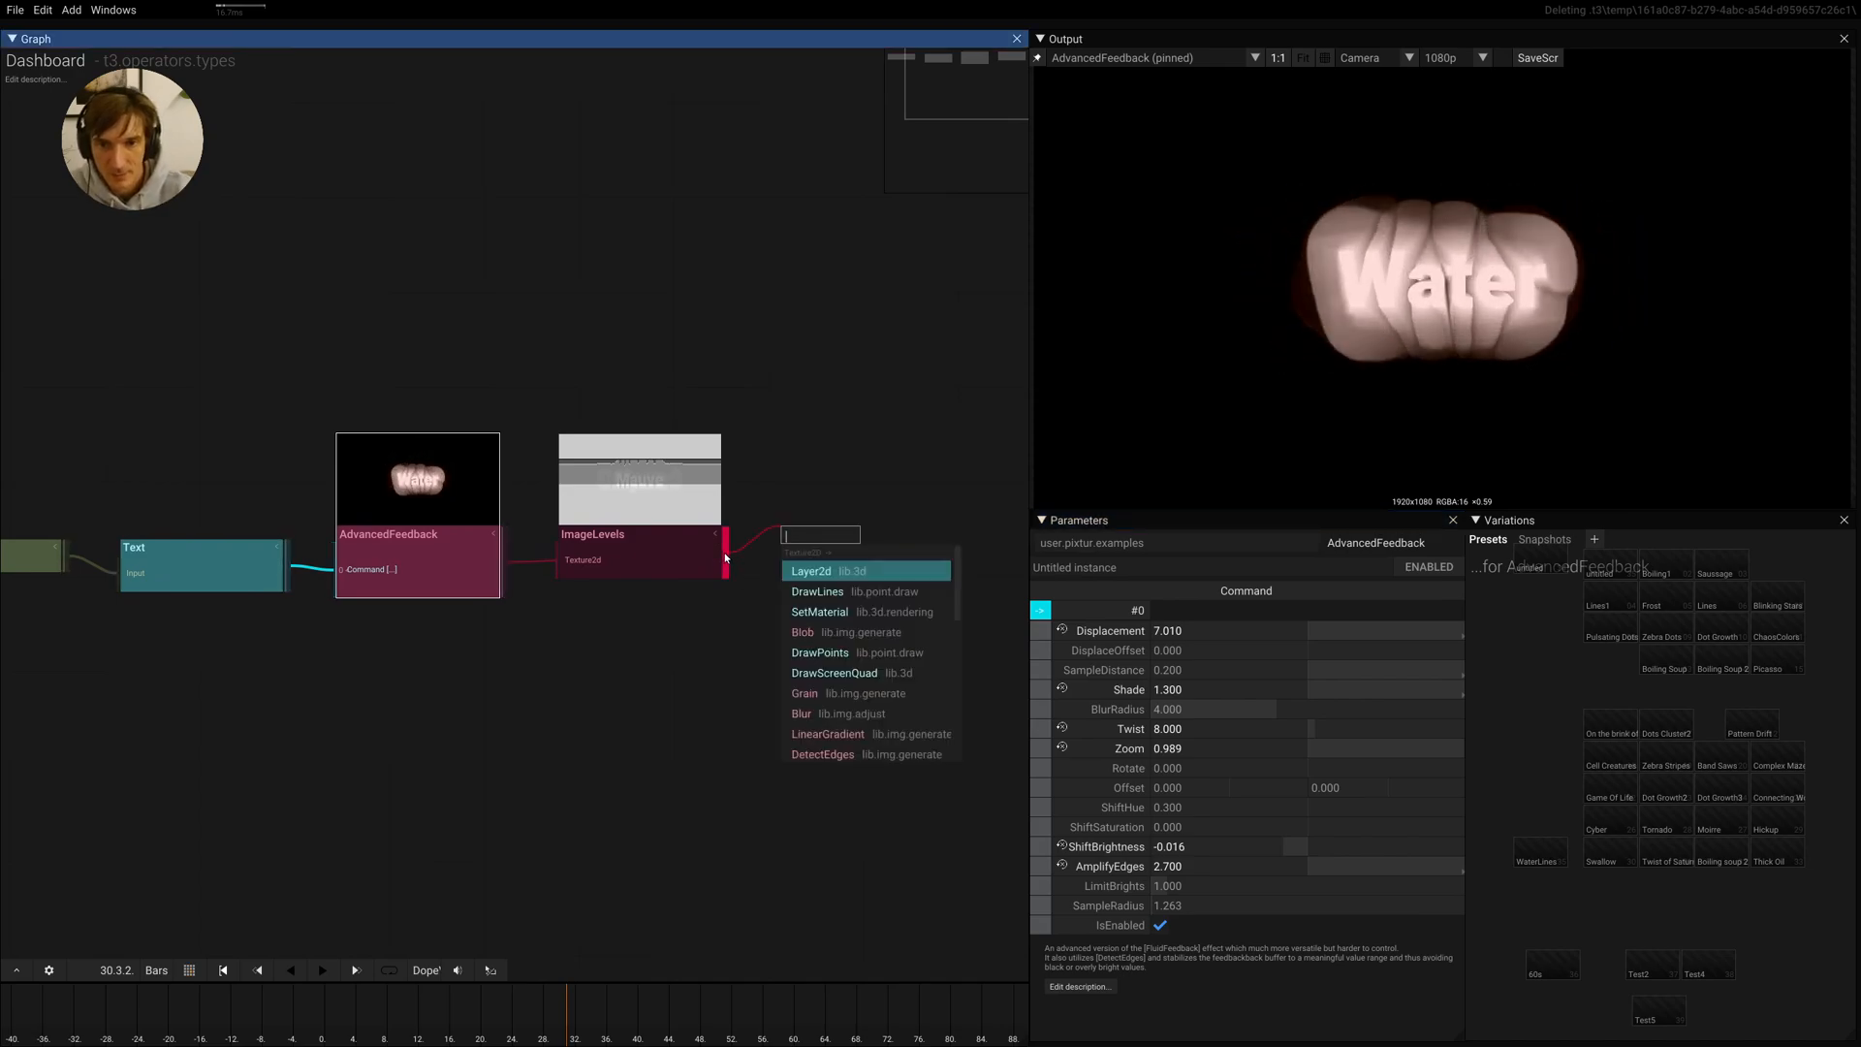
# Chain a Layer2d after AdvancedFeedback into a new Execute that also draws the Text
pyautogui.click(811, 570)
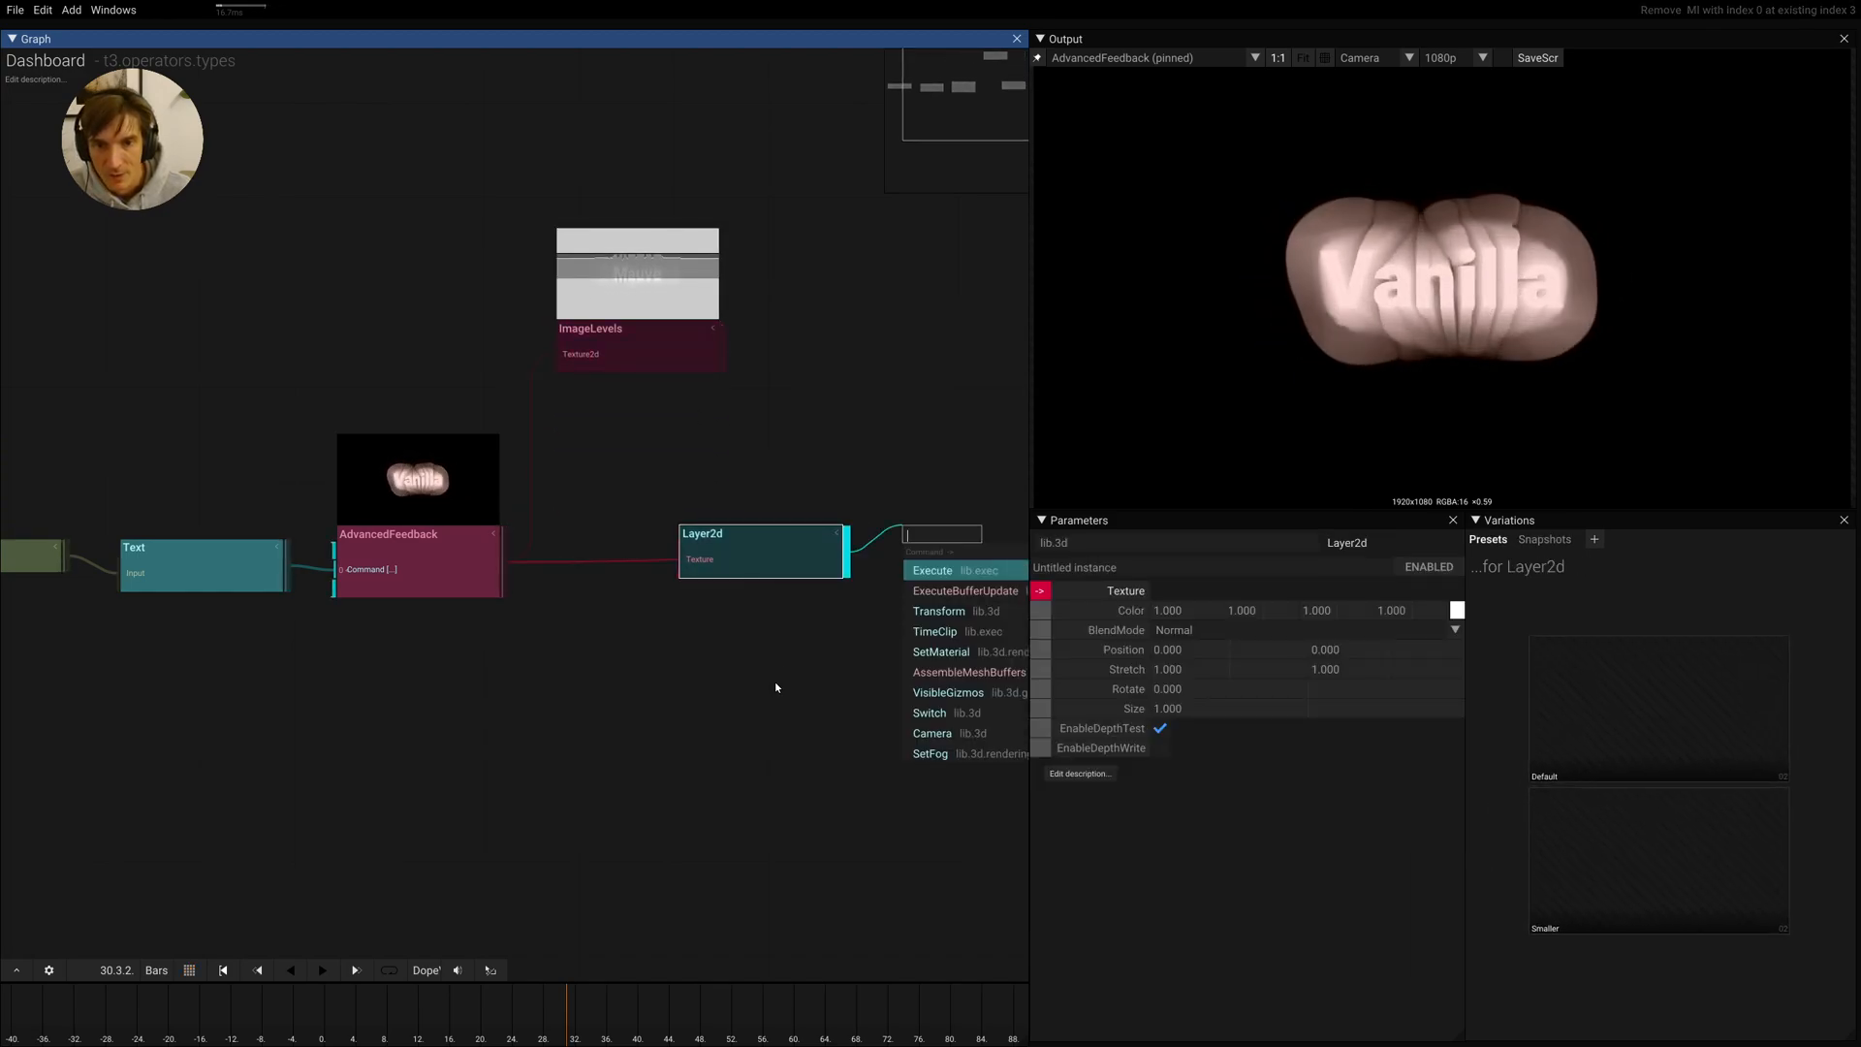
pyautogui.click(932, 570)
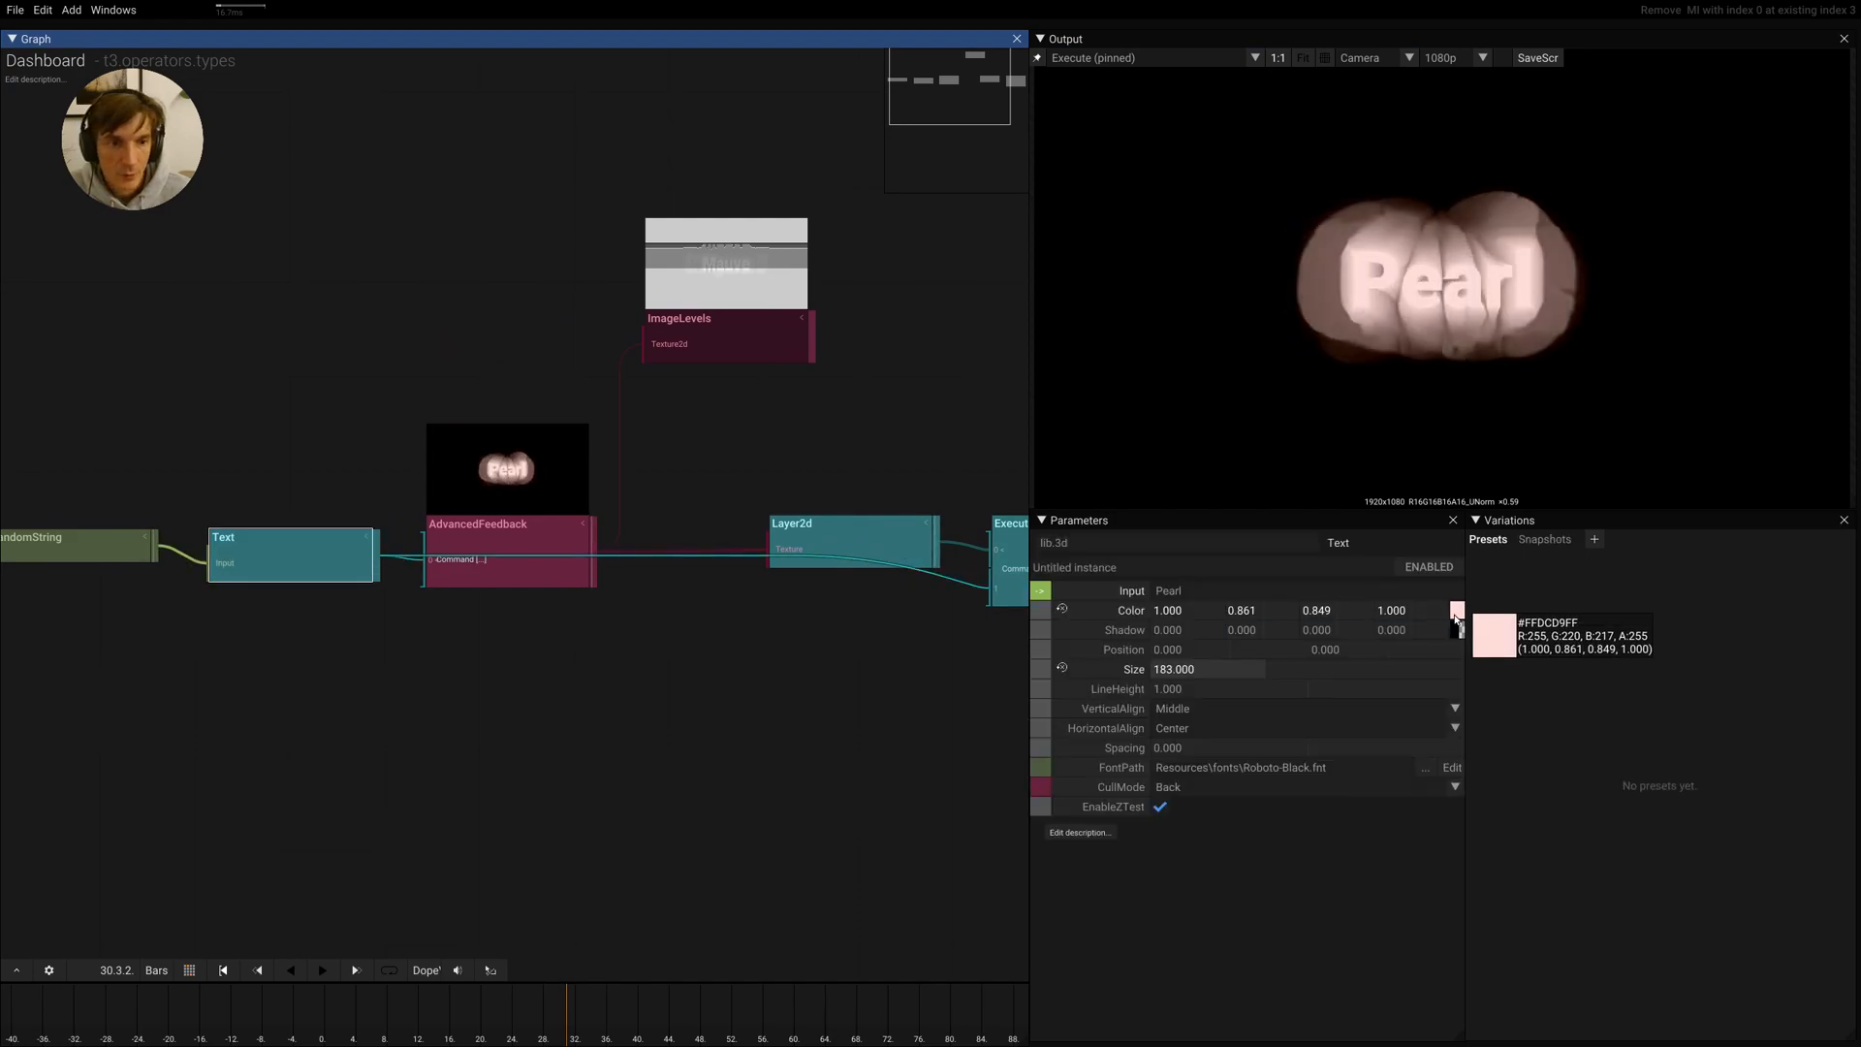
pyautogui.click(1458, 611)
pyautogui.write('d')
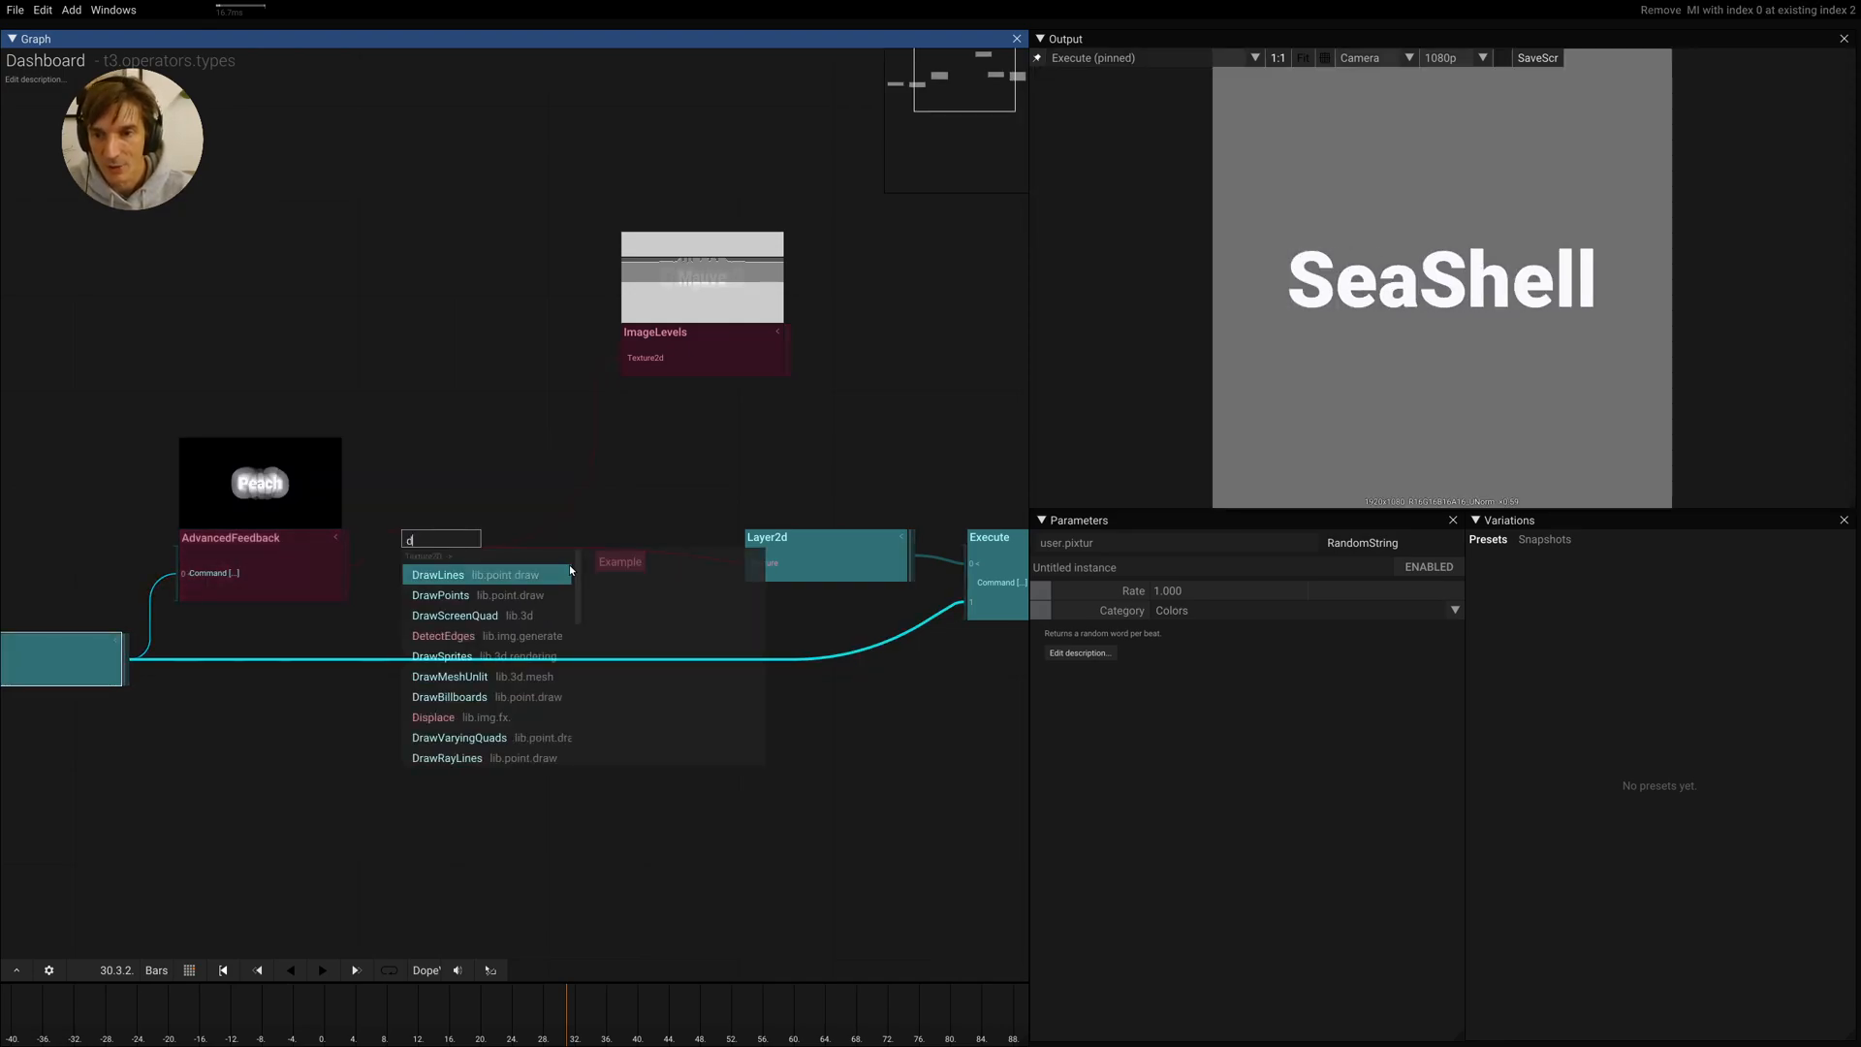
# Insert a DetectEdges operator between AdvancedFeedback and Layer2d
pyautogui.click(442, 636)
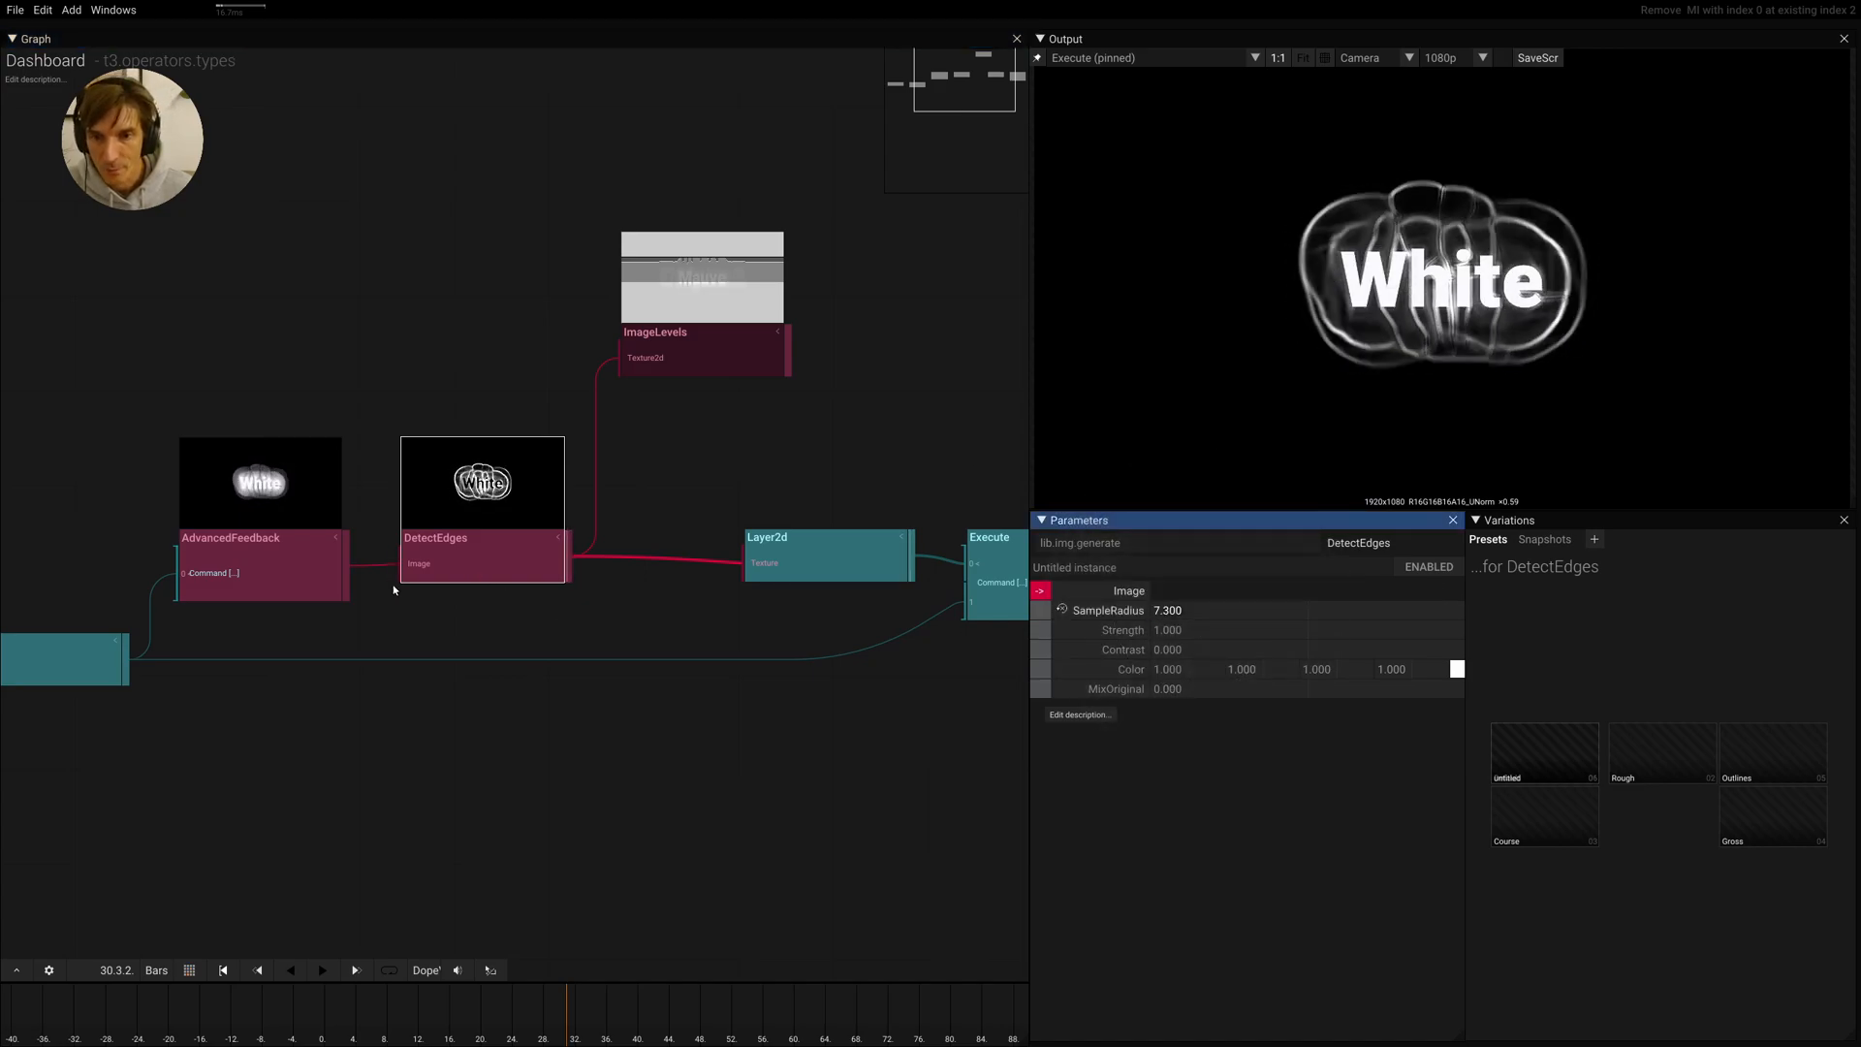
pyautogui.click(258, 537)
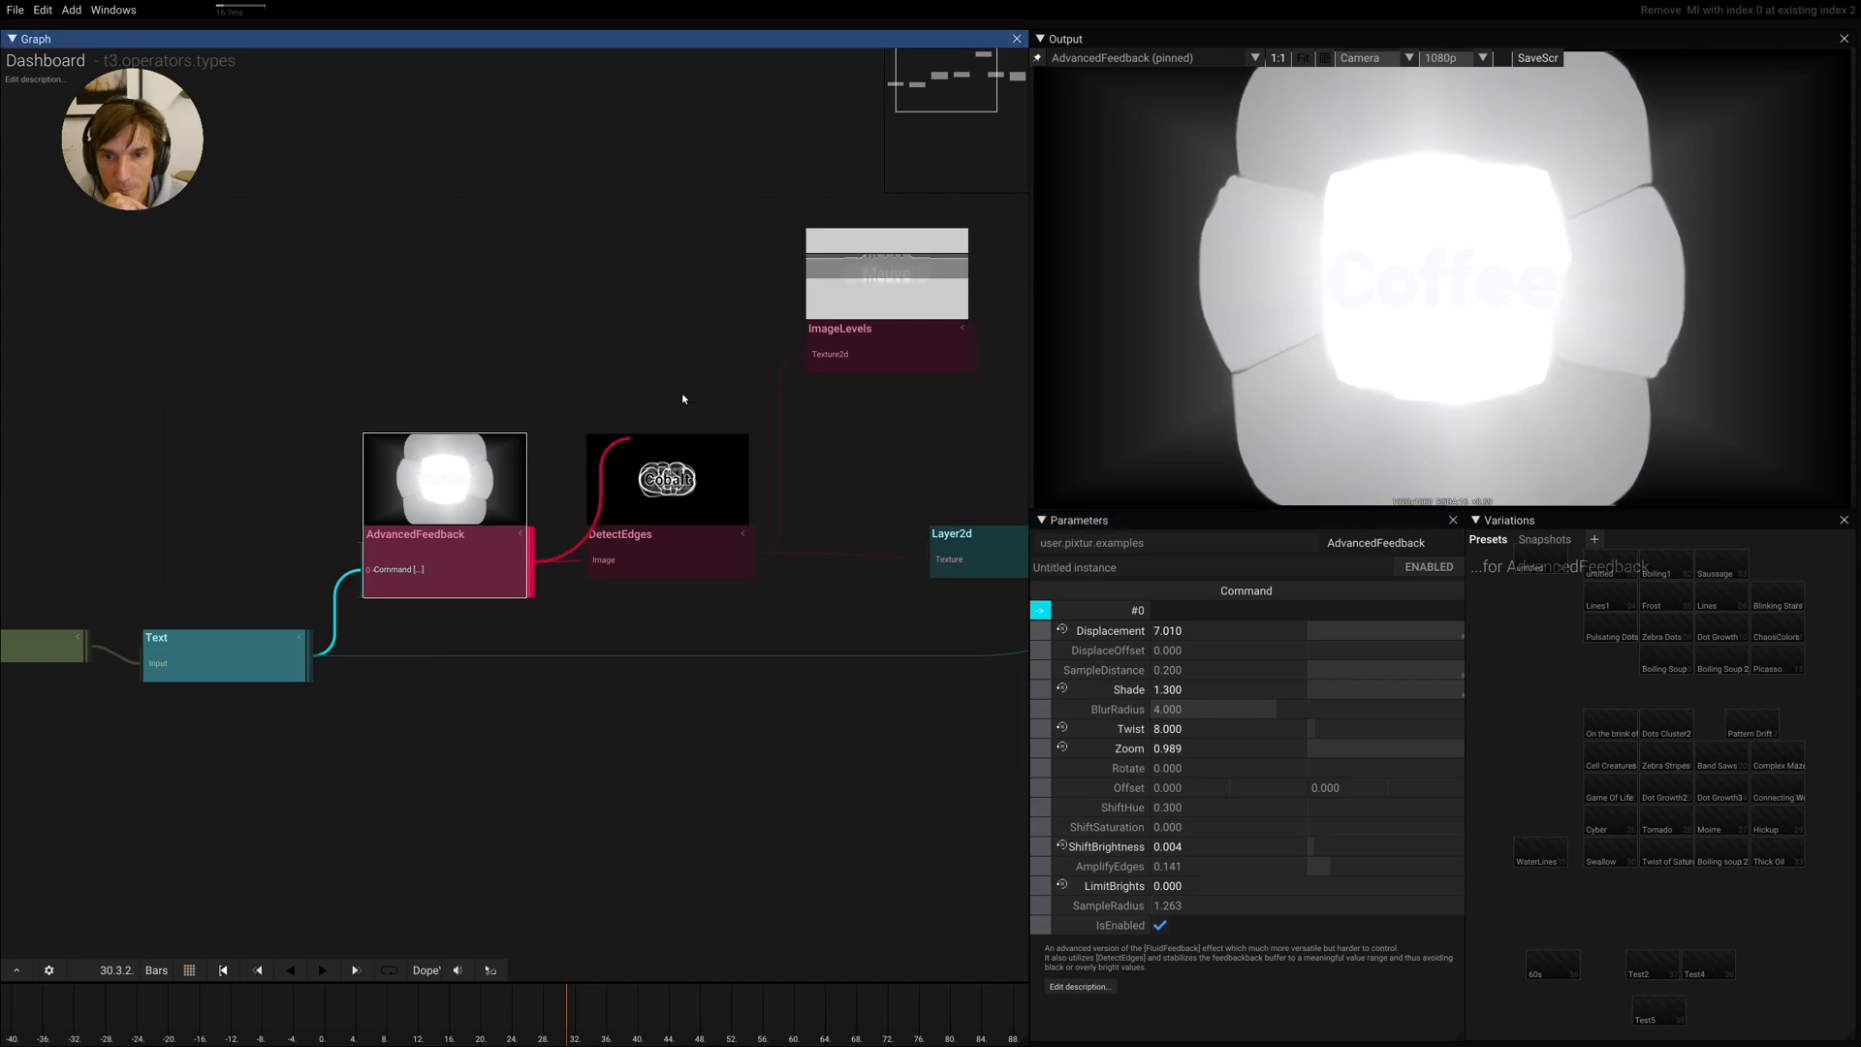
# Pin ImageLevels to the Output window and select AdvancedFeedback for editing
pyautogui.click(886, 299)
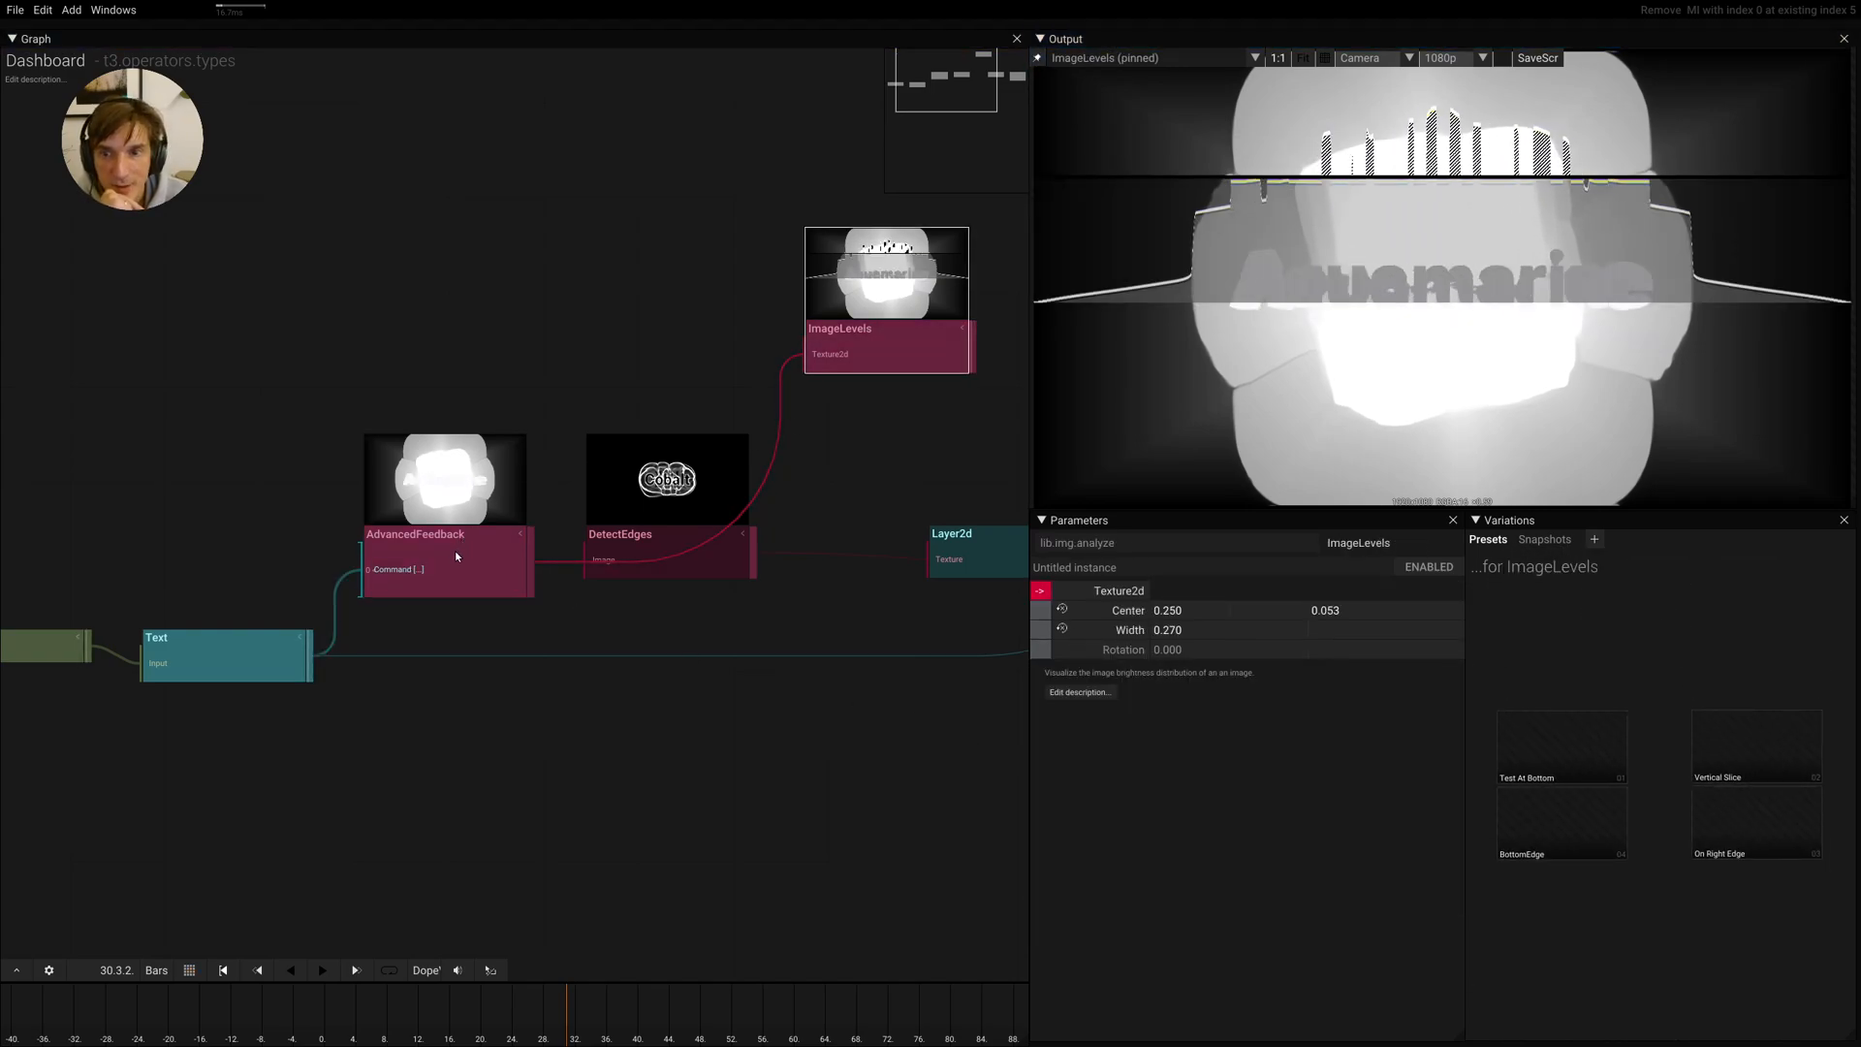
pyautogui.click(444, 562)
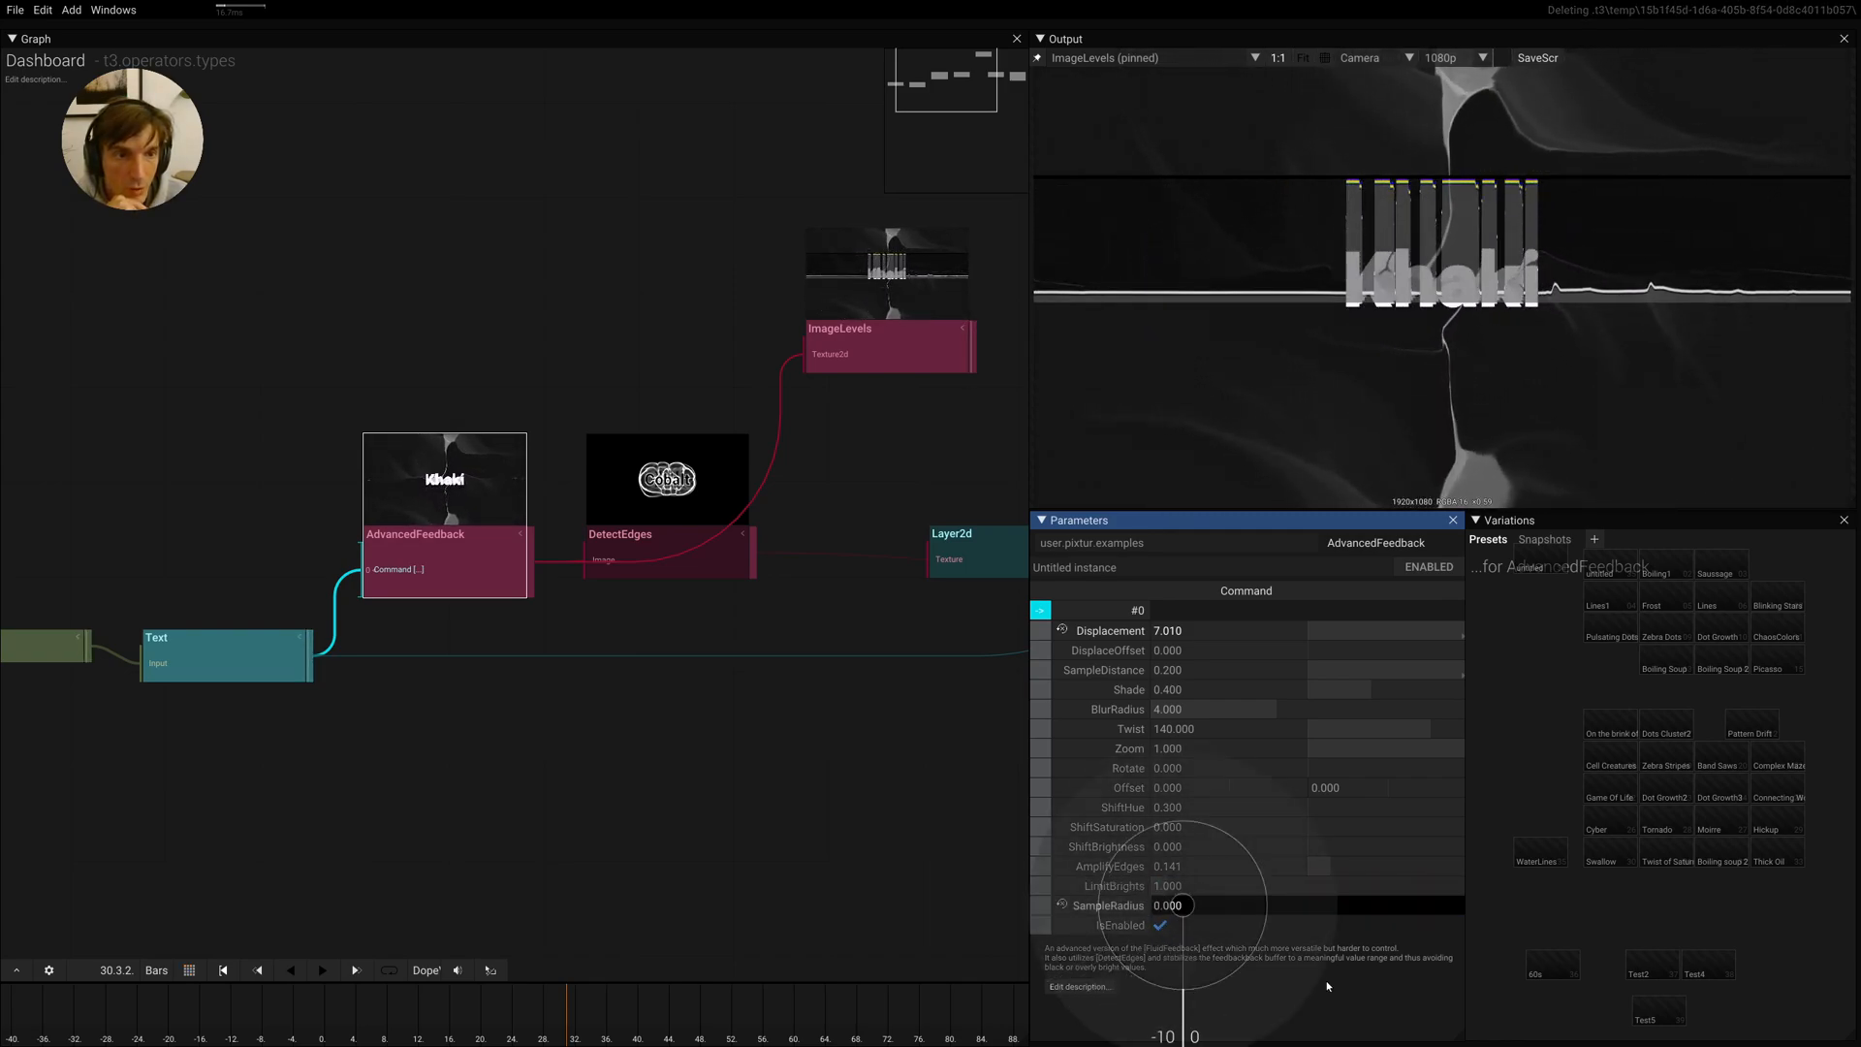
# Restore SampleRadius to about 1.263 and raise Displacement to 15
pyautogui.moveTo(1169, 905); pyautogui.dragTo(1209, 760)
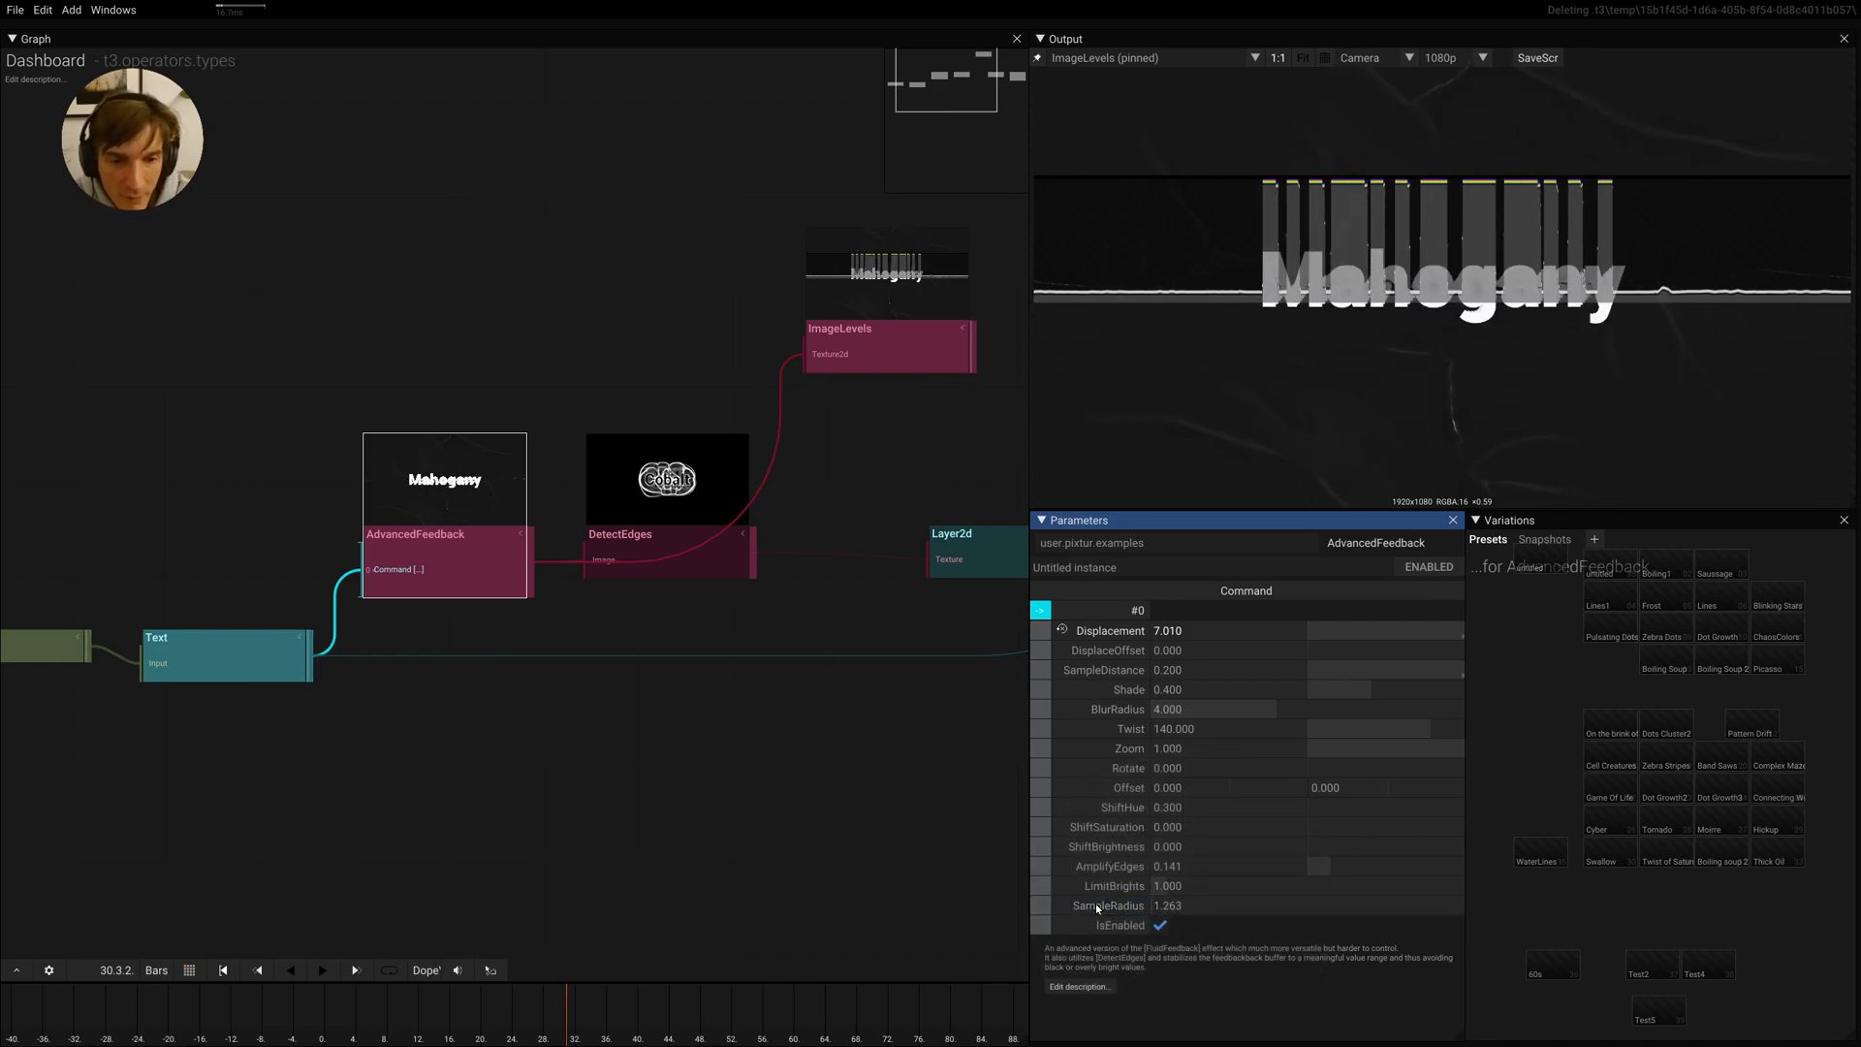
pyautogui.moveTo(1186, 630); pyautogui.dragTo(1246, 630)
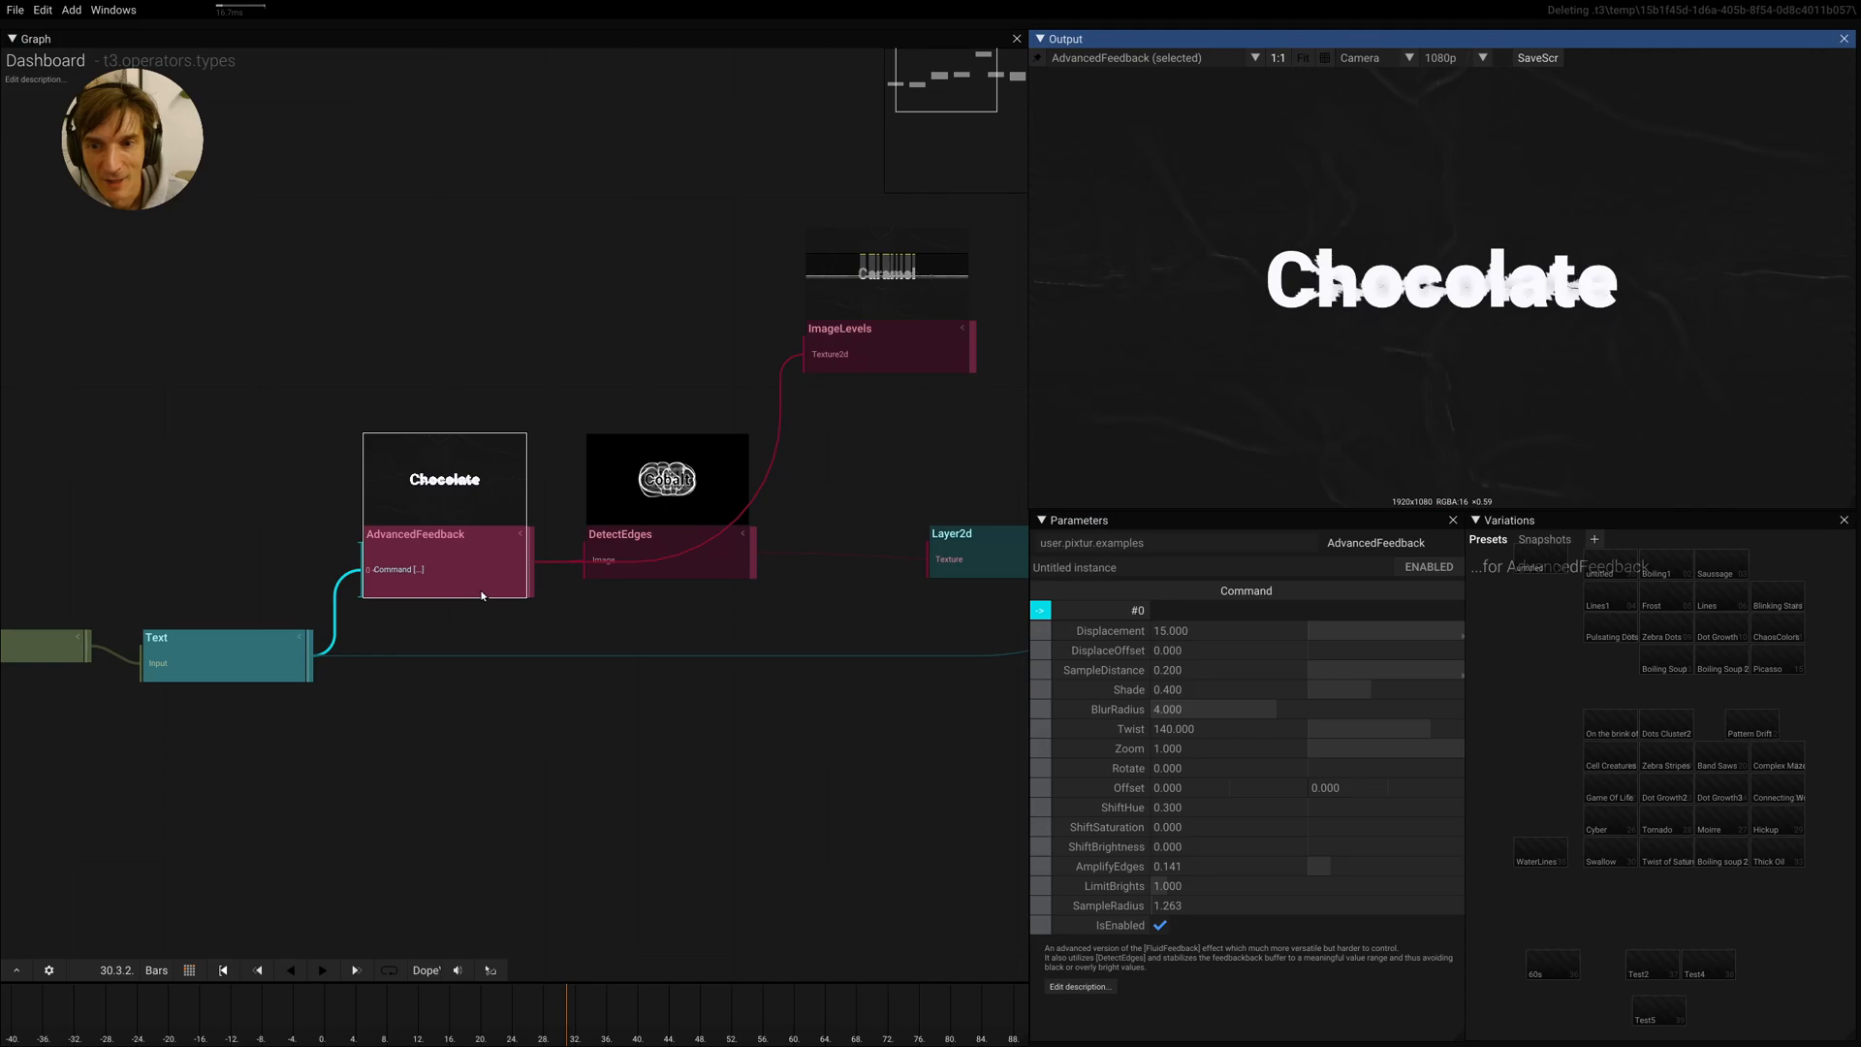
pyautogui.click(1305, 768)
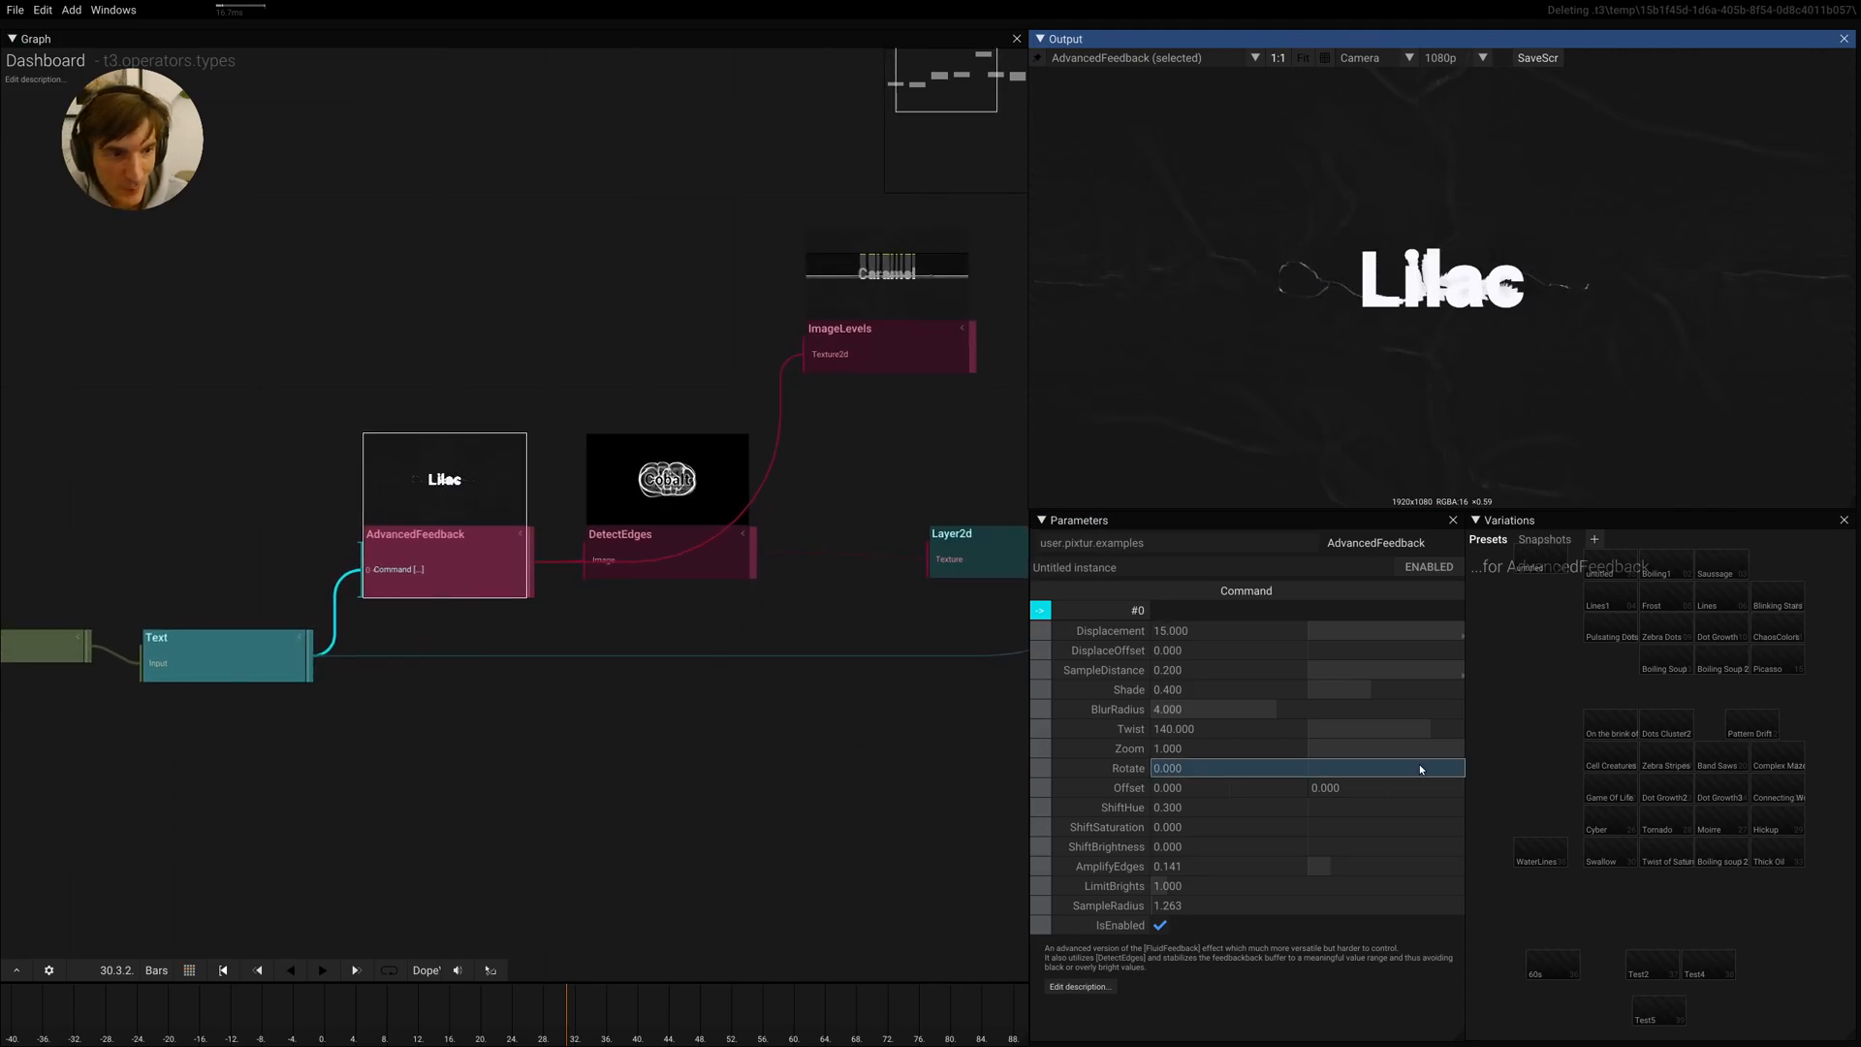